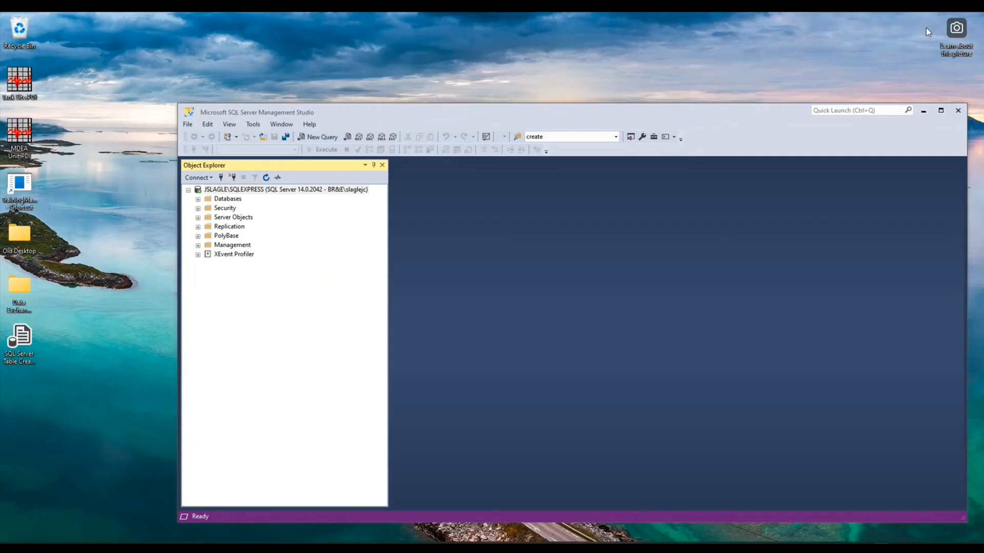
mouse_move(440, 239)
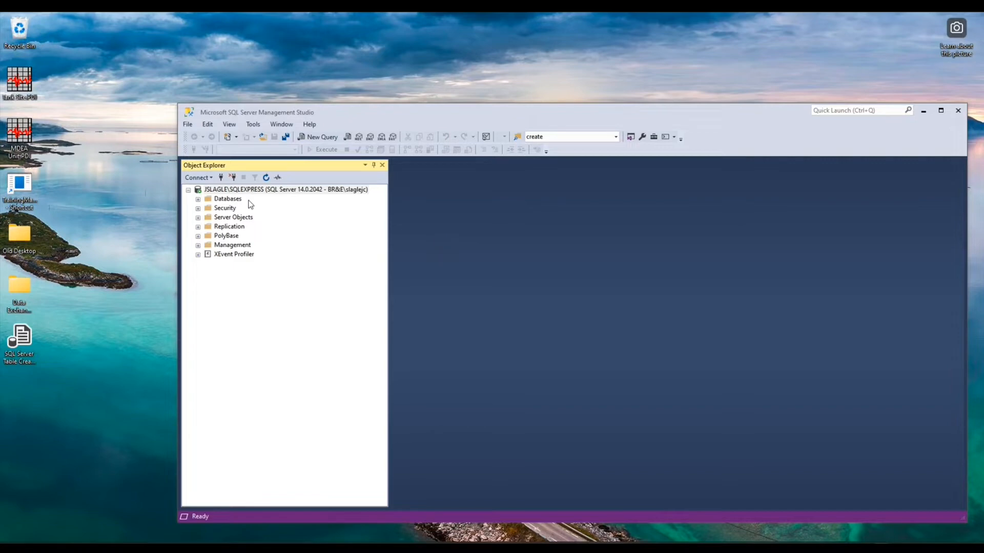
Step: Create a database named New Database from the Databases folder context menu
right_click(227, 198)
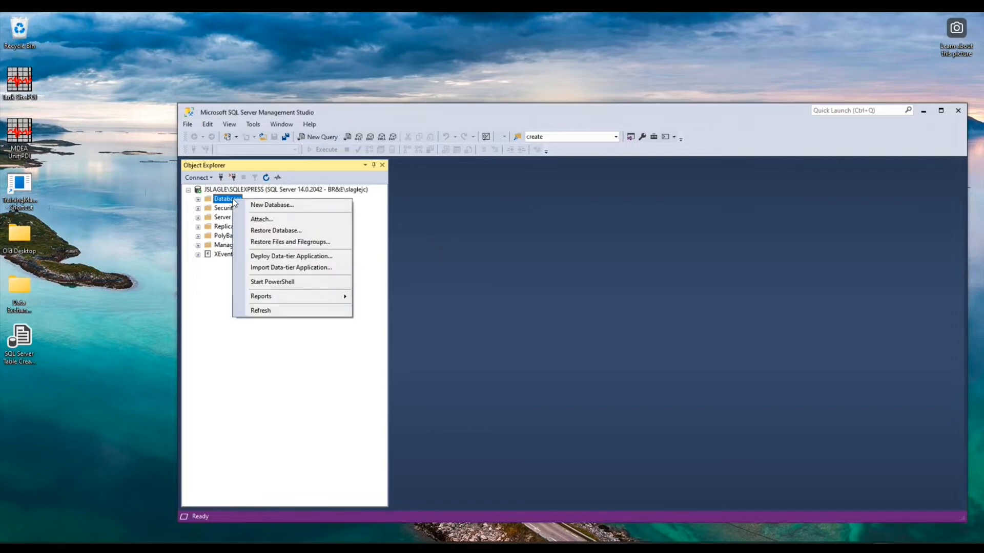
mouse_move(271, 205)
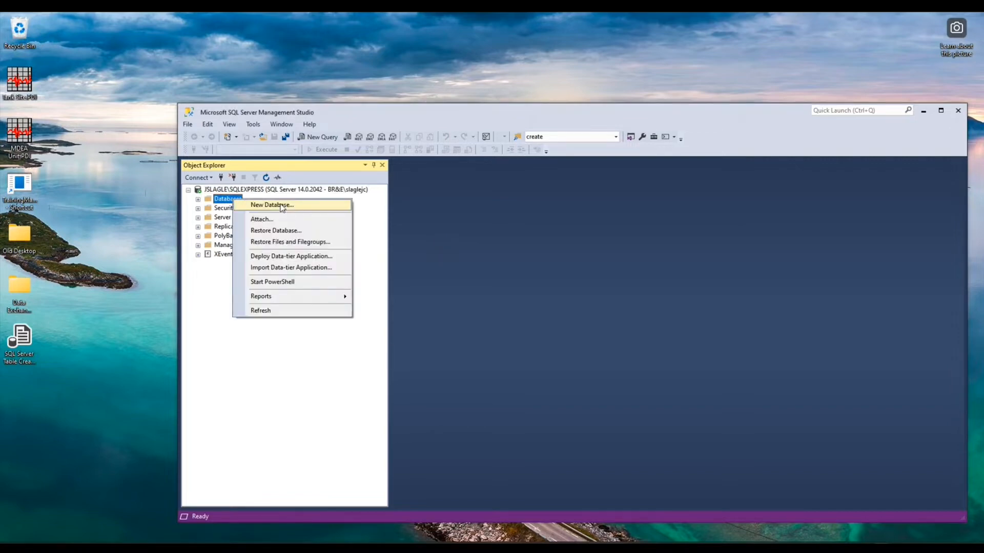
left_click(272, 205)
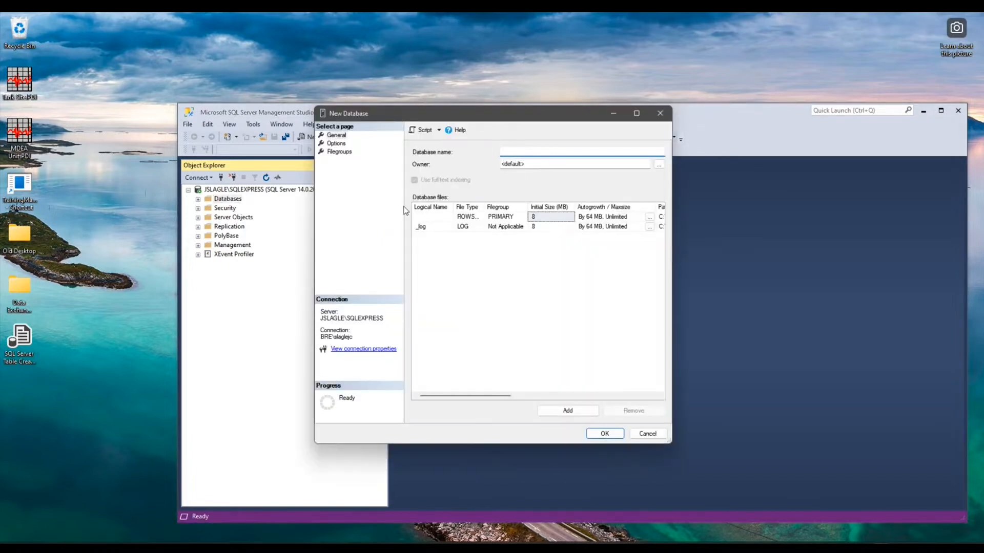
type("N")
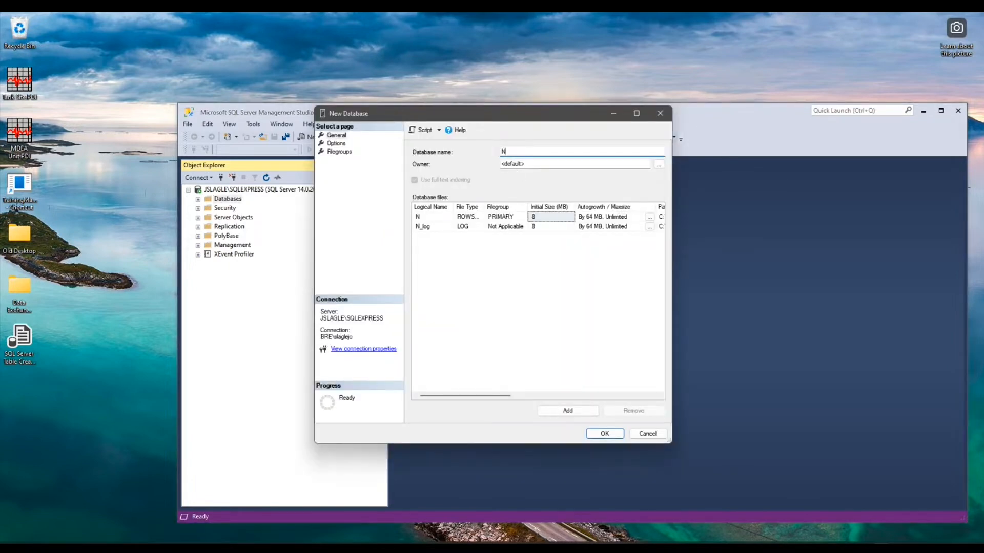
type("ew Database")
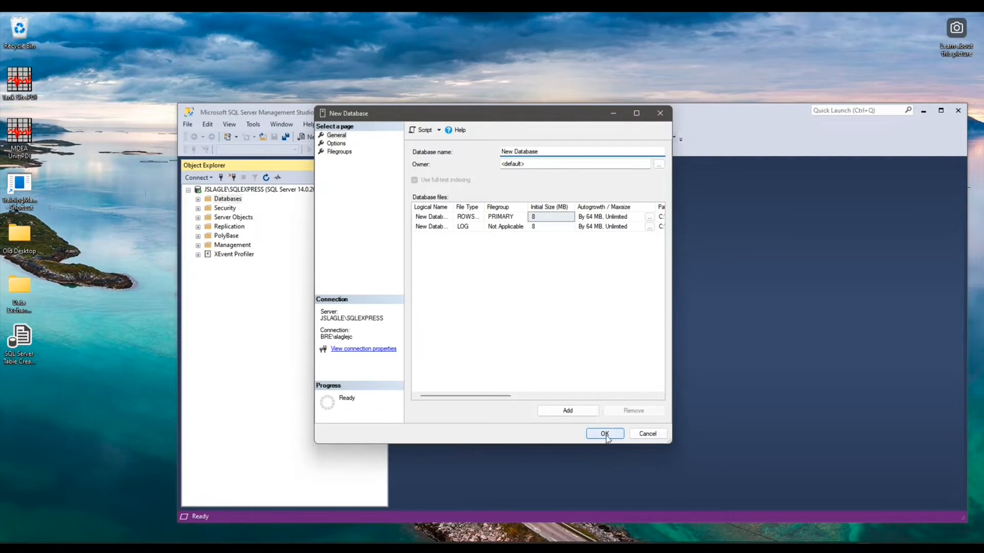
left_click(605, 433)
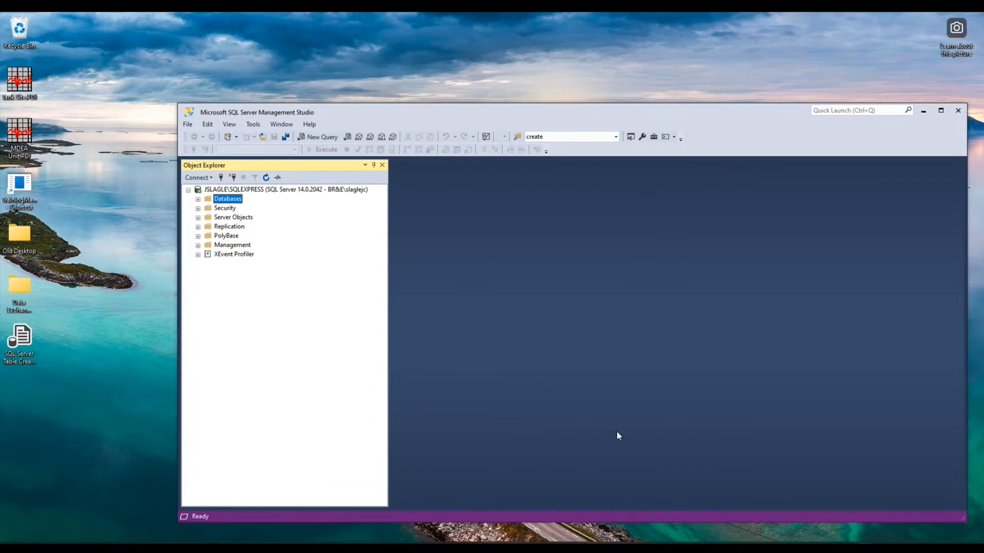
mouse_move(205, 210)
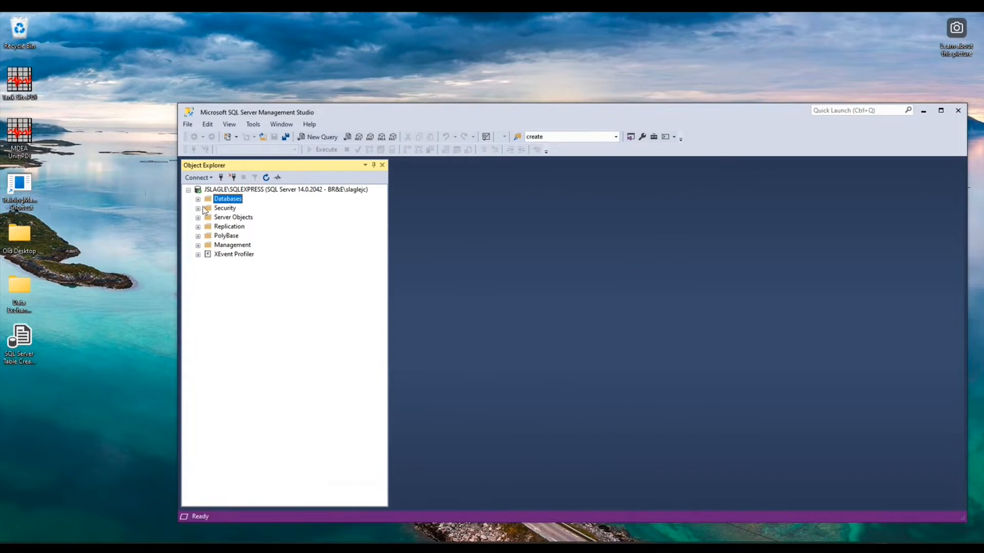
Step: Execute SQL Server Table Creation.sql against New Database and reveal its five new tables
left_click(198, 198)
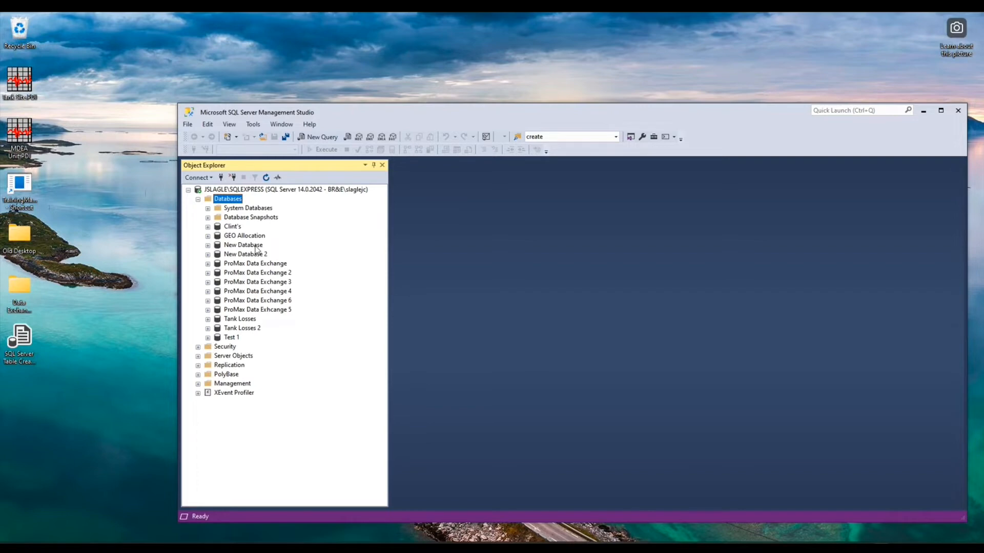
left_click(244, 245)
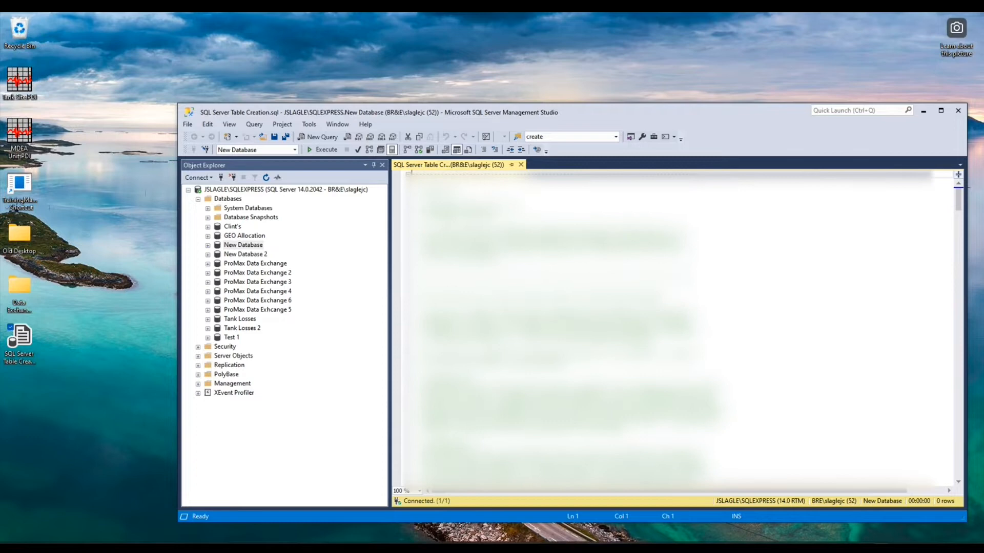
mouse_move(322, 149)
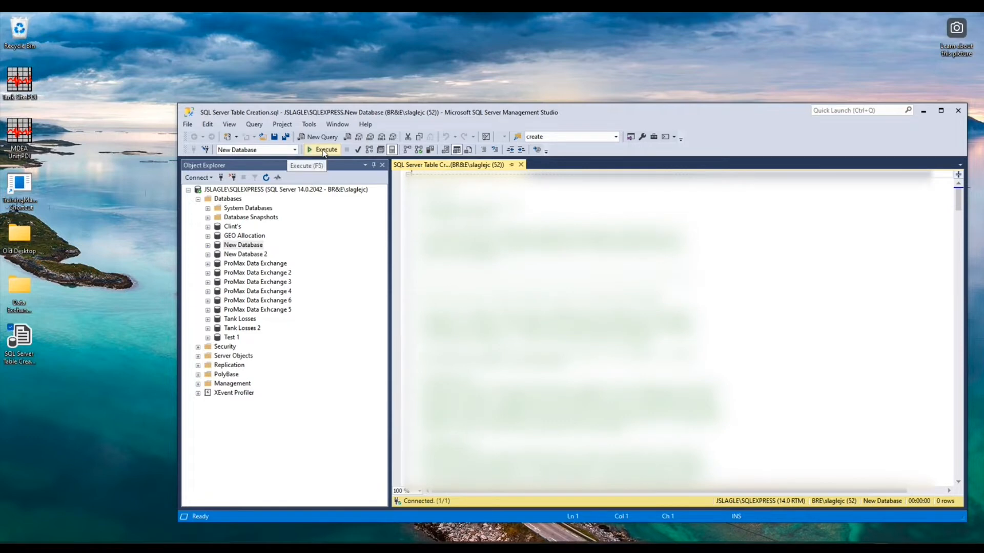
left_click(323, 149)
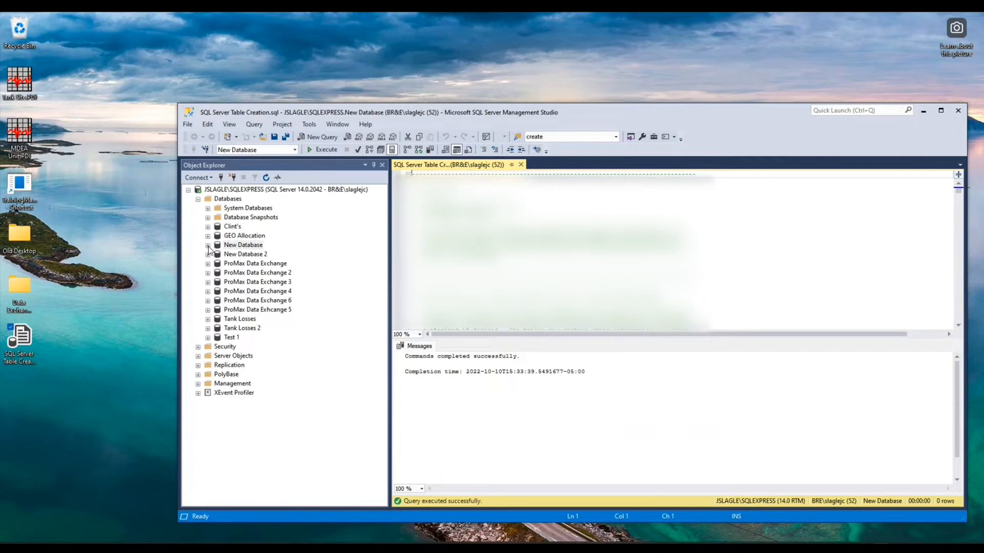
left_click(208, 245)
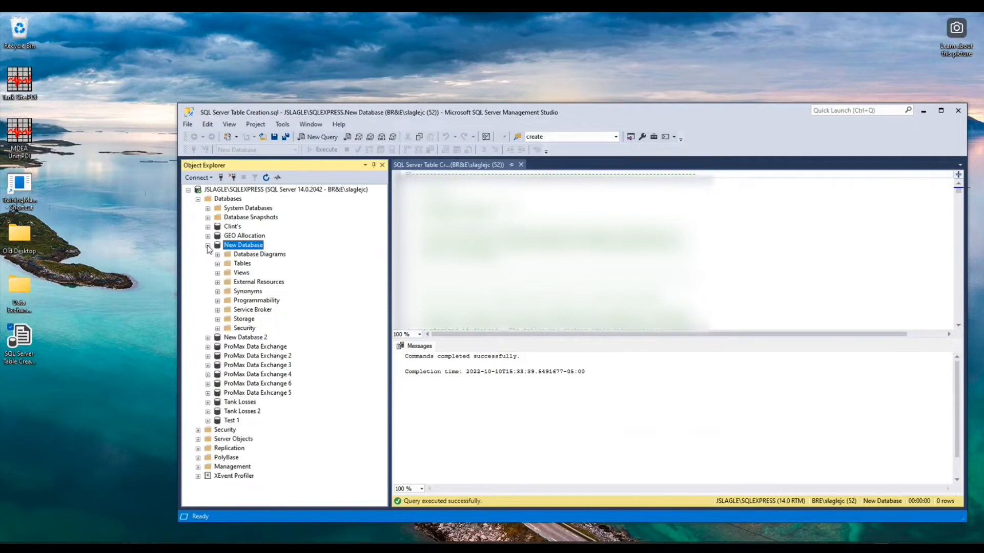
left_click(217, 264)
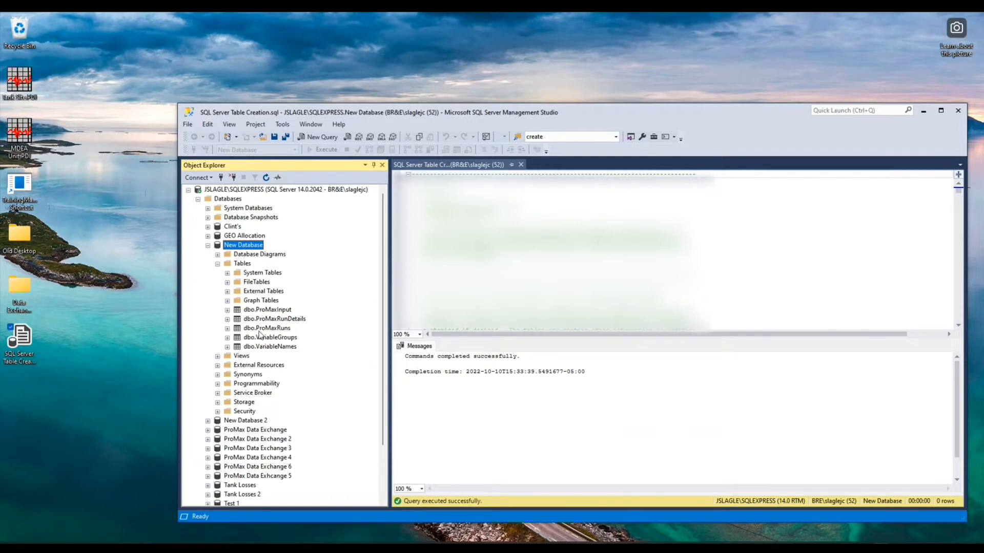
mouse_move(289, 353)
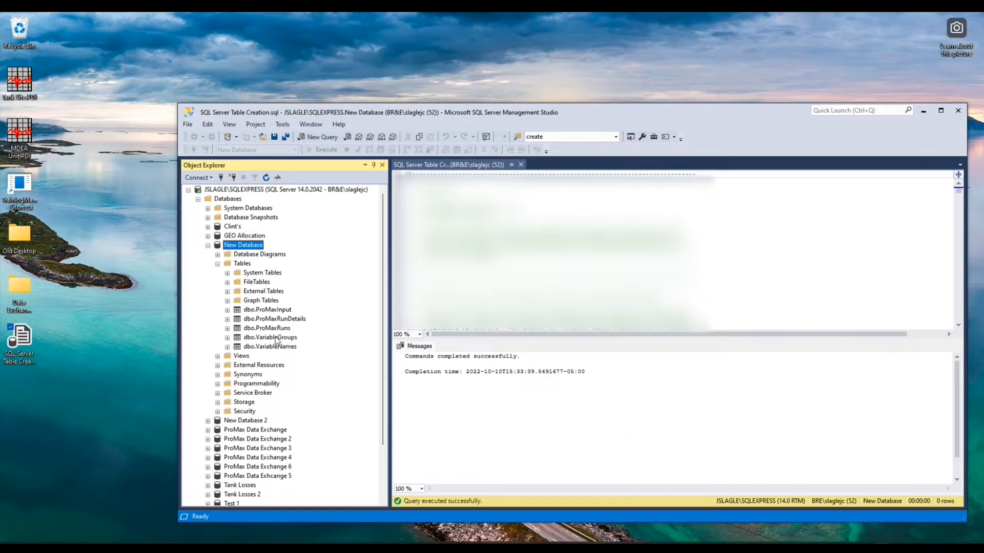
Step: Edit VariableGroups rows and enter Group ID 1 with group Plant A
right_click(267, 338)
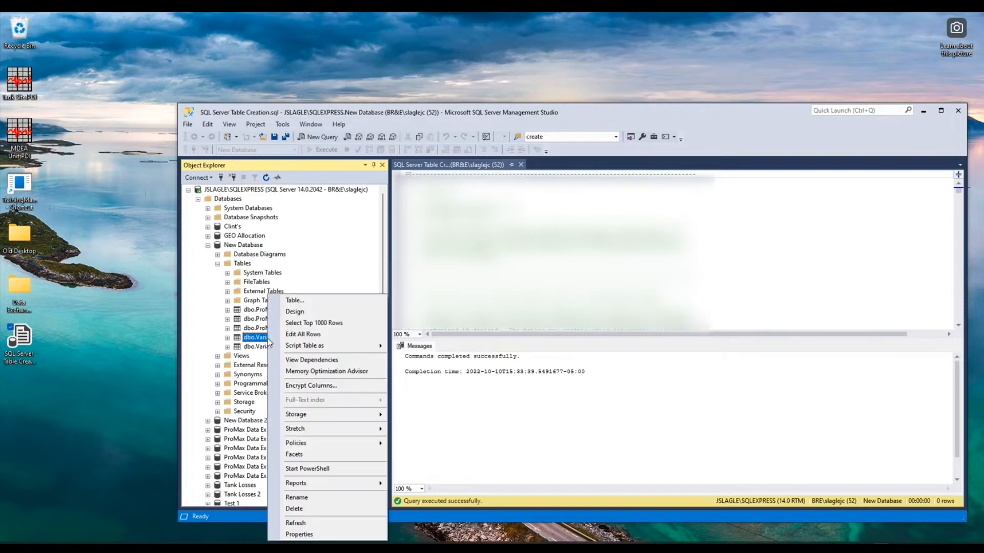
mouse_move(304, 334)
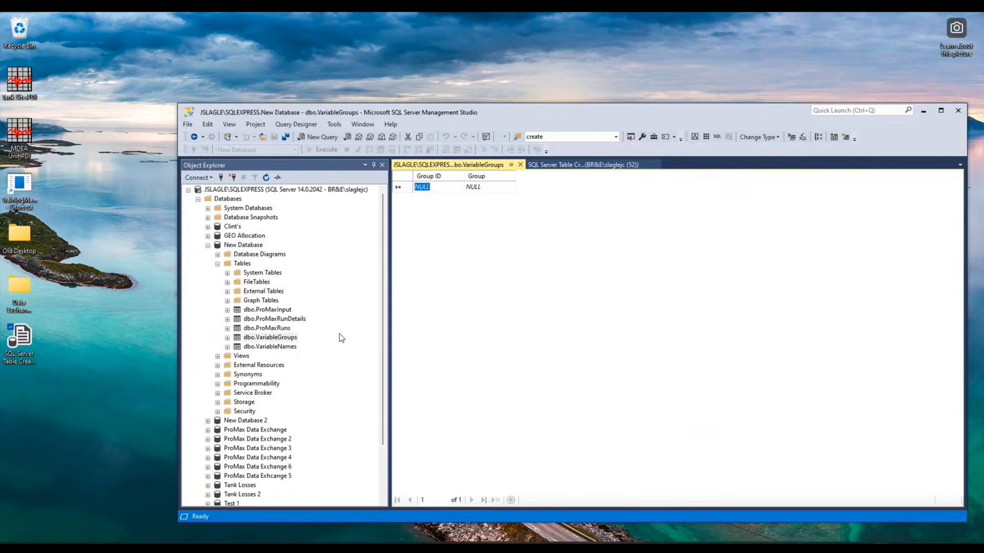
type("1")
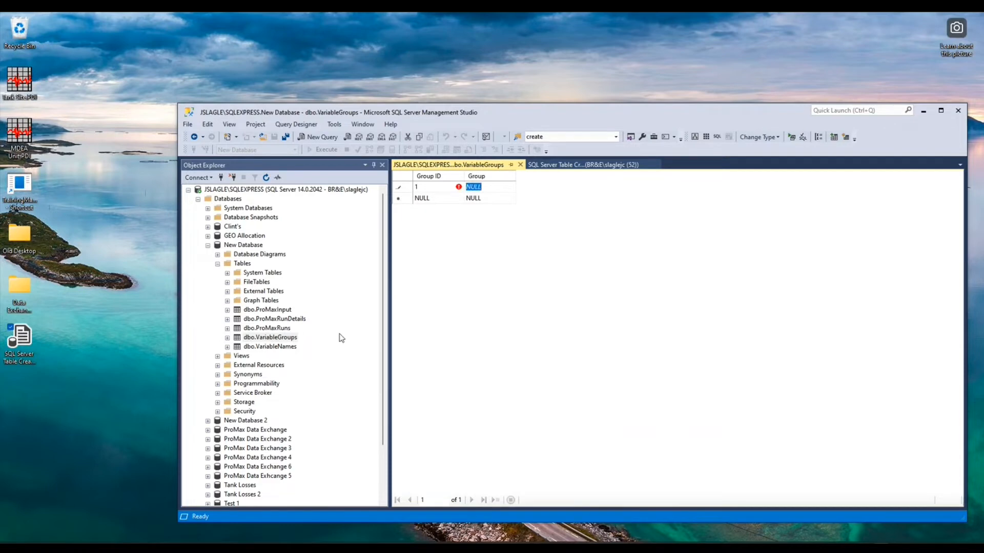
type("Plat A")
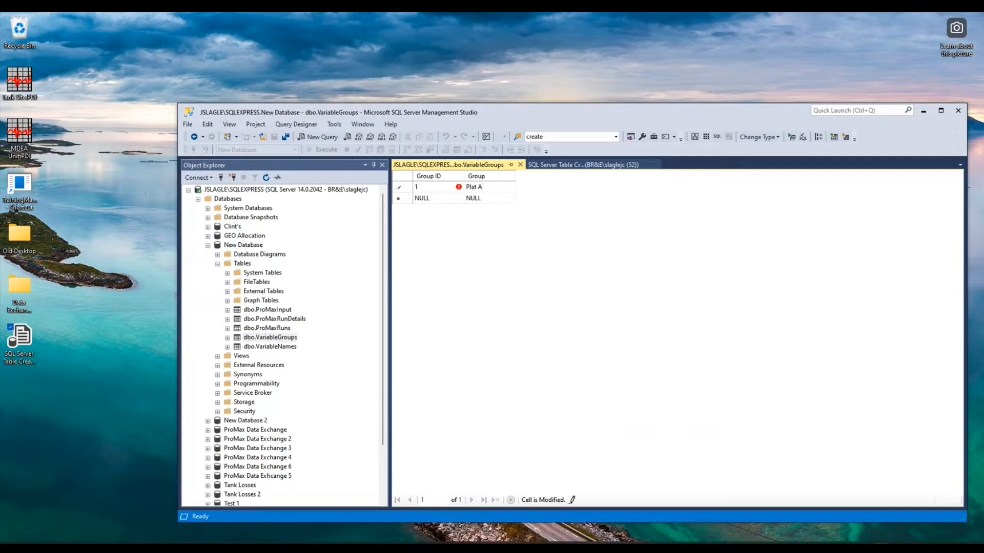
key("Backspace")
type("n")
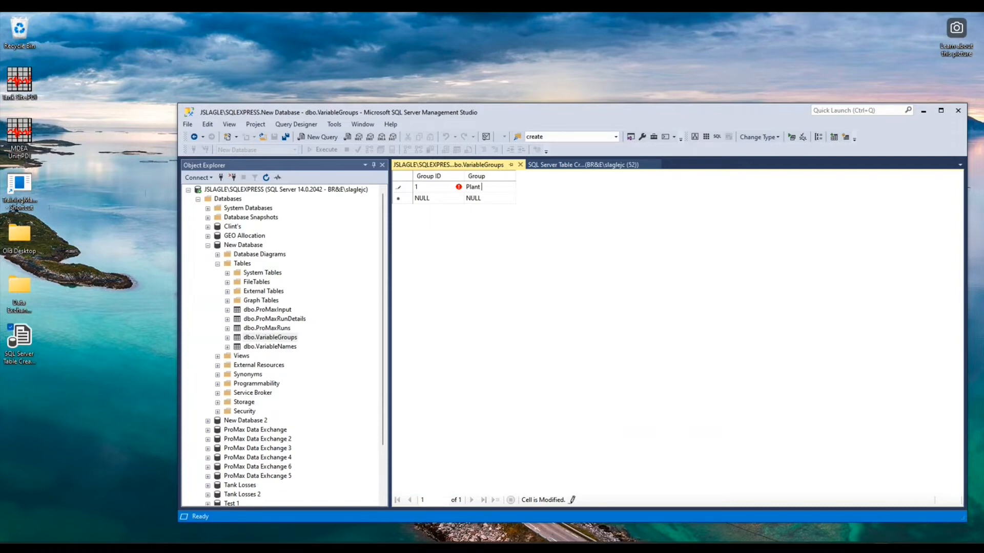
type("A")
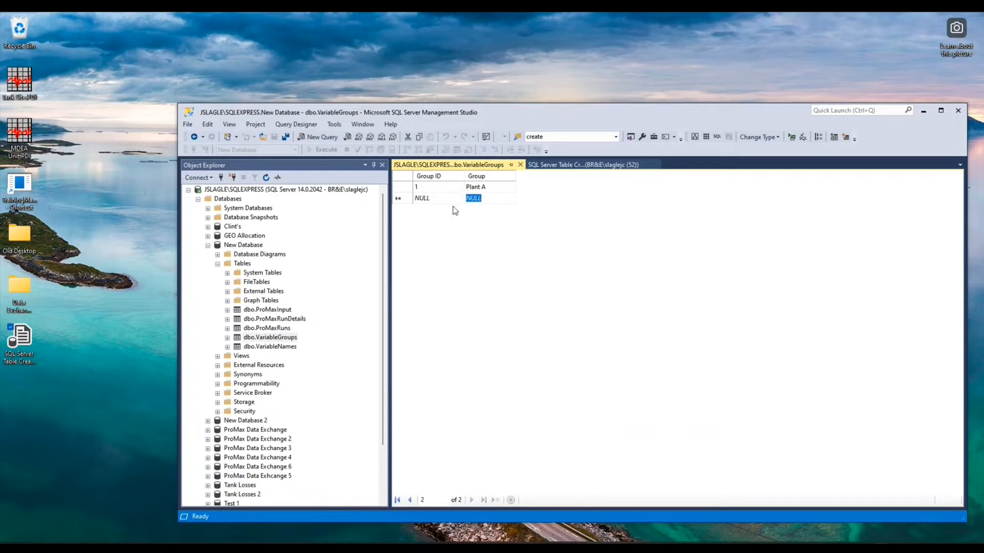
mouse_move(456, 228)
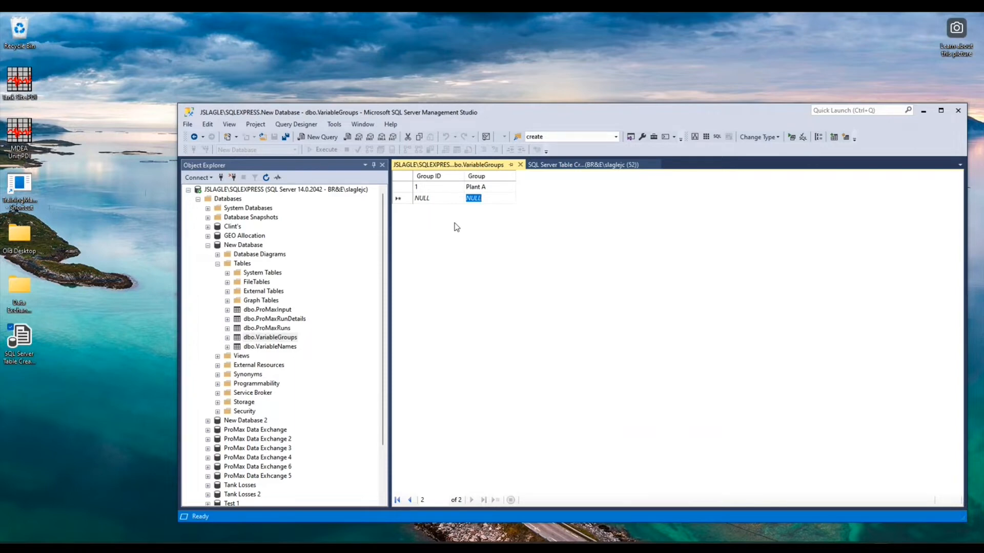
mouse_move(453, 225)
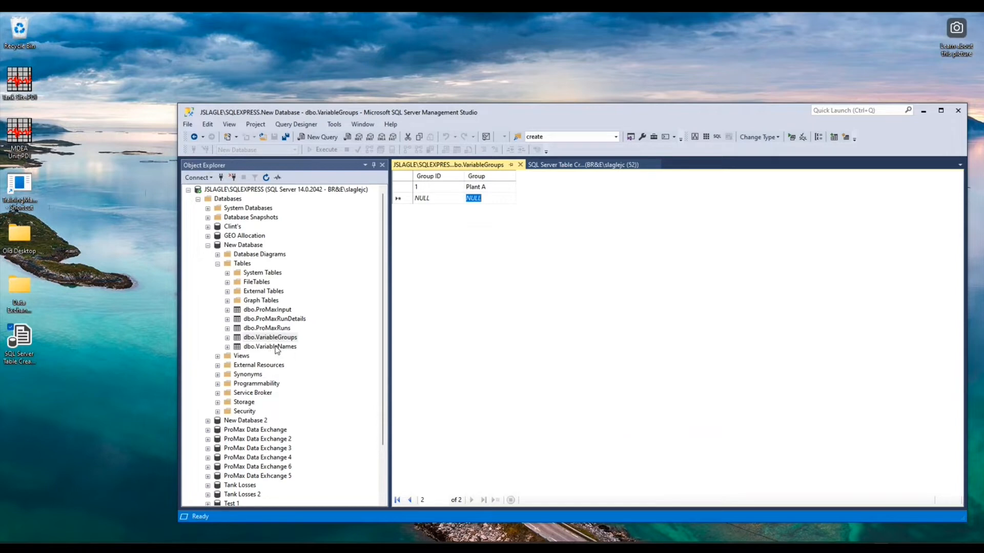
Step: Edit VariableNames rows and enter Group ID 1, Name ID 1, Gas T, property type 0
left_click(270, 347)
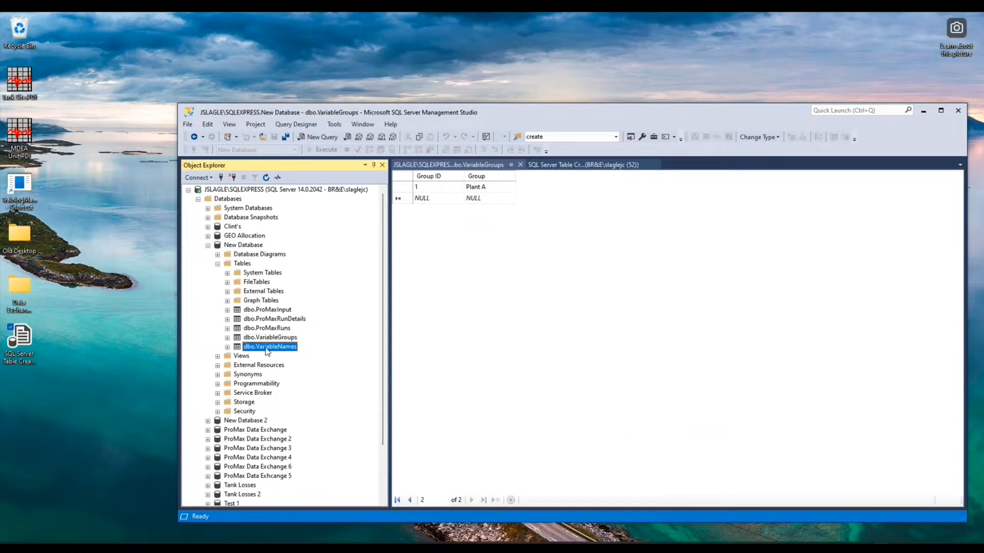
right_click(269, 347)
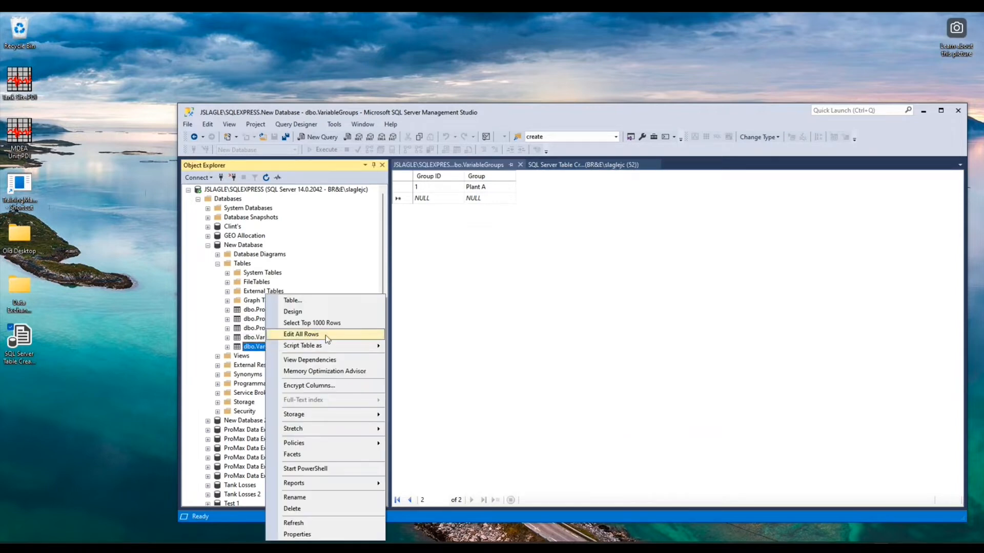
left_click(300, 334)
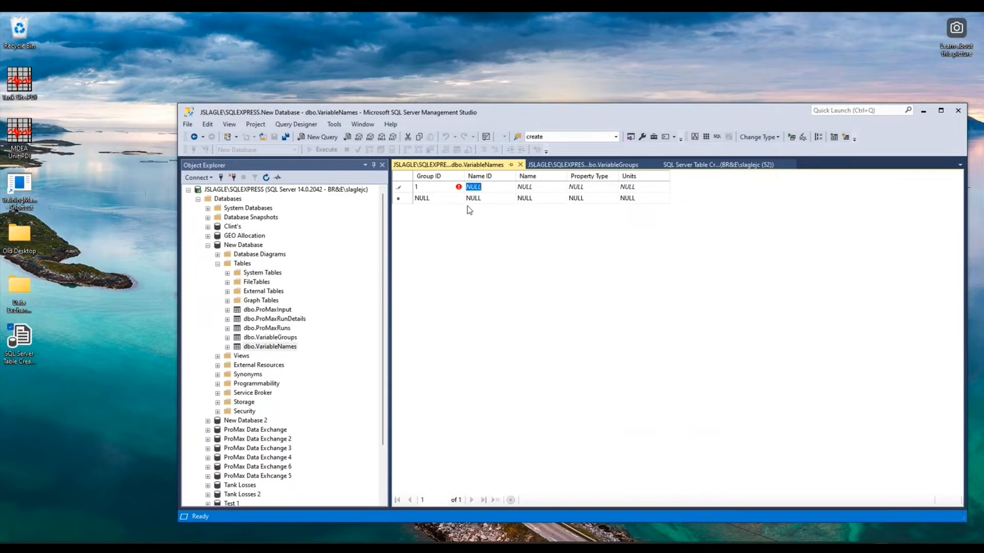
type("1")
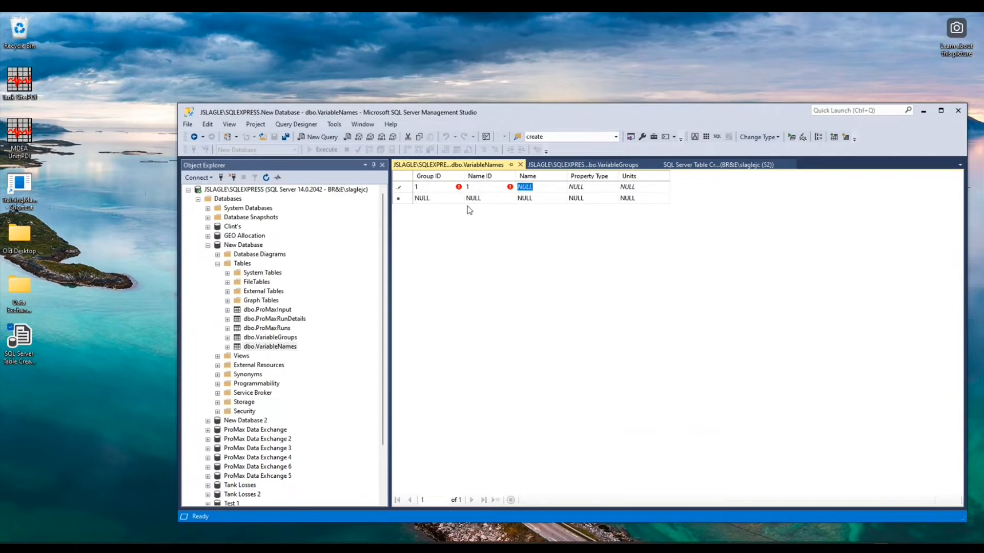
type("Gas T")
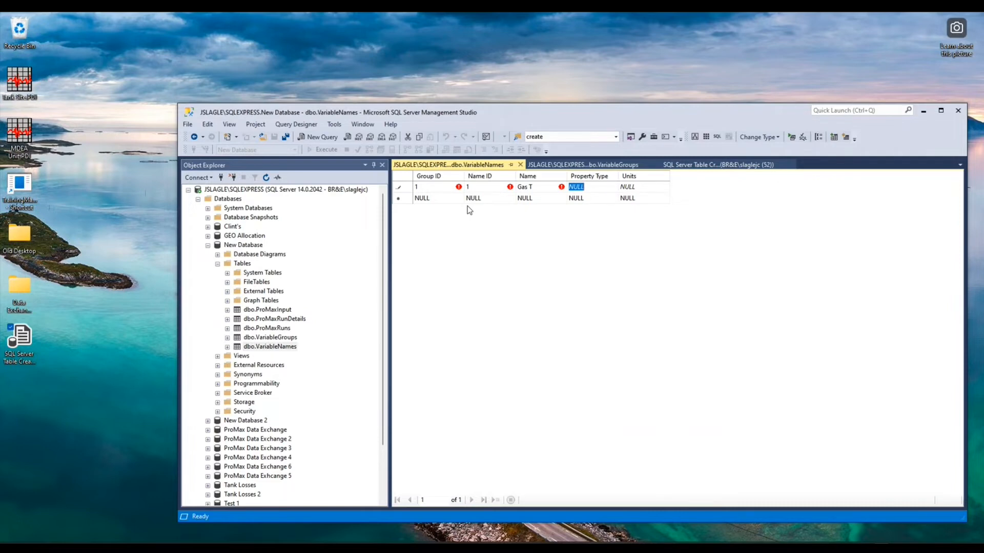
type("0")
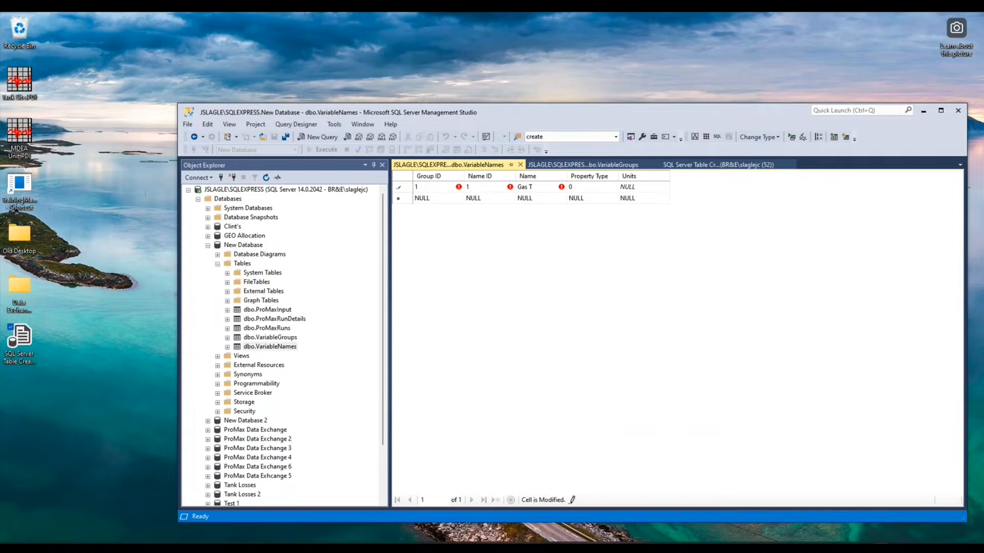
mouse_move(717, 164)
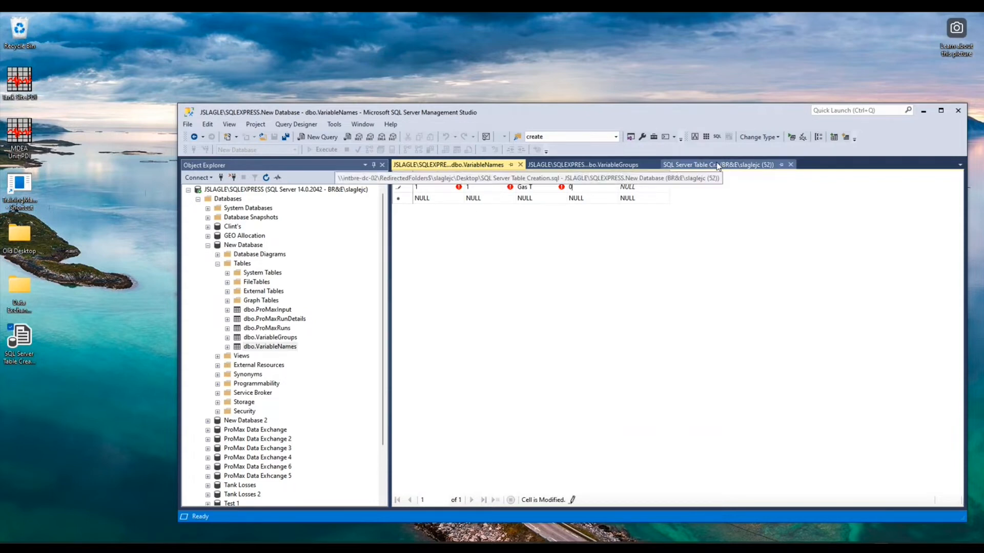
left_click(715, 164)
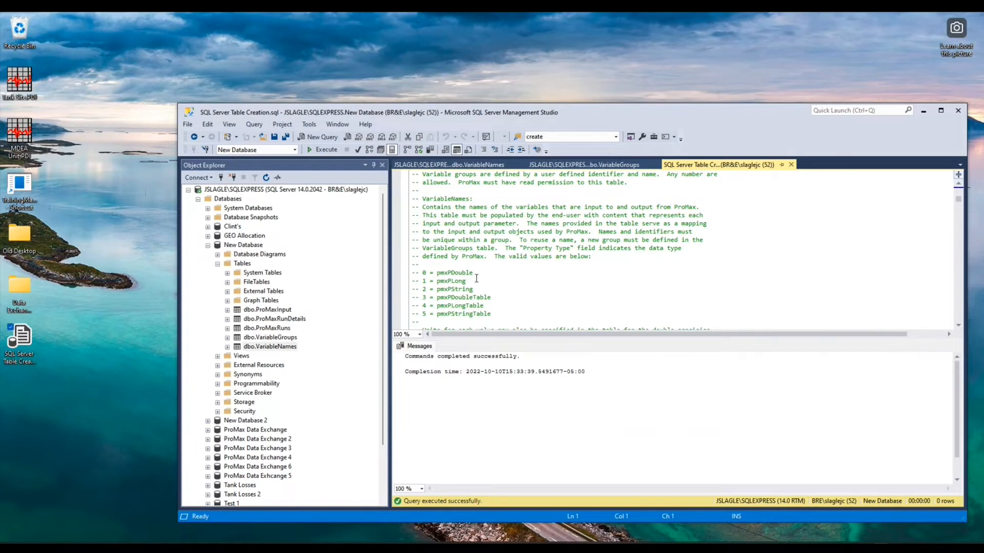
mouse_move(424, 294)
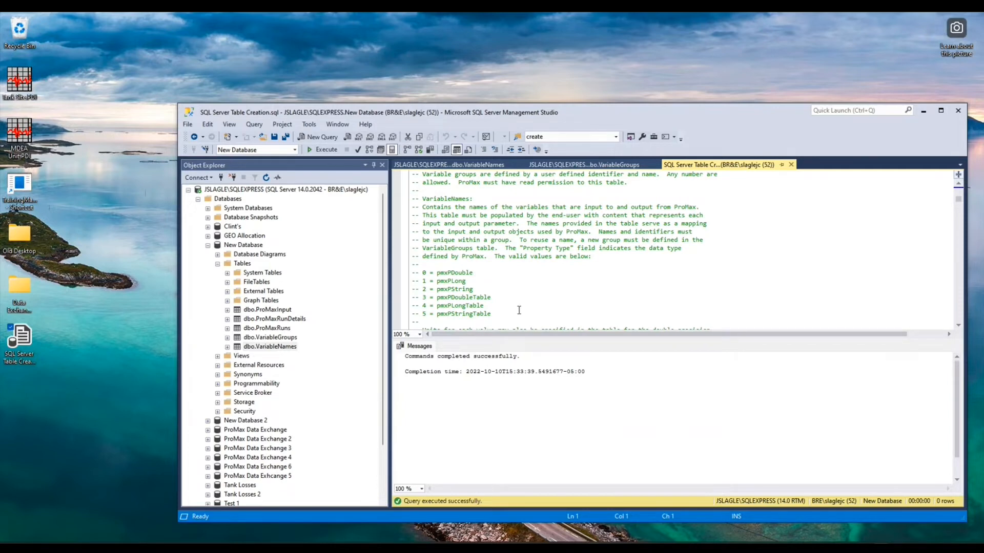
mouse_move(578, 272)
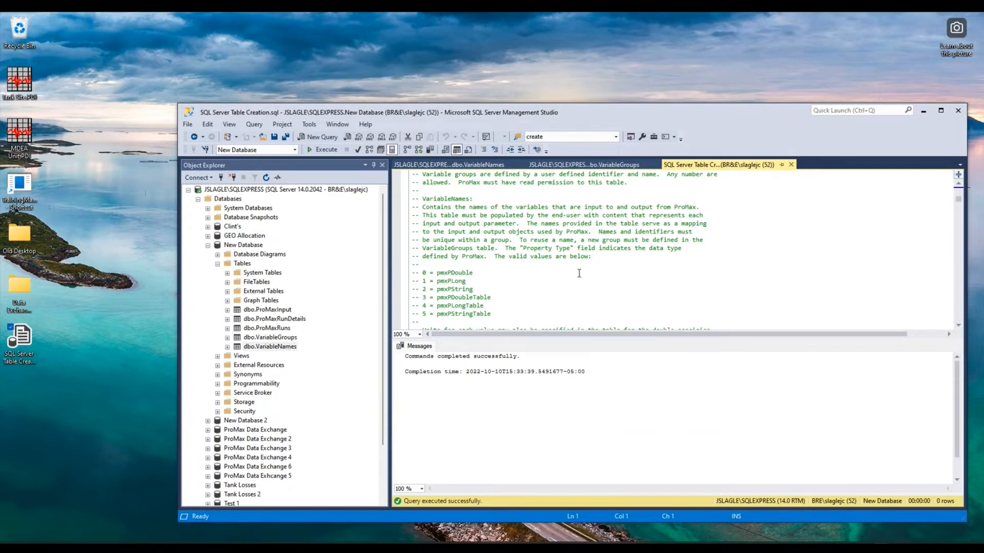
left_click(449, 164)
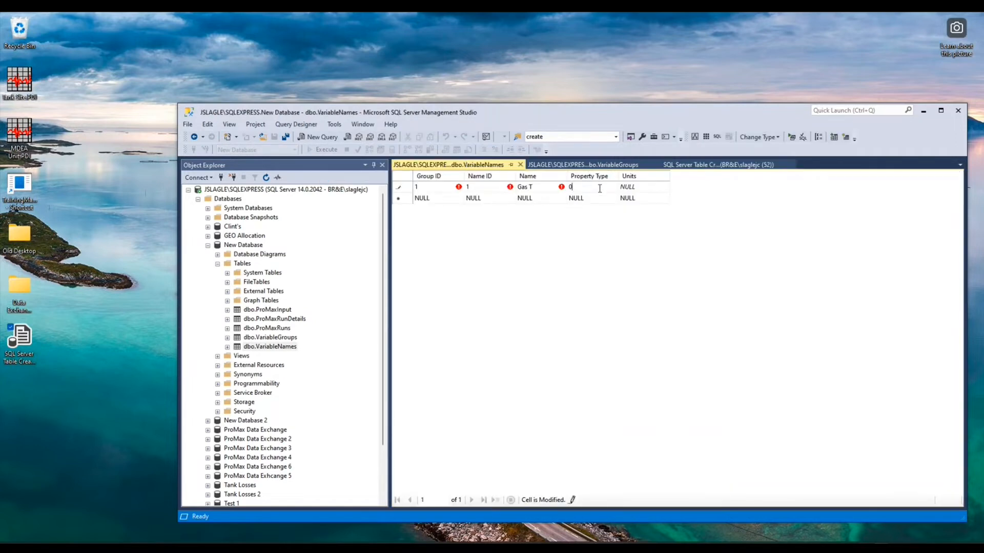
Step: Give the Gas T row units of F
left_click(627, 187)
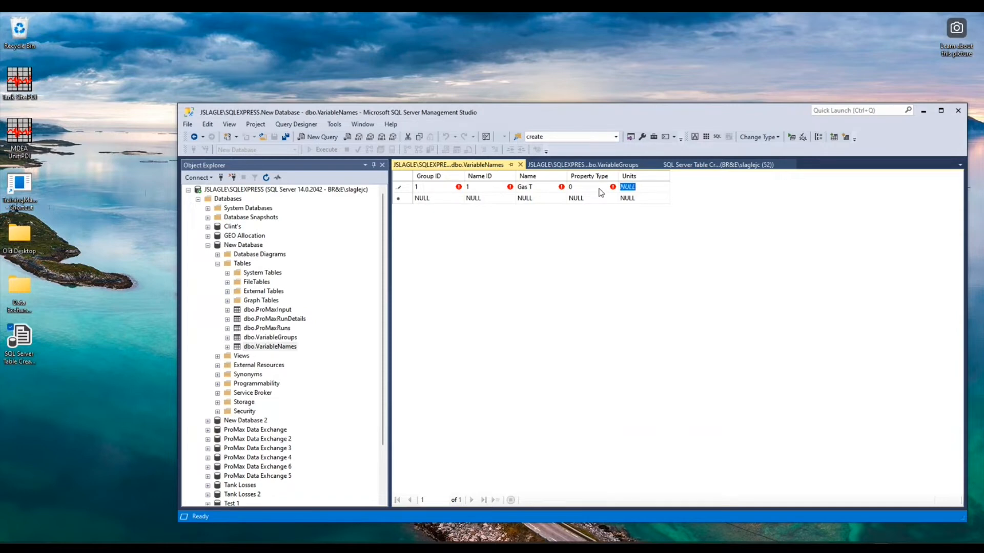
type("F")
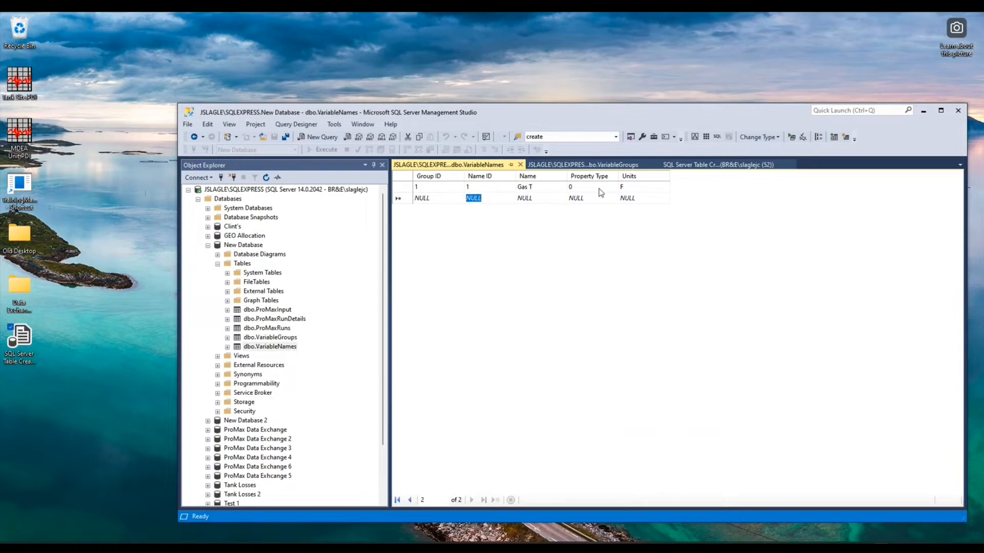
Step: Add a second row: Group ID 1, Name ID 2, Gas P, property type 0, units psig
left_click(421, 198)
type("1")
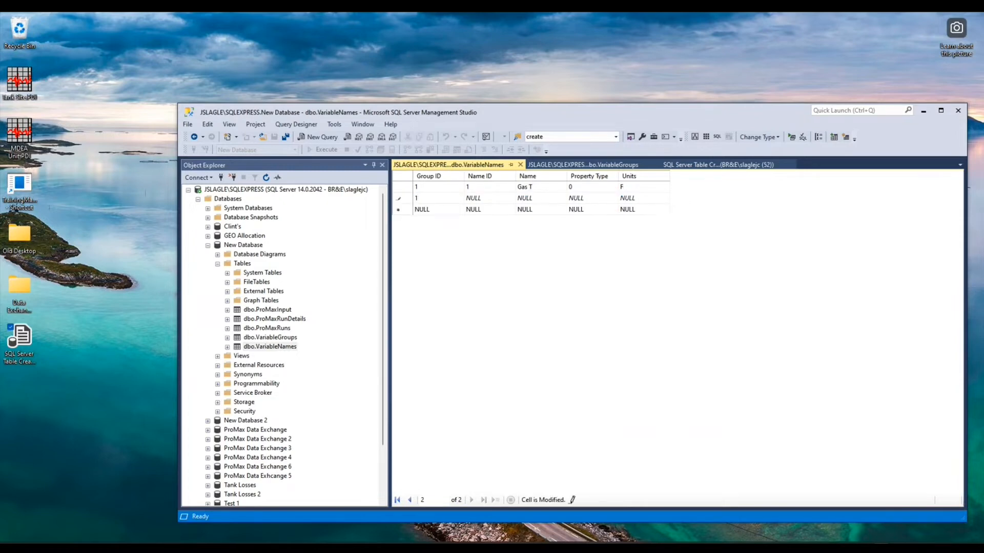
left_click(482, 198)
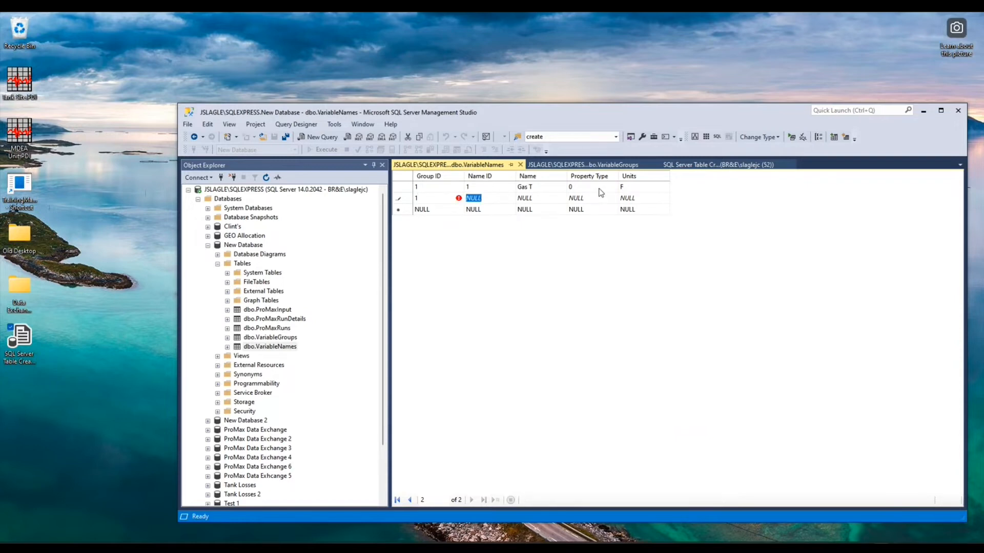
type("2")
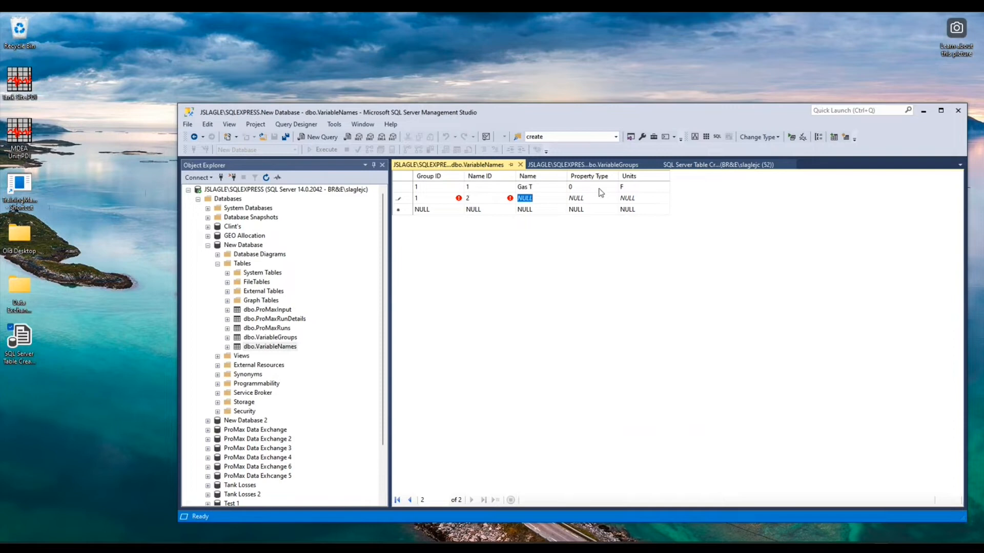
type("G")
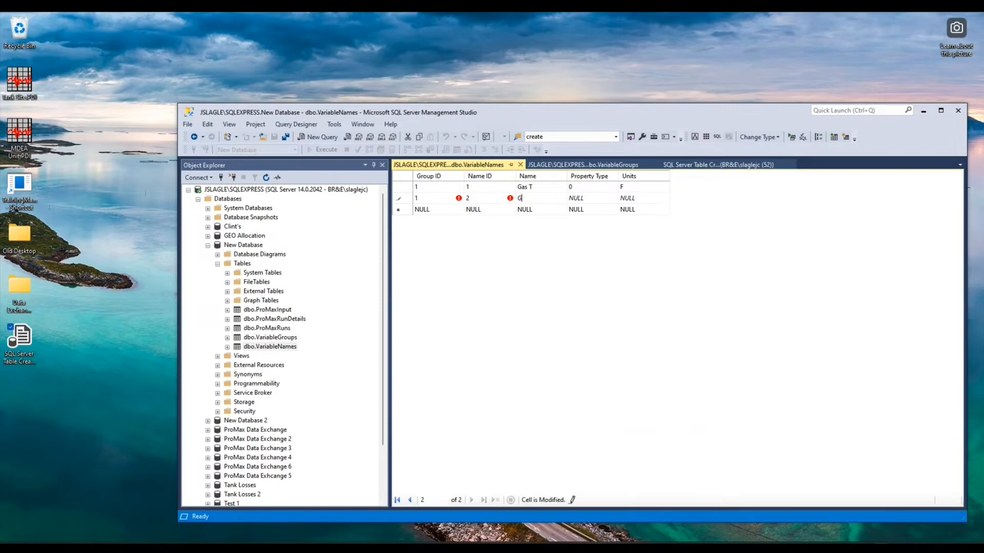
type("as P")
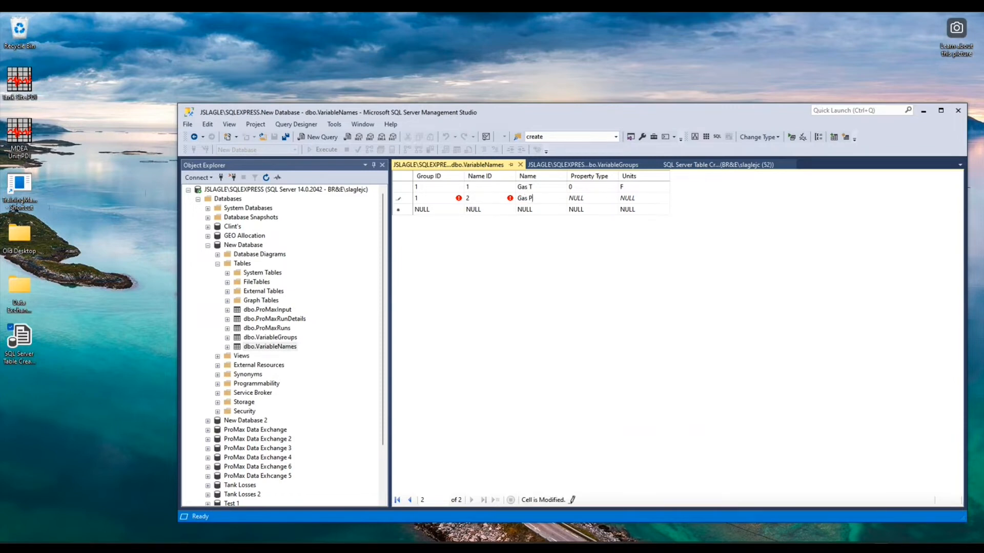
left_click(576, 197)
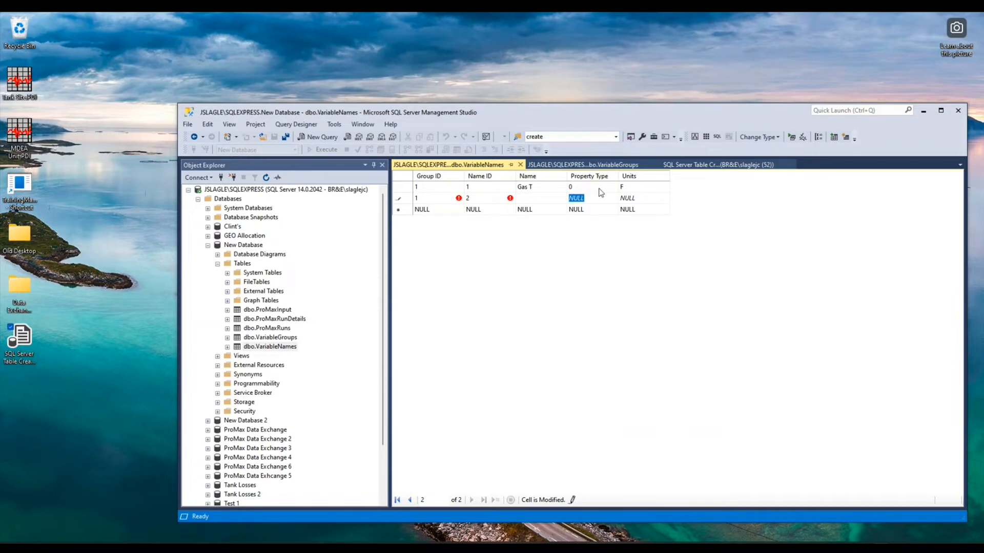
type("Gas P")
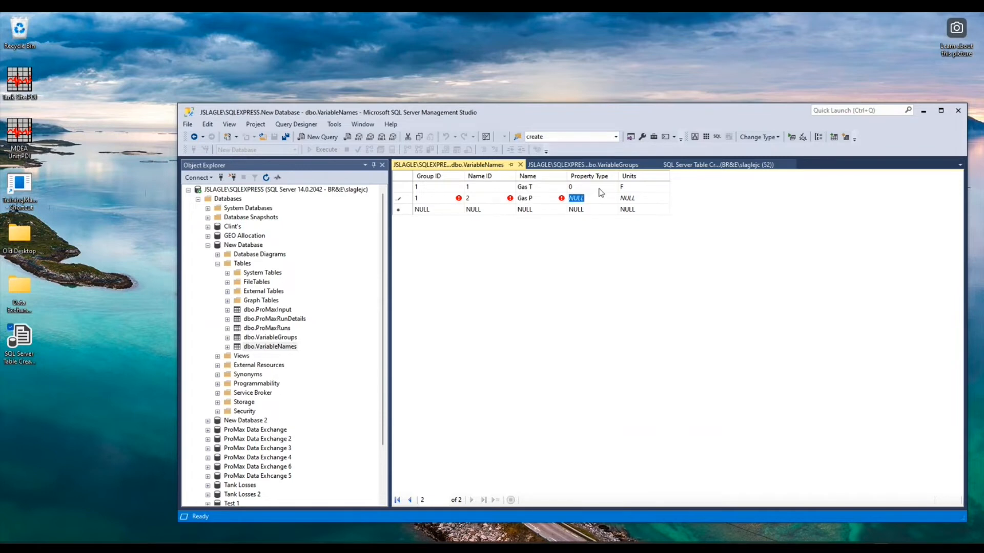
type("0")
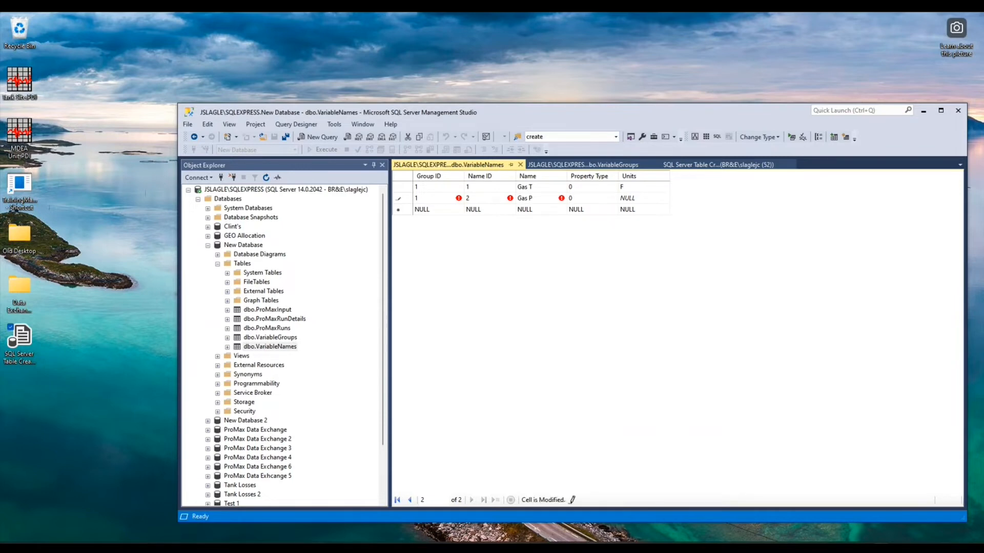
type("p")
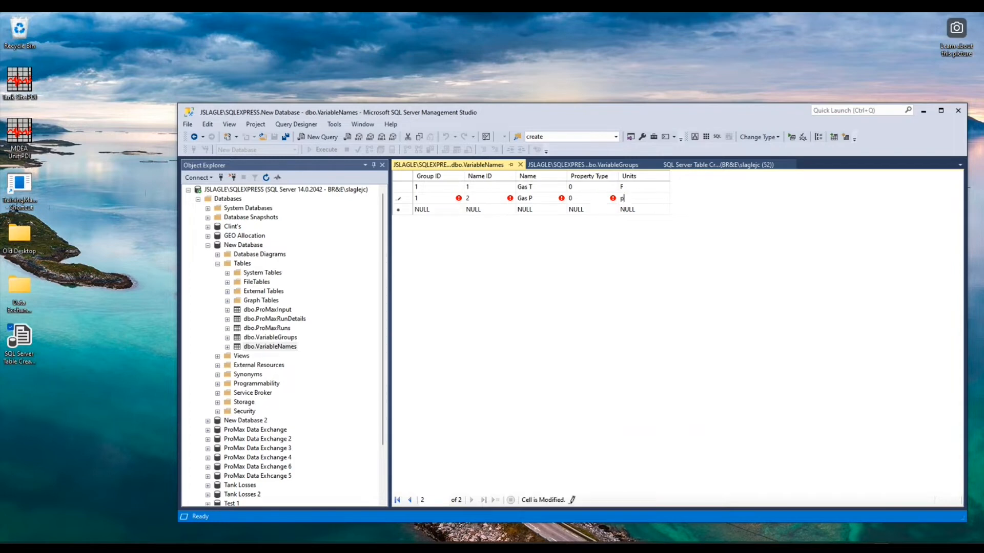
type("sig")
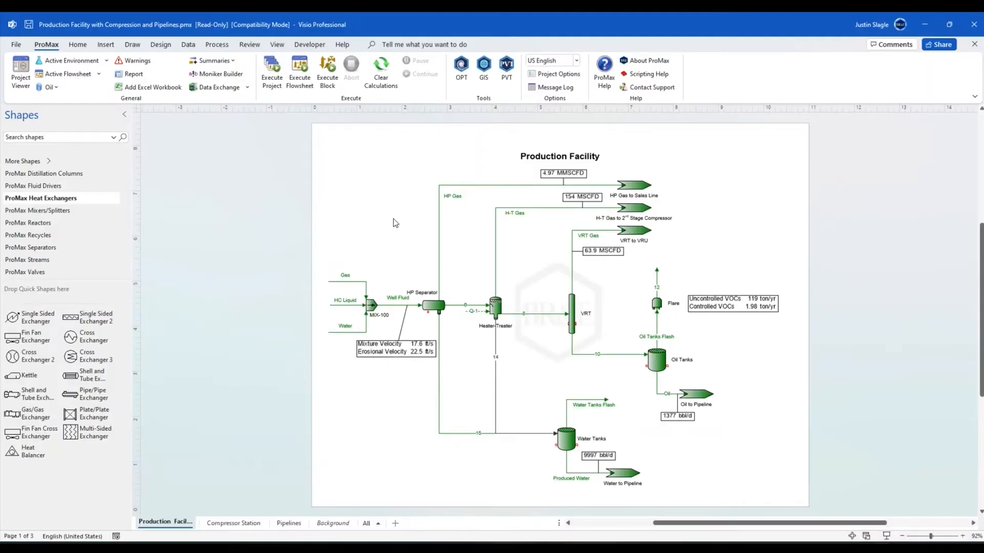
mouse_move(421, 208)
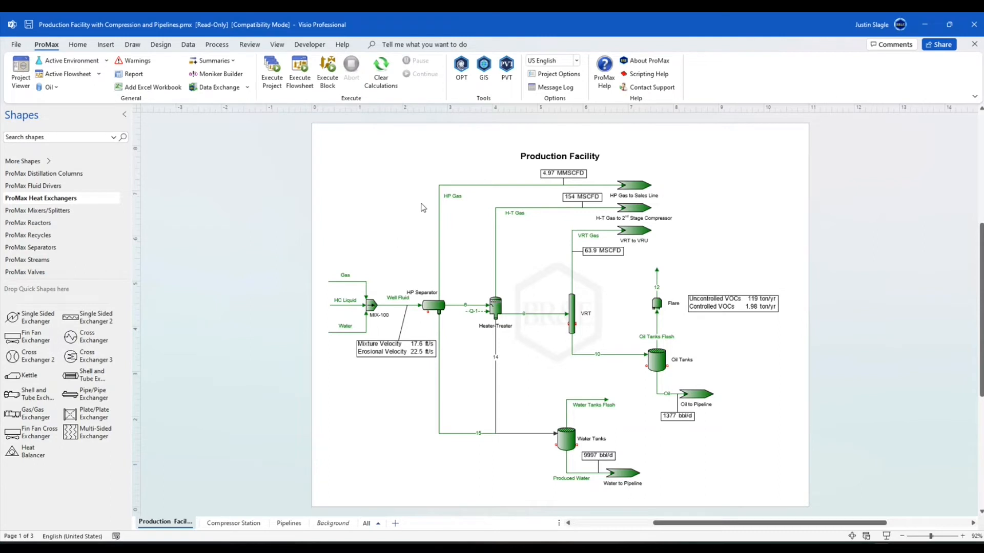
mouse_move(438, 194)
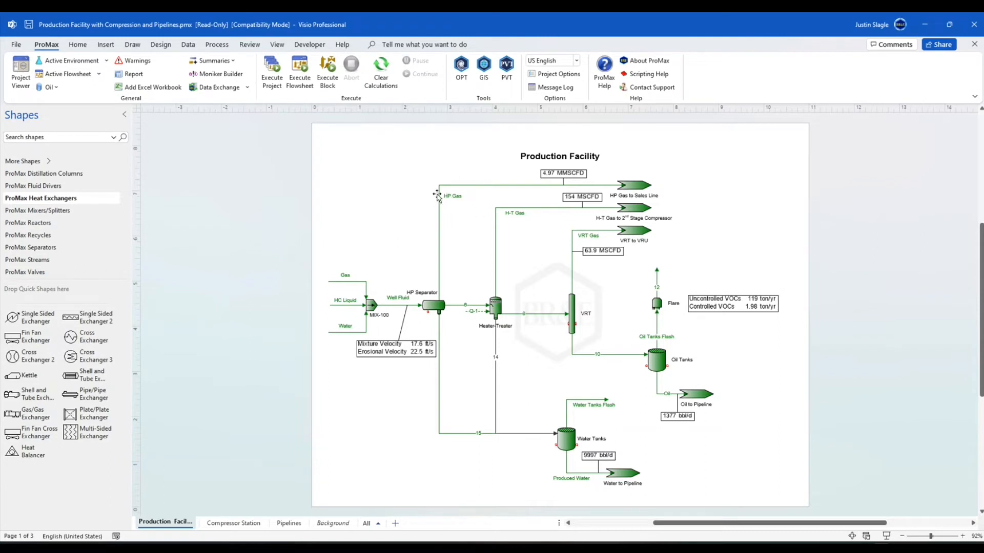
mouse_move(467, 177)
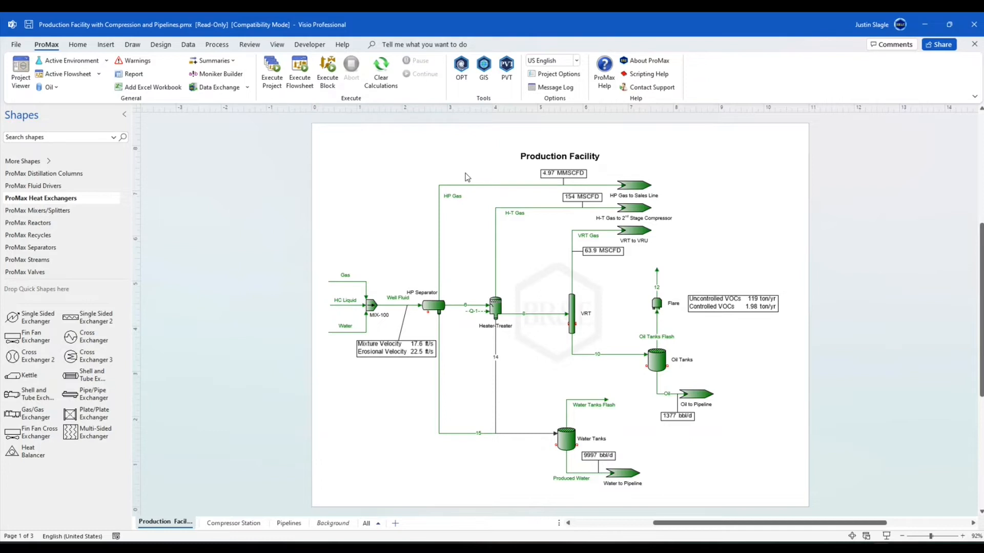
mouse_move(212, 108)
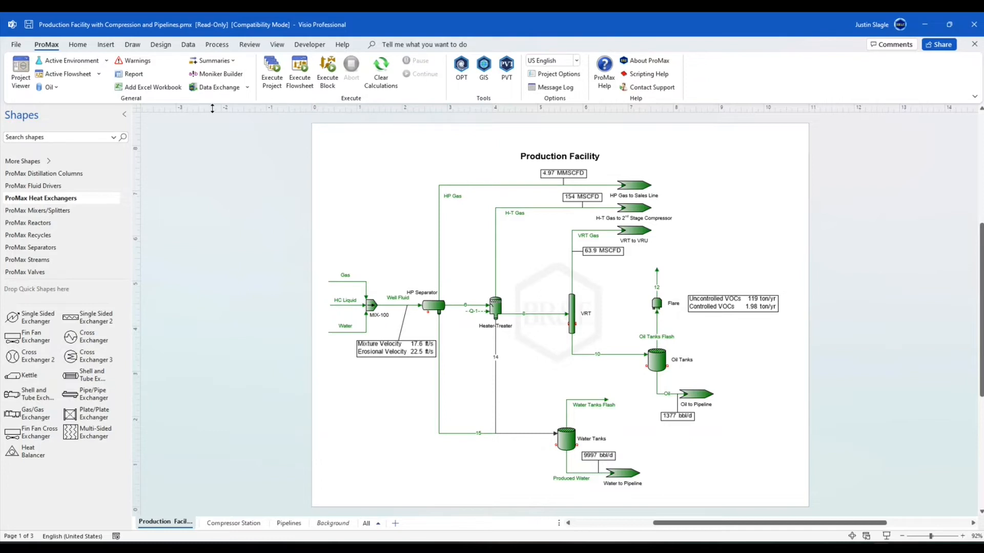
mouse_move(217, 87)
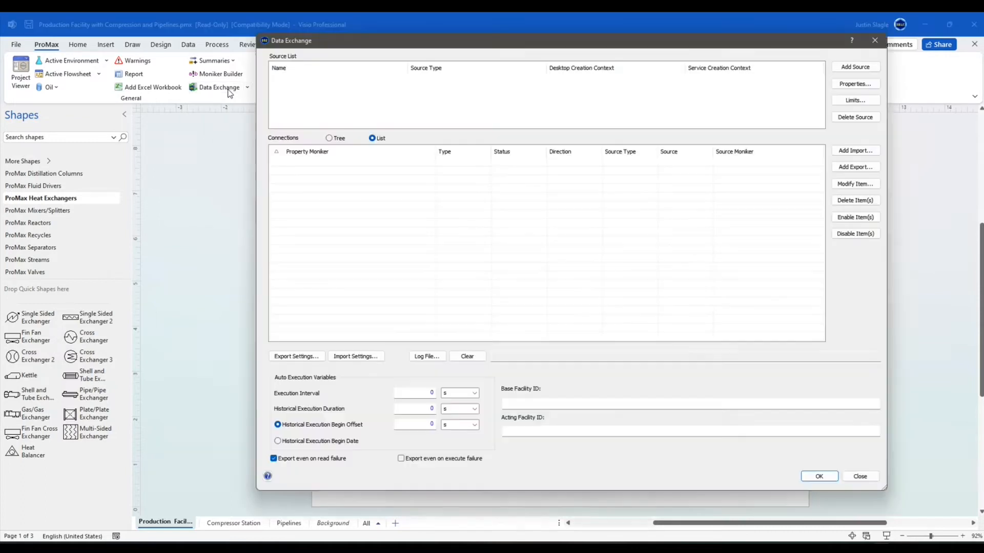
mouse_move(293, 60)
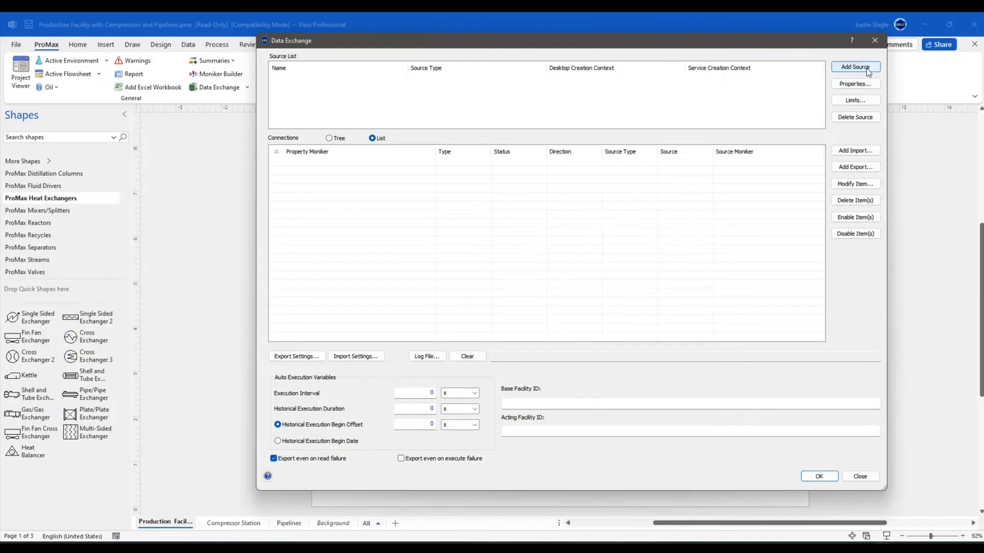
Step: Add a data exchange source named SQL of type ODBC and bring up its connection properties
left_click(855, 66)
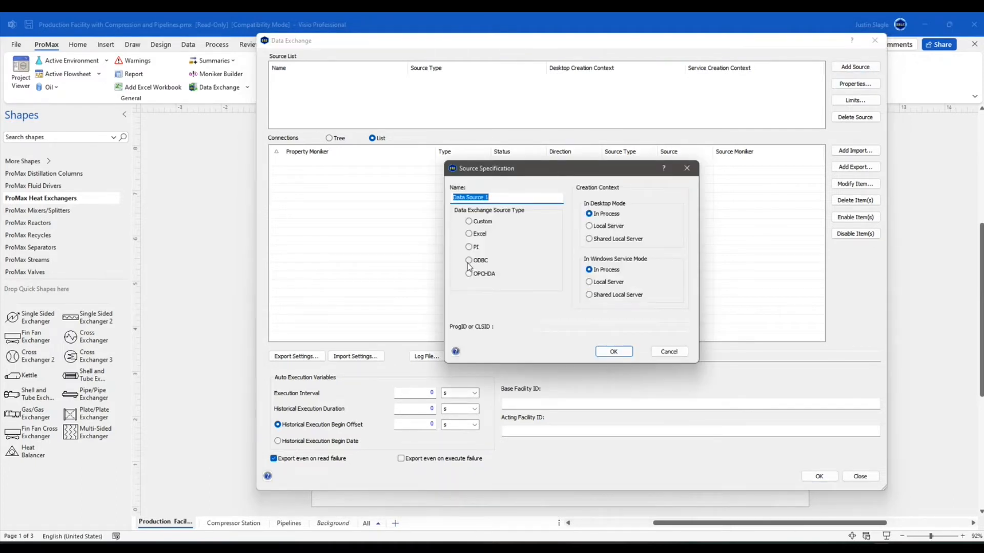
left_click(468, 259)
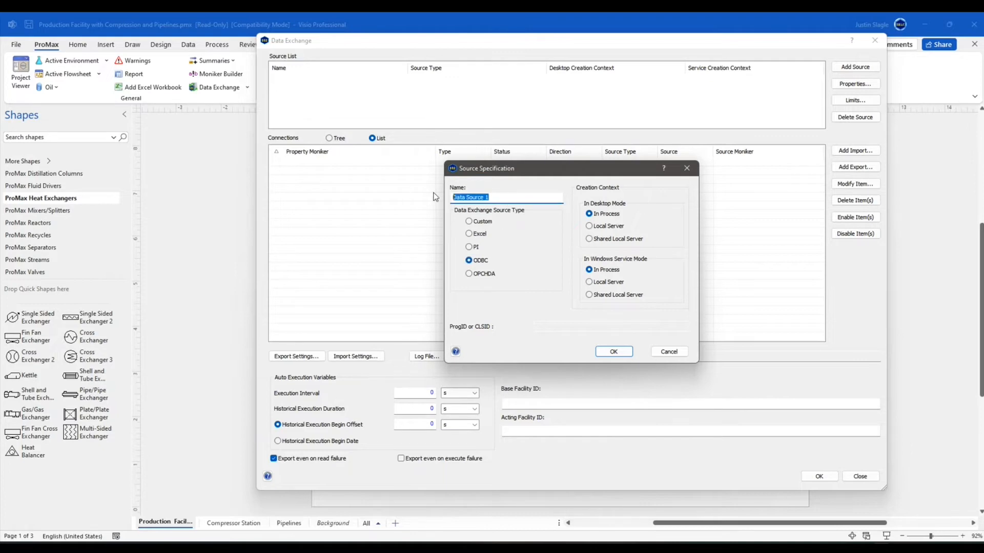
type("S")
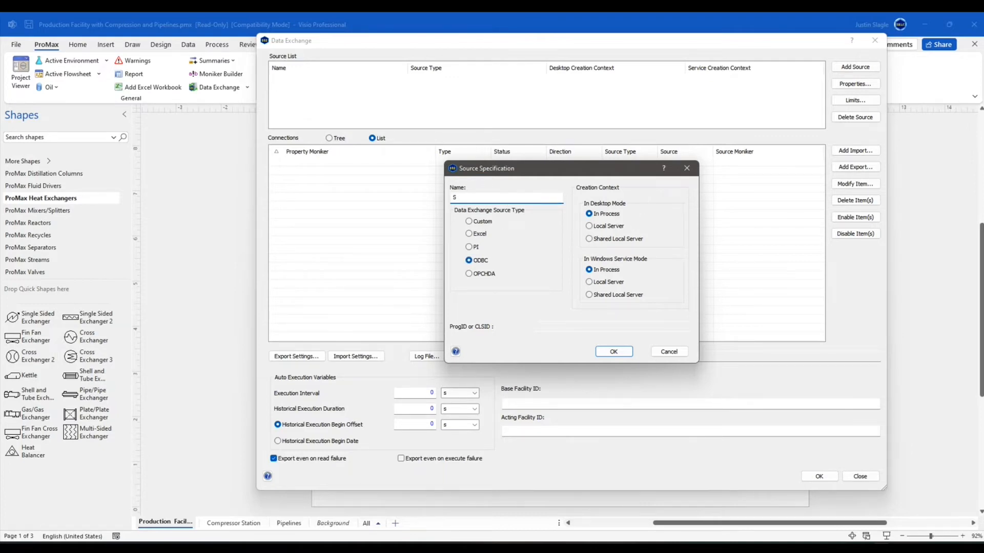
type("QL")
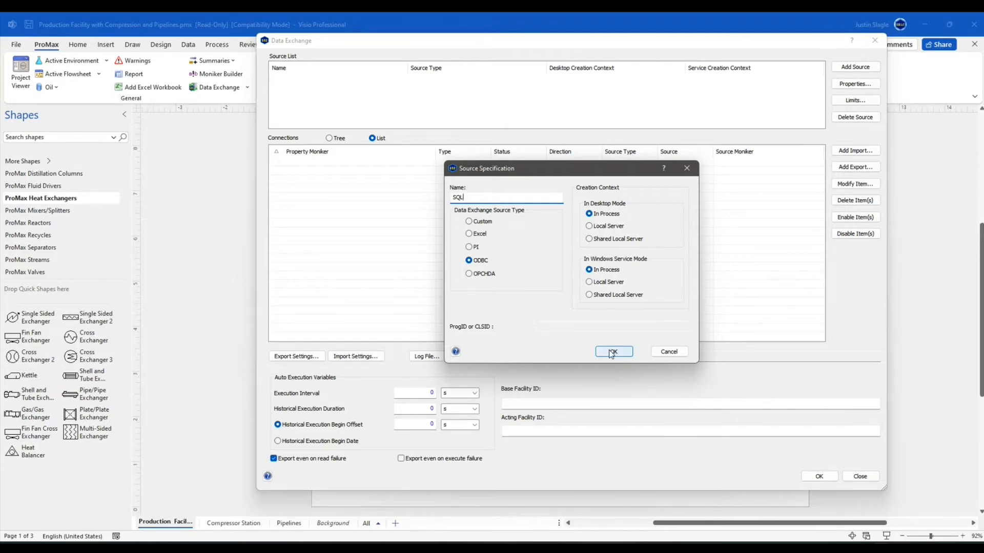
left_click(613, 351)
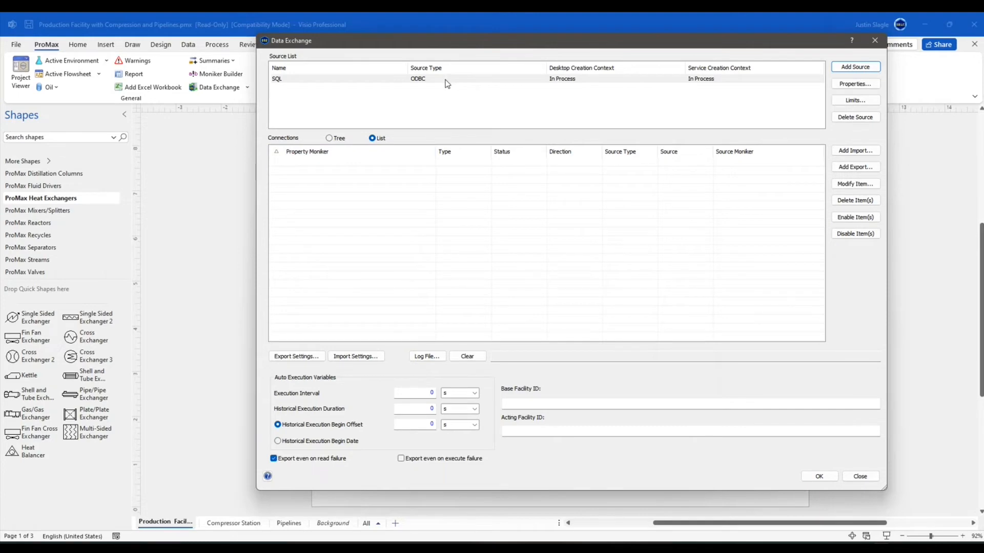
left_click(855, 83)
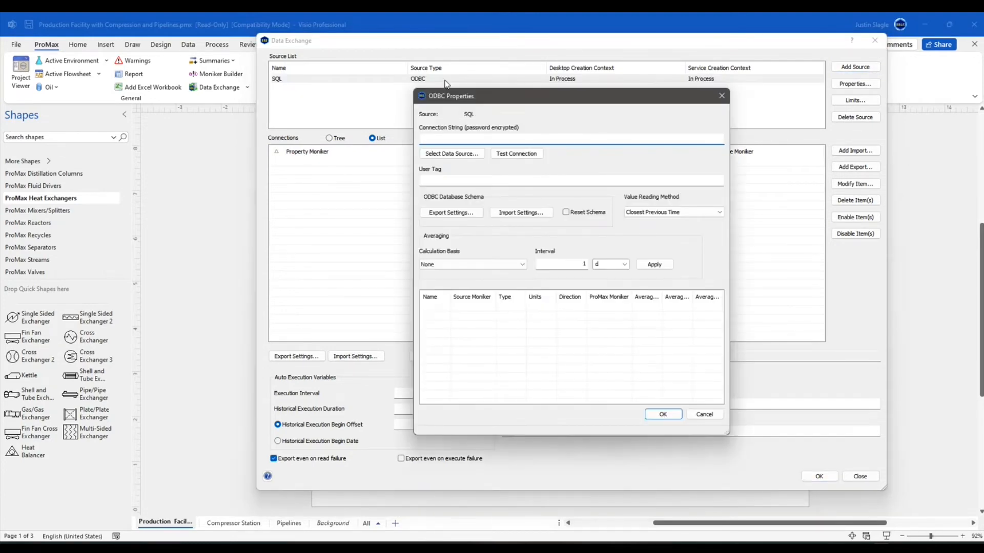
Step: From the connection string entry, choose Select Data Source and begin a new file data source
left_click(554, 139)
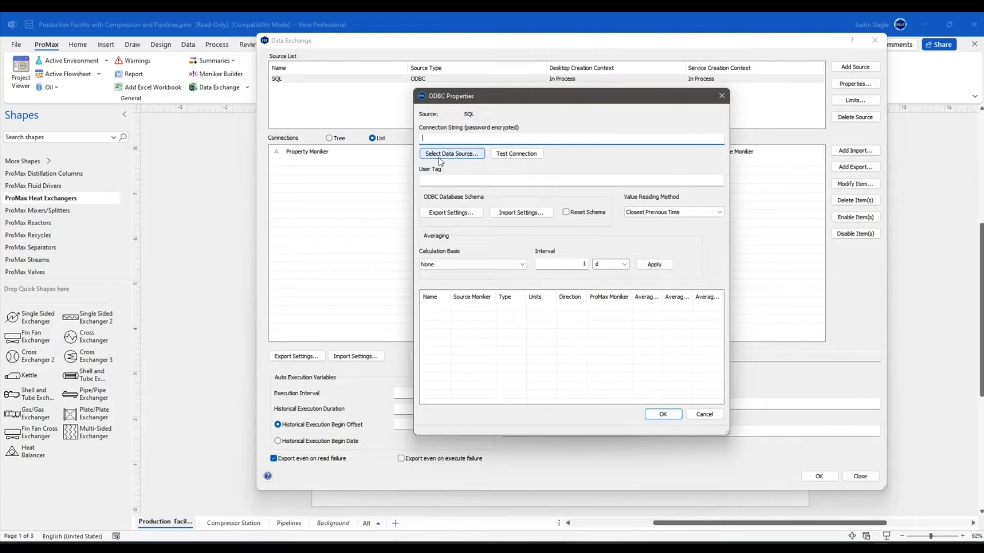
mouse_move(457, 160)
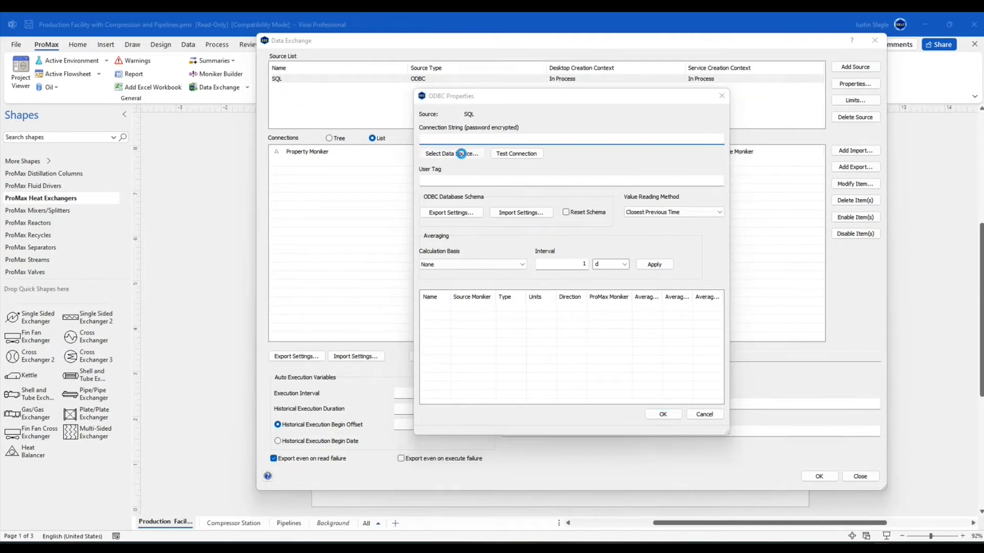
left_click(451, 153)
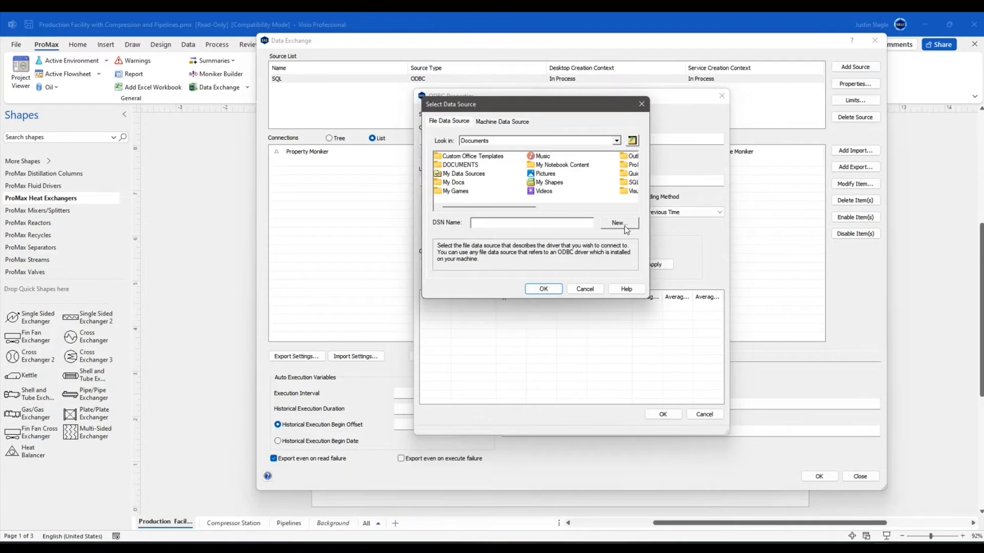
mouse_move(627, 227)
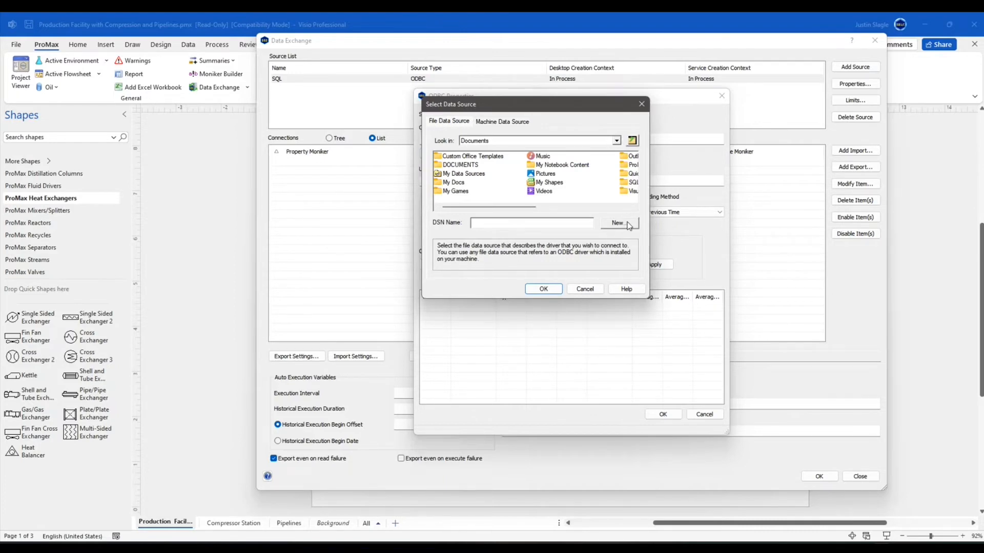
left_click(618, 222)
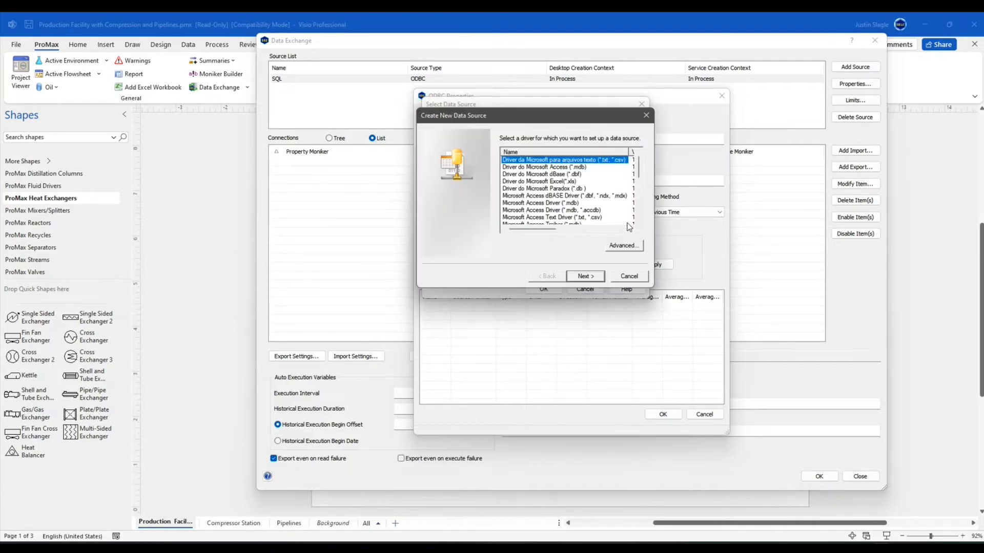
Step: Choose ODBC Driver 17 for SQL Server as the file data source driver
left_click(564, 196)
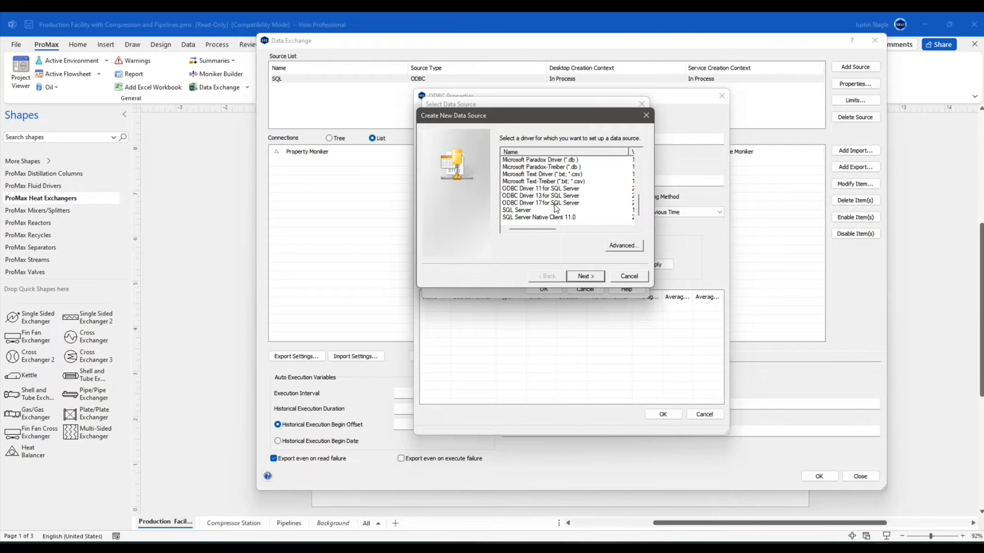
left_click(541, 203)
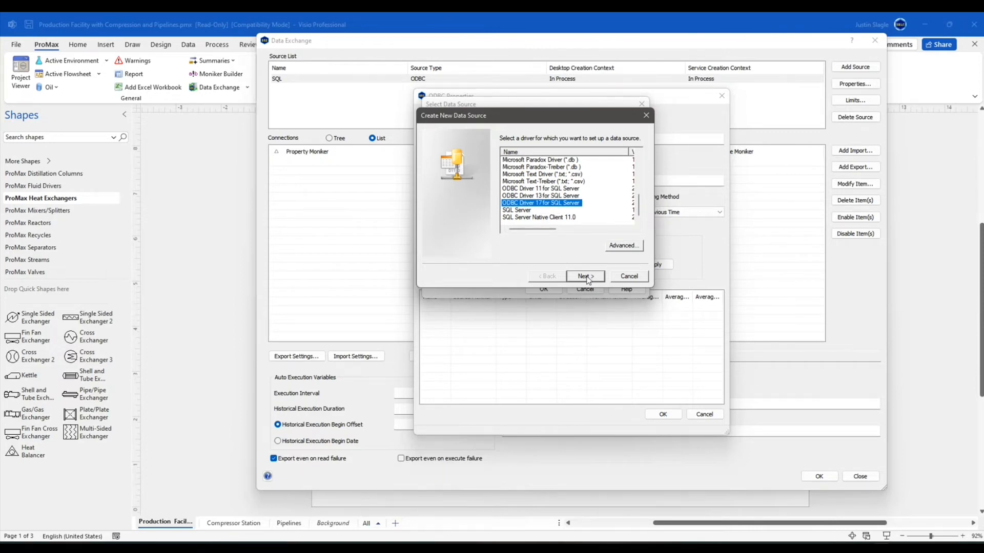
left_click(583, 275)
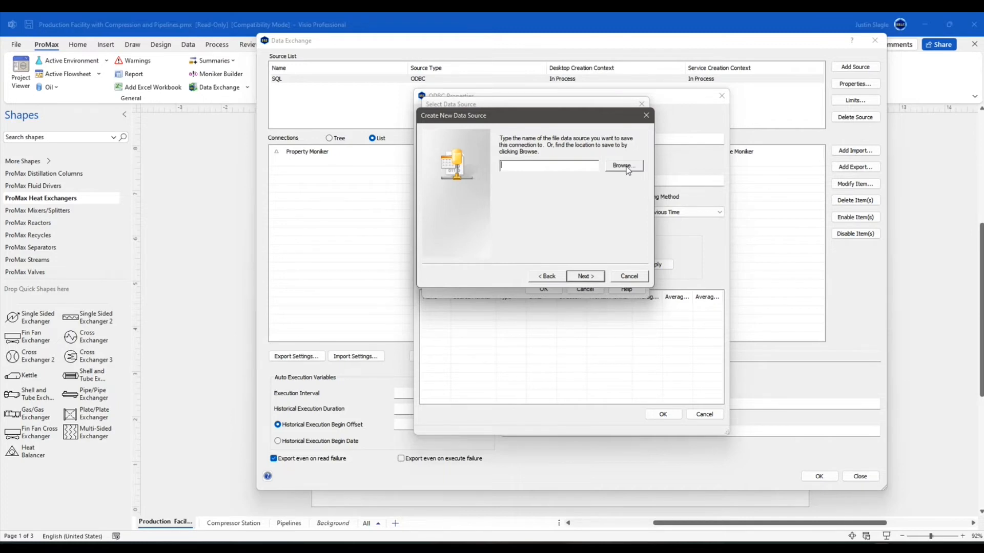
Step: Save the data source file as 'new' on the Desktop and finish the file data source
left_click(622, 166)
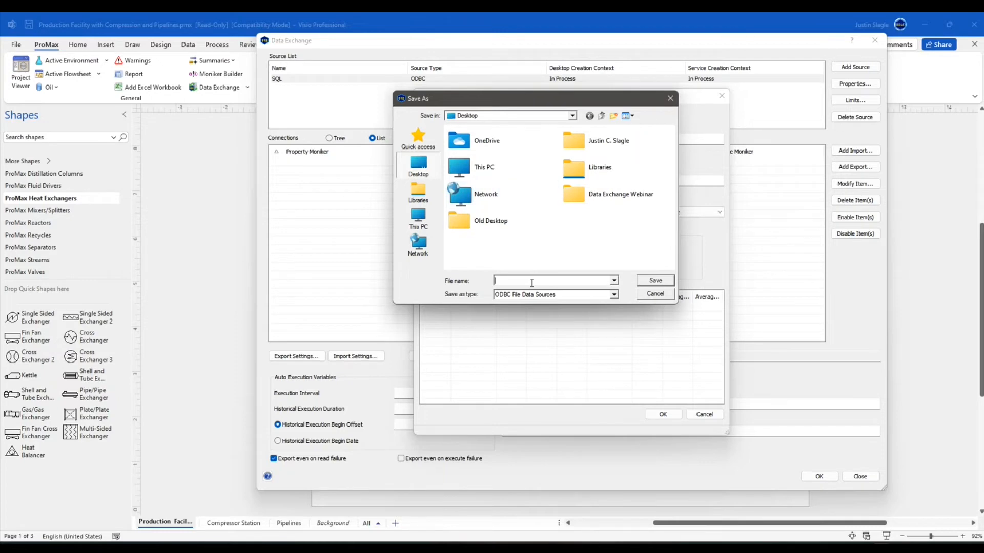
type("new")
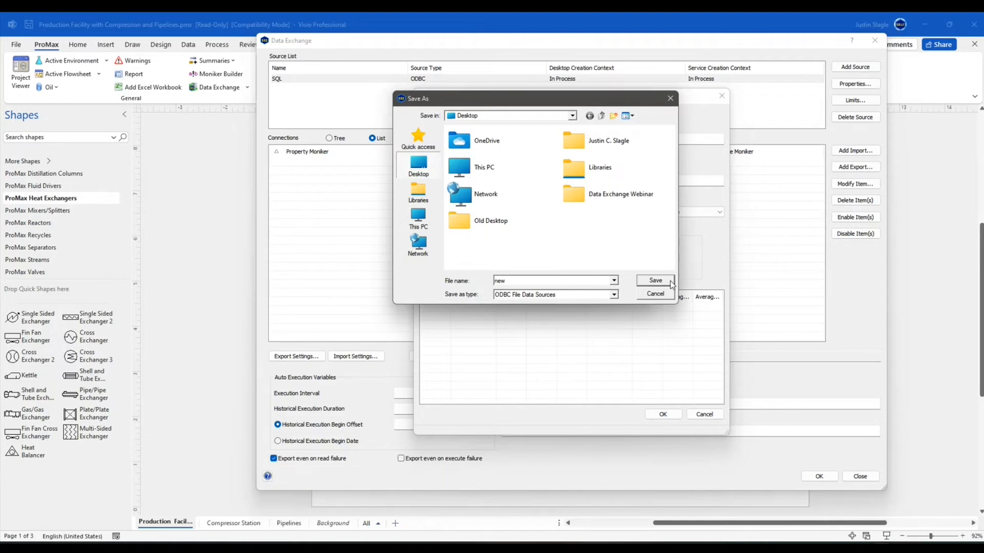
left_click(655, 281)
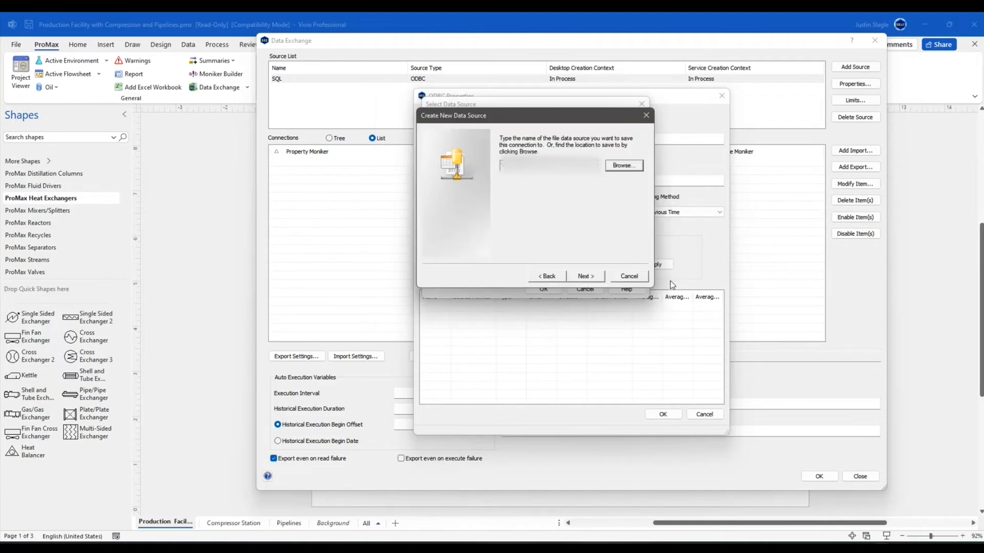
left_click(584, 276)
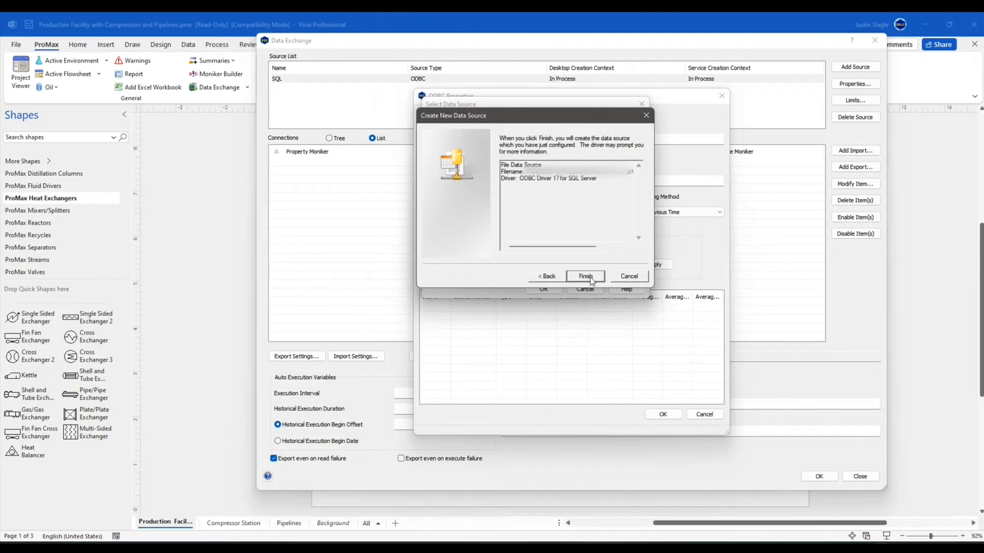
left_click(585, 275)
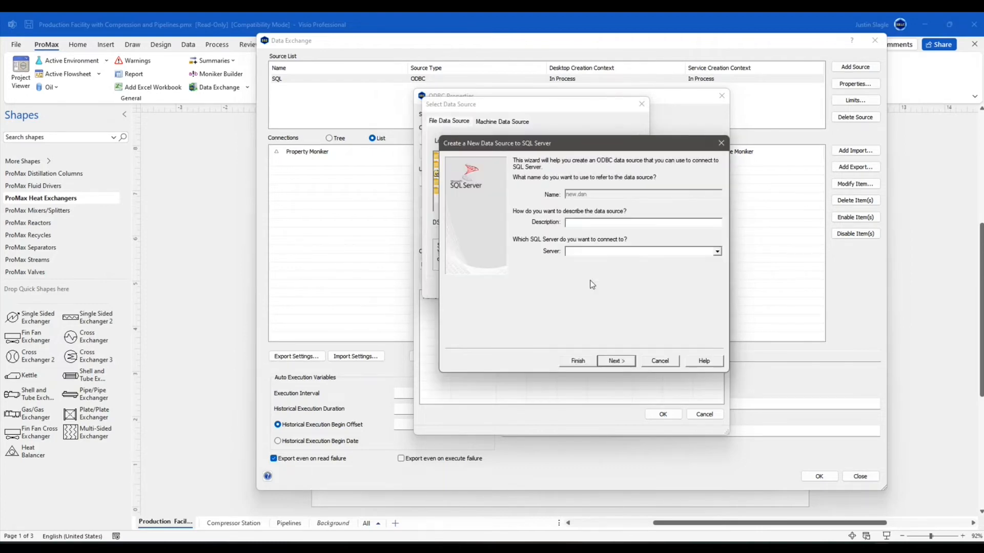
Step: Describe the source as new database on server JSLAGLE\SQLEXPRESS and continue to authentication
left_click(639, 222)
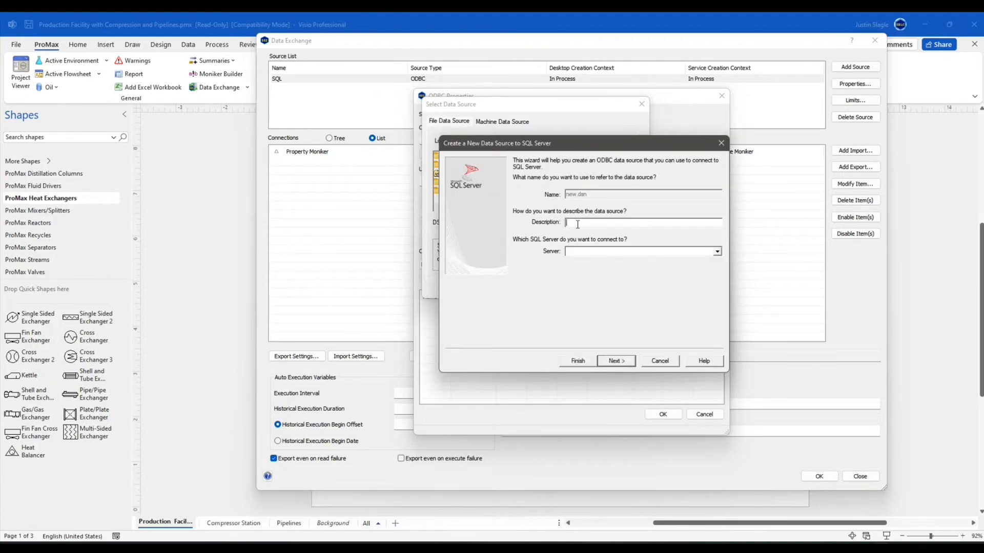
type("new database")
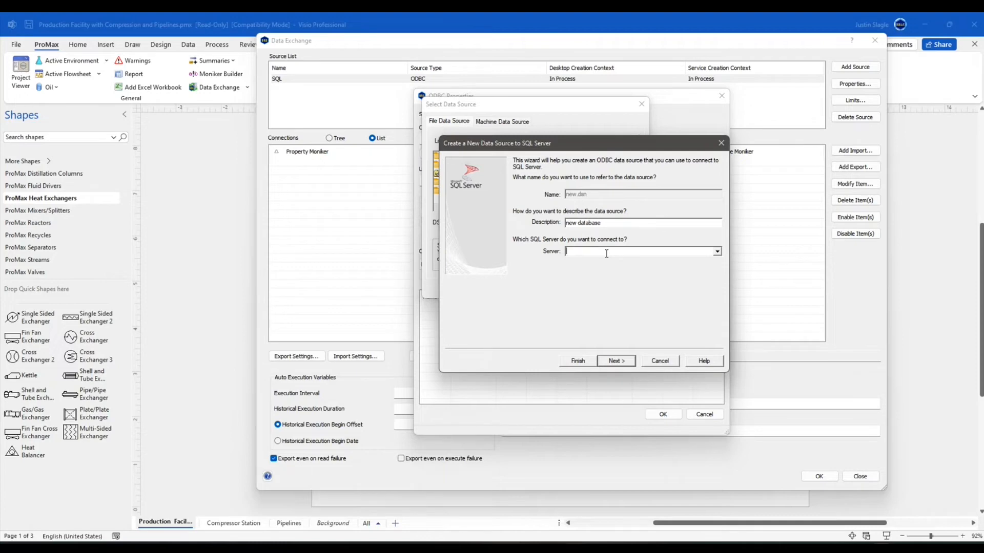
type("JSLAGLE")
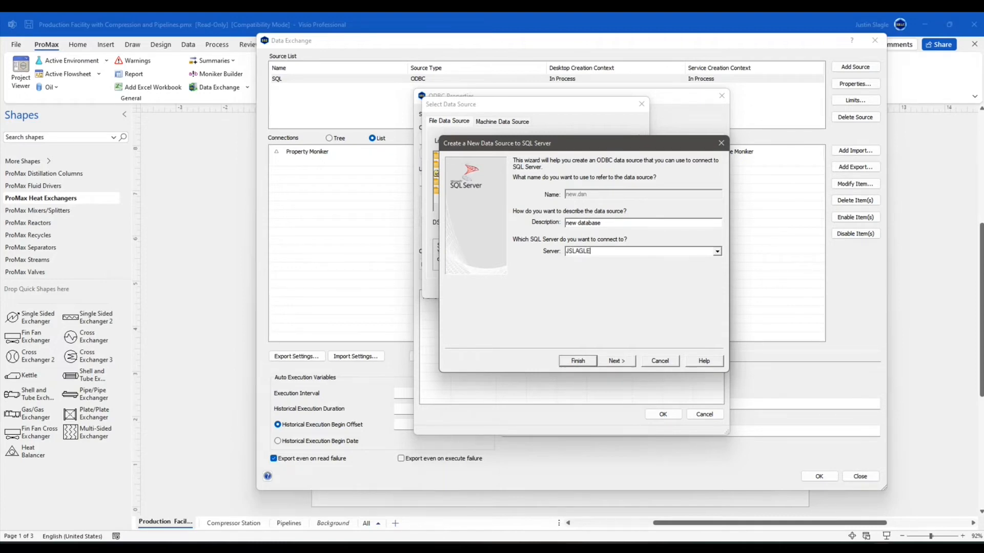
type("\\S")
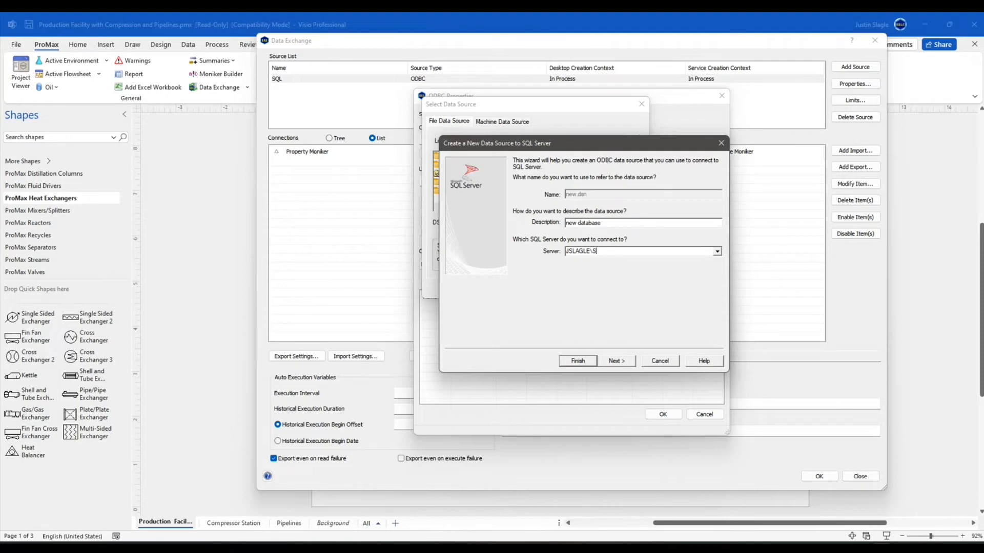
type("QLEXPRE")
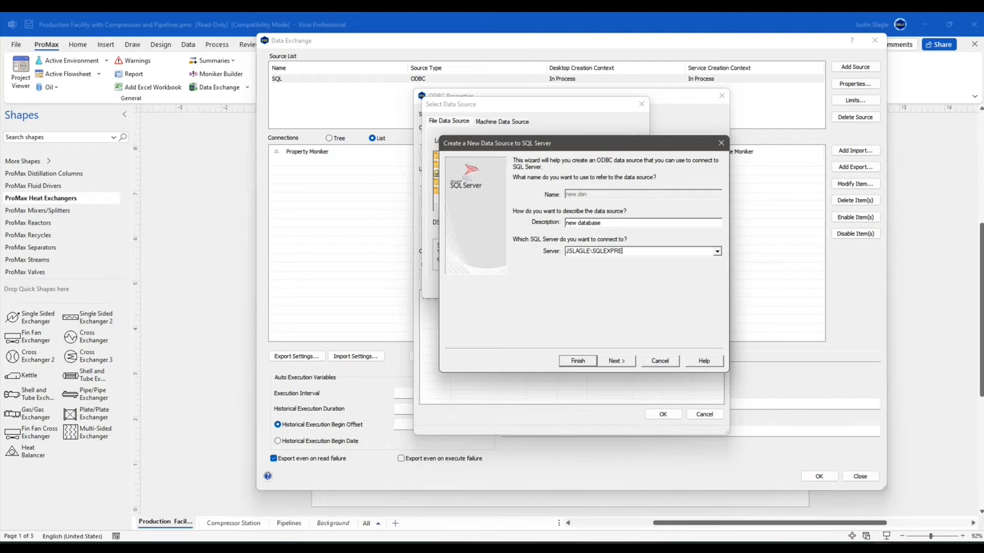
type("SS")
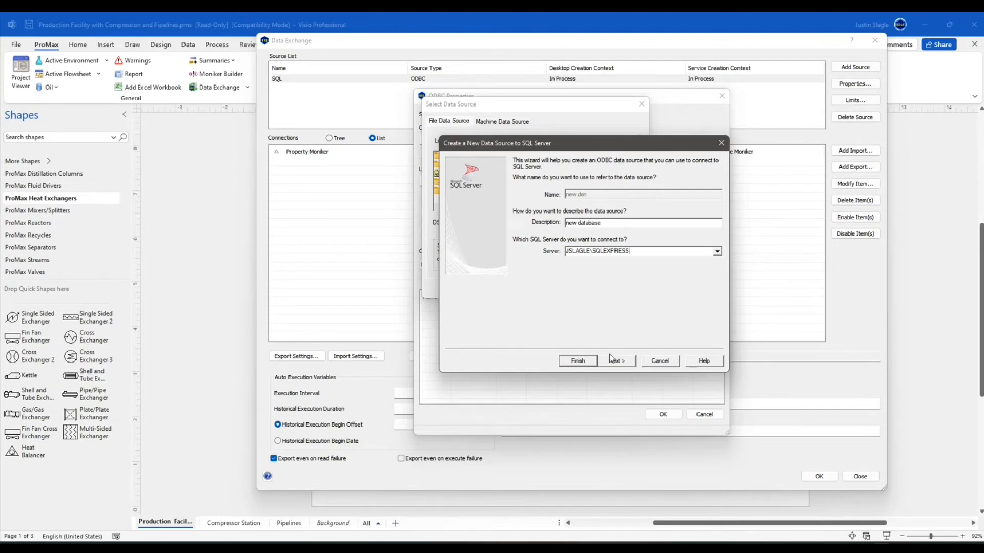
left_click(616, 361)
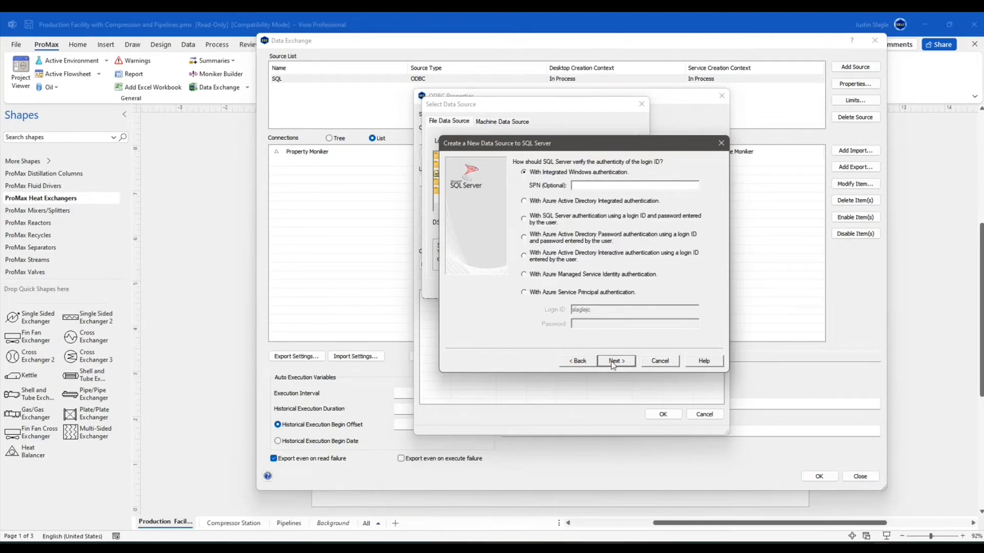
Step: Keep Windows authentication and make New Database the default database
left_click(615, 361)
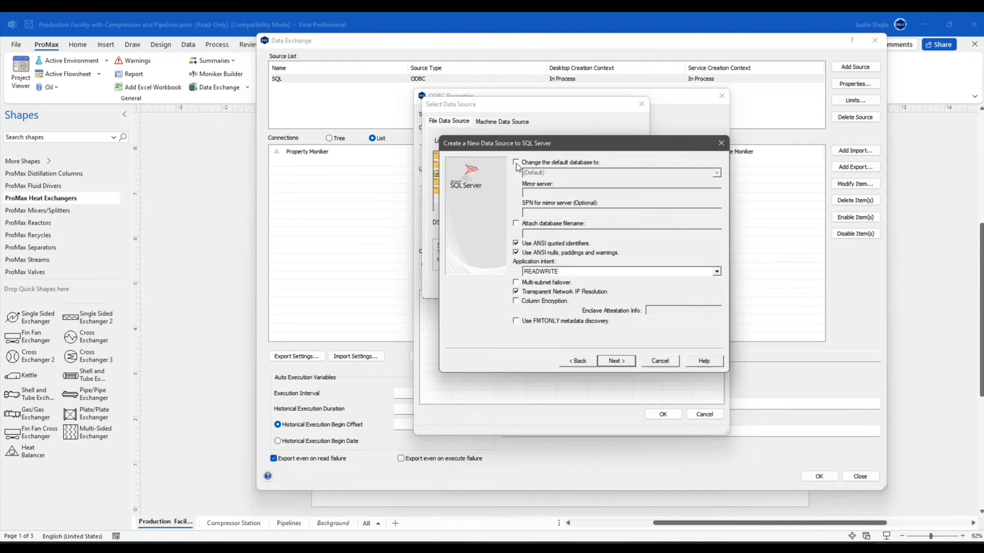
left_click(516, 163)
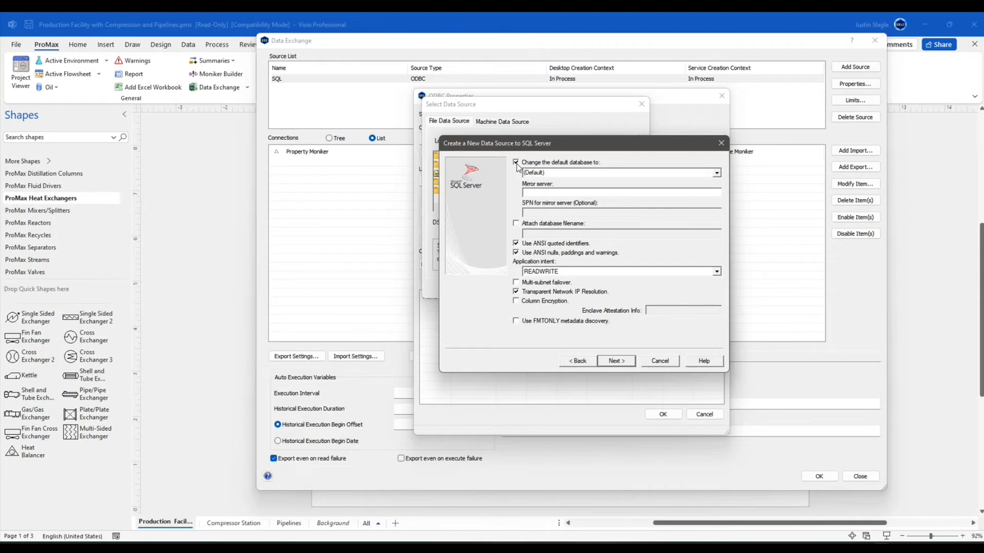
left_click(716, 172)
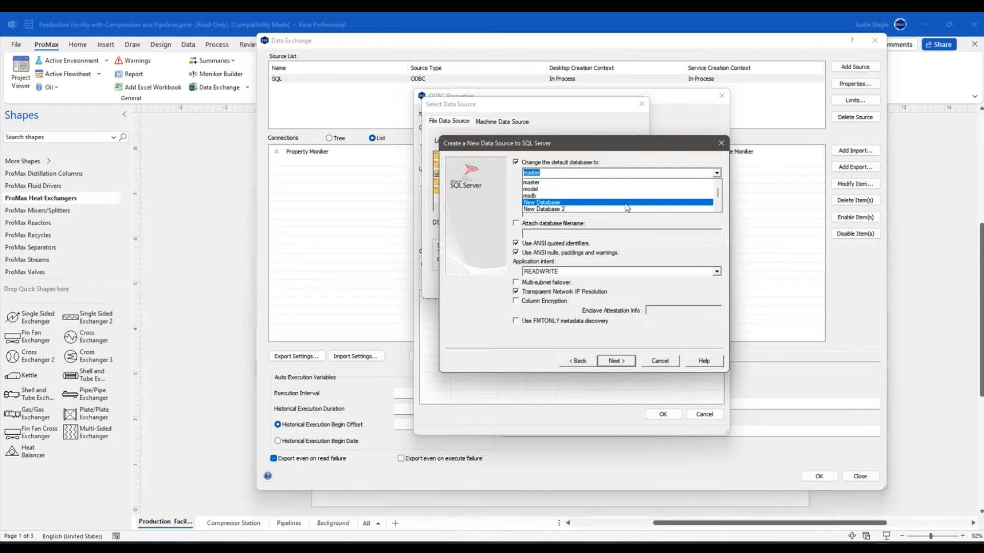
left_click(541, 201)
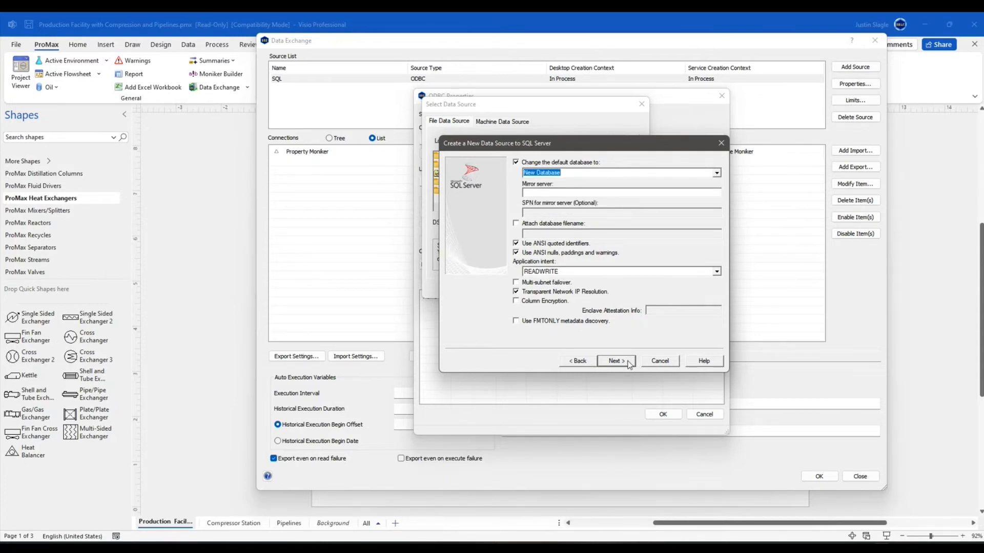
Step: Accept the remaining wizard pages and finish to show the configuration summary
left_click(616, 361)
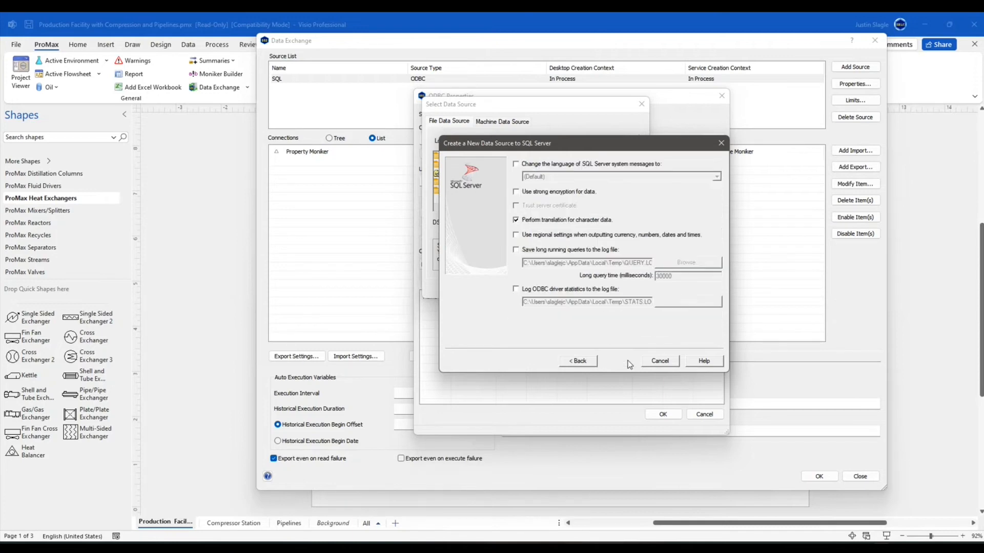
left_click(616, 360)
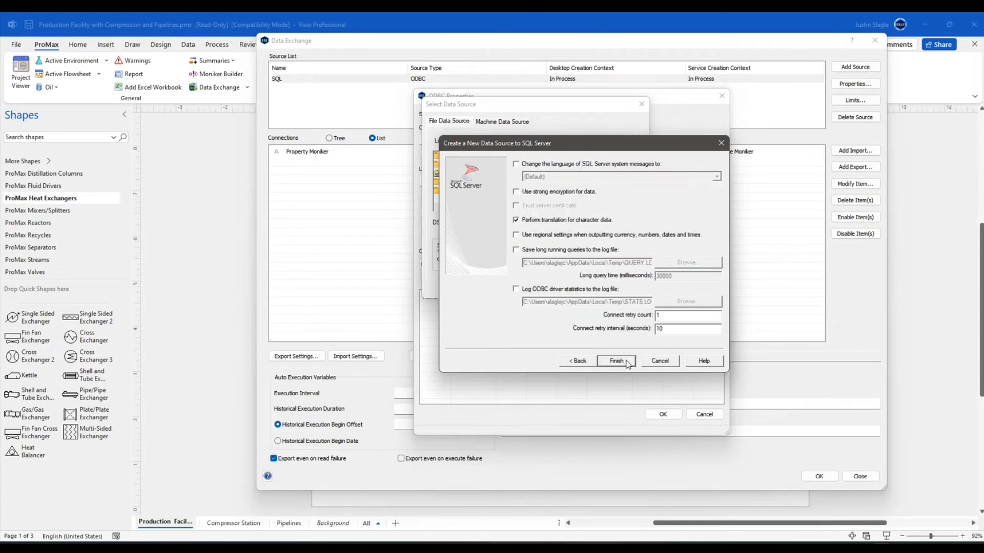
left_click(616, 360)
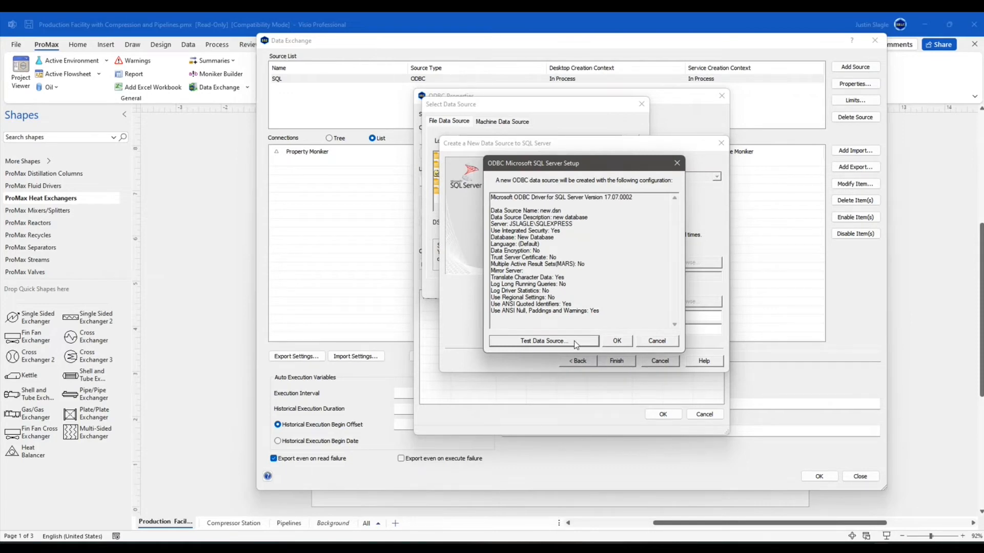
Step: Test the new data source connection successfully and accept its configuration
left_click(542, 340)
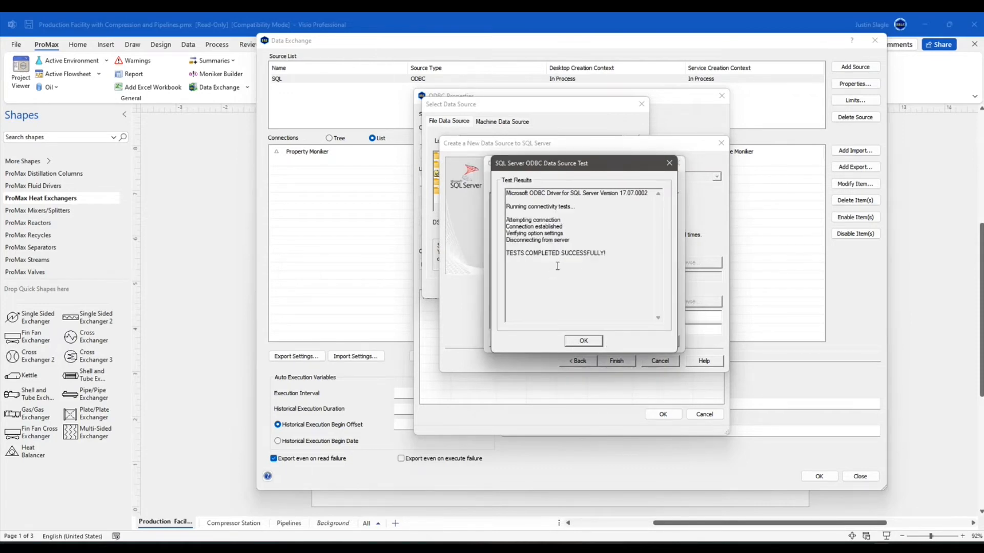
left_click(582, 340)
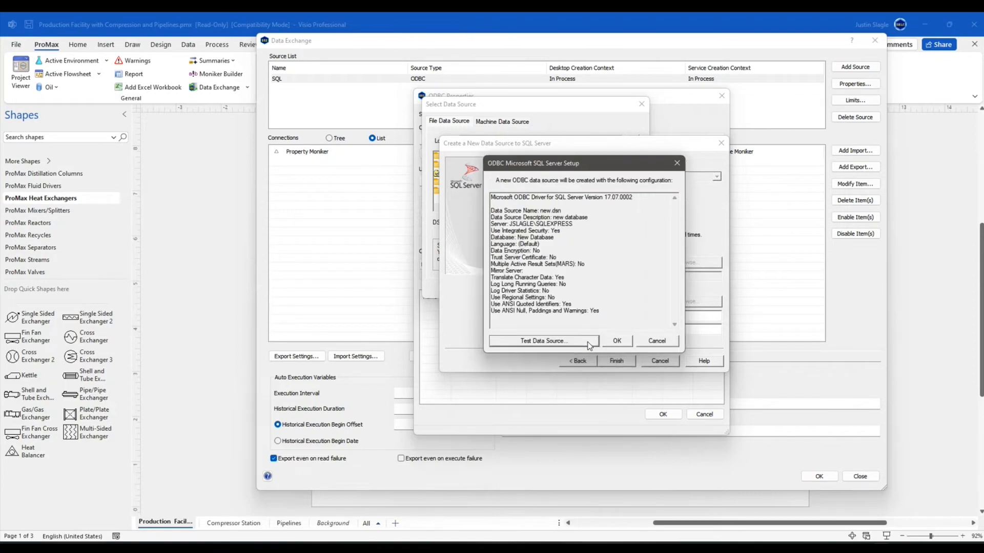
left_click(616, 340)
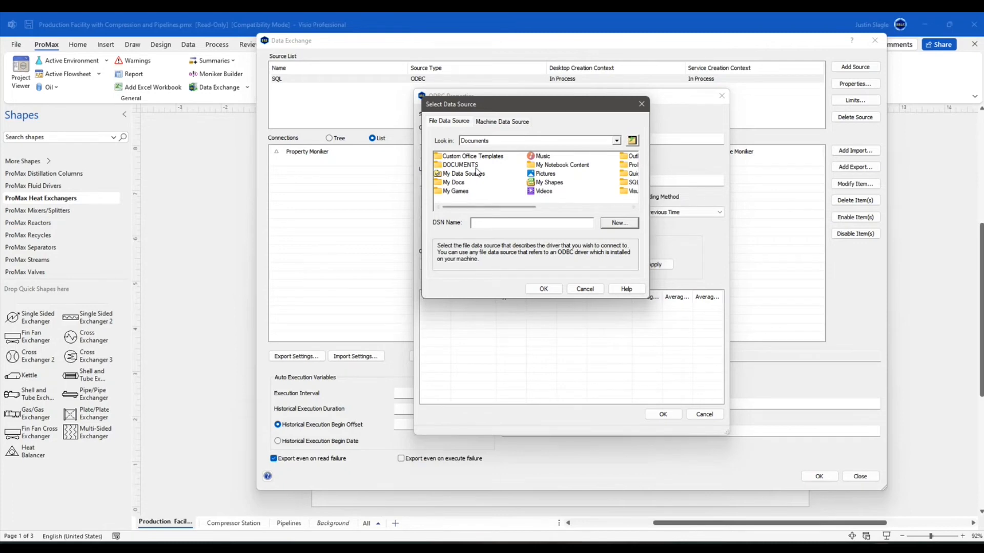
Step: Connect the SQL source through new.dsn from the Desktop with Windows login and confirm its ODBC properties
left_click(616, 140)
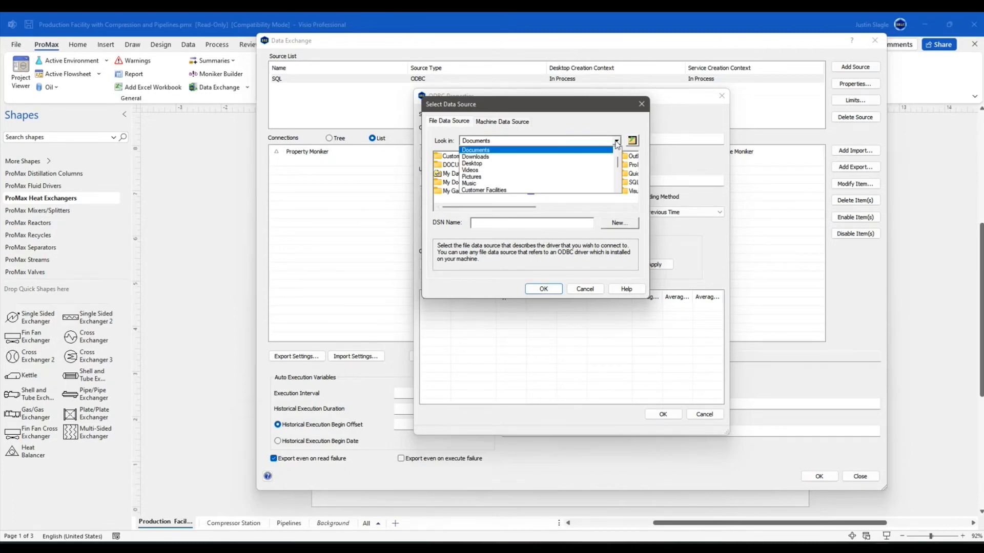
left_click(471, 163)
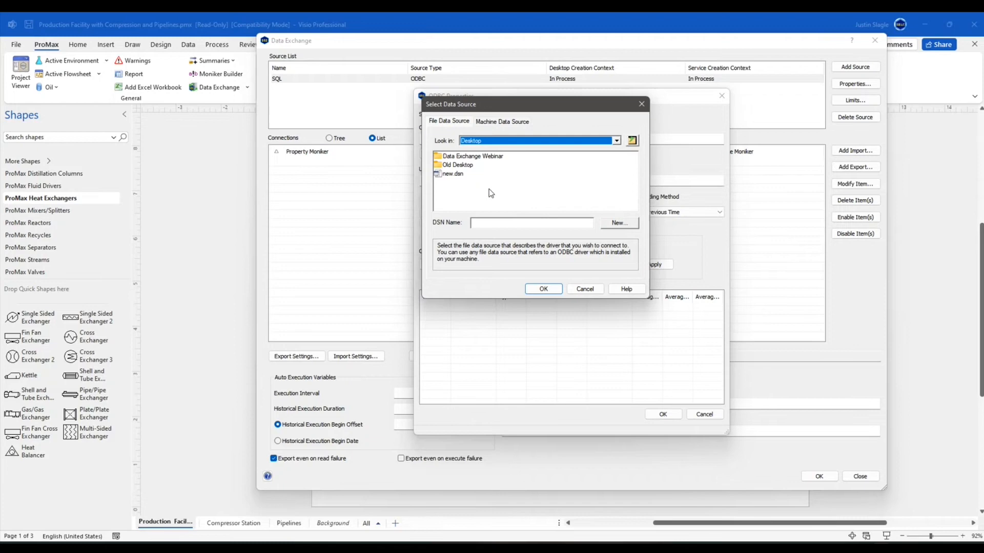
left_click(452, 175)
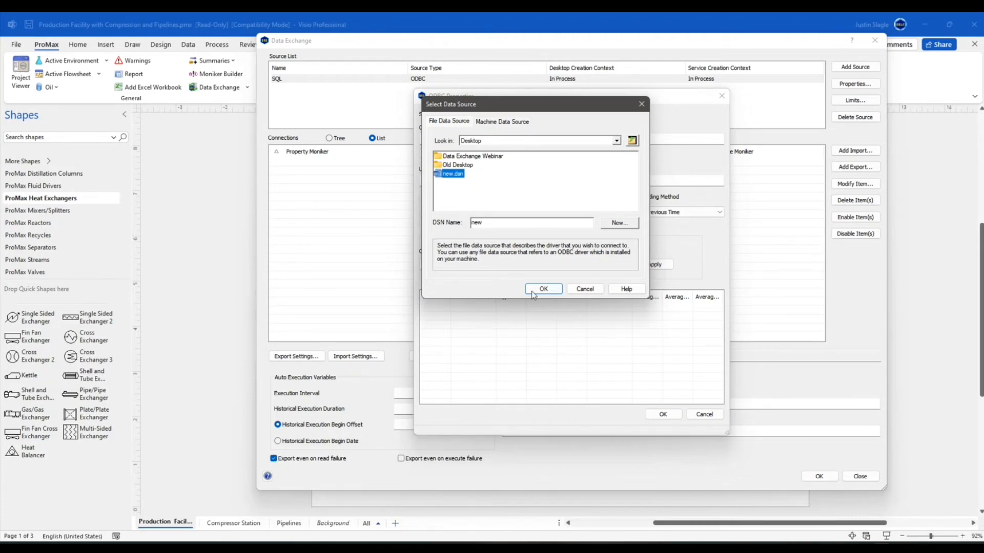
left_click(543, 289)
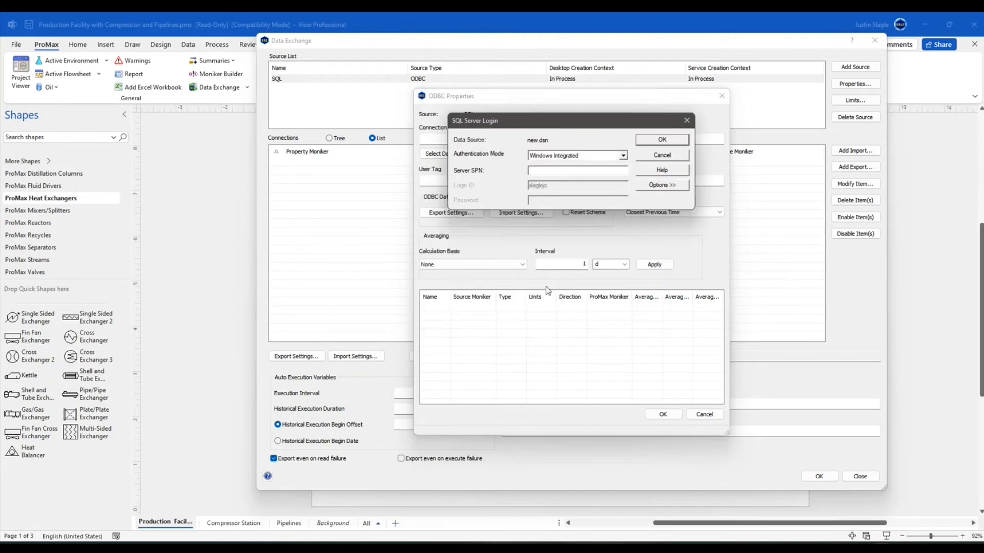
left_click(661, 139)
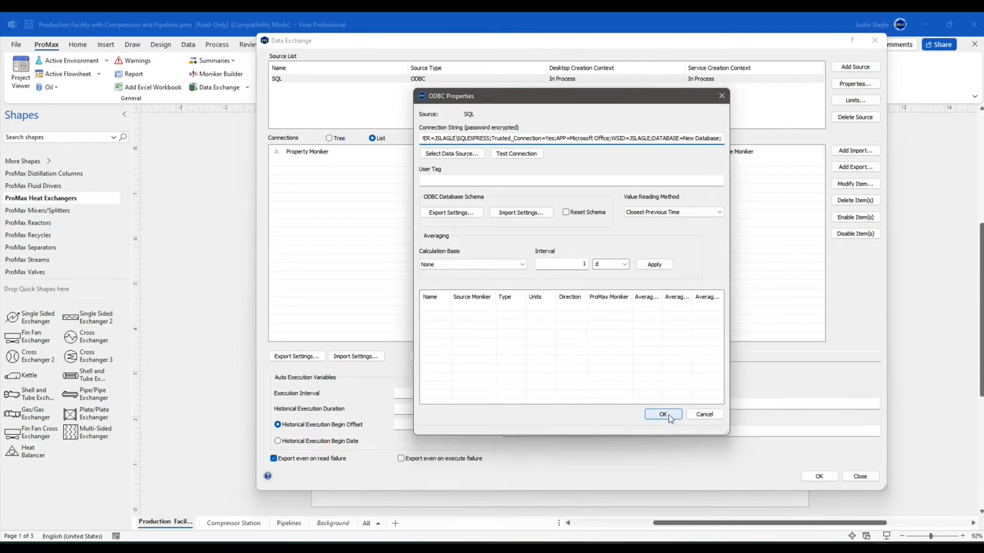
left_click(664, 414)
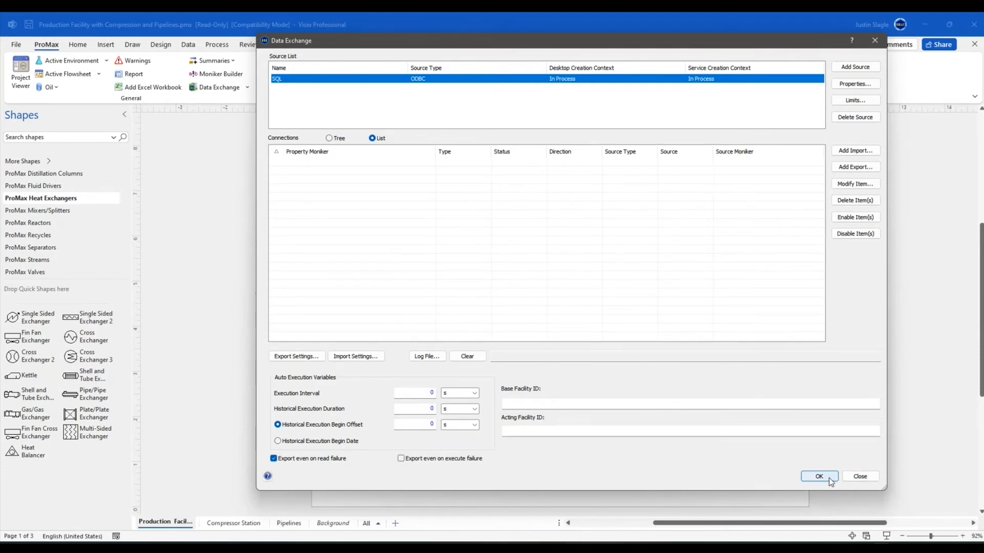
Step: Start an SQL export of the HP Gas stream's total temperature from Project Viewer
left_click(818, 476)
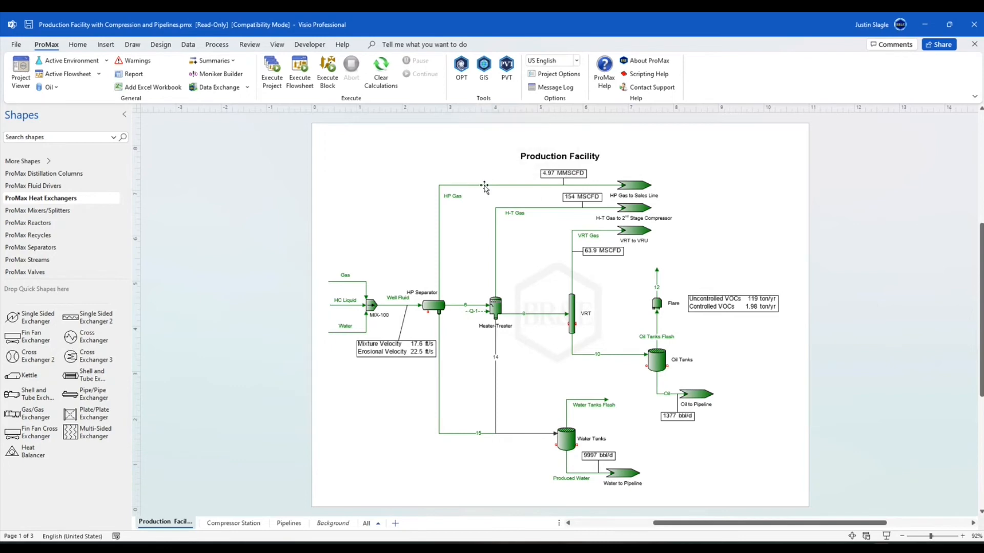
left_click(21, 74)
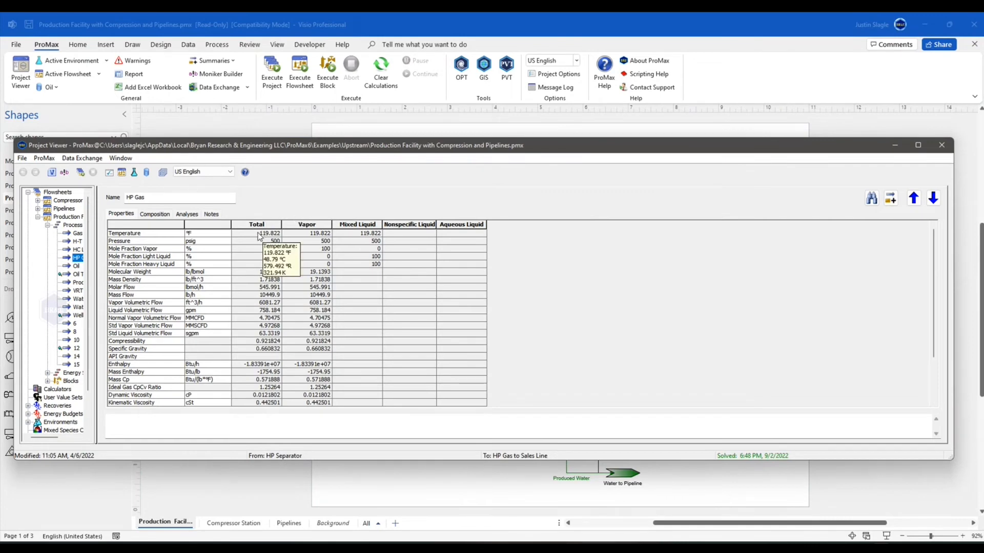
right_click(256, 232)
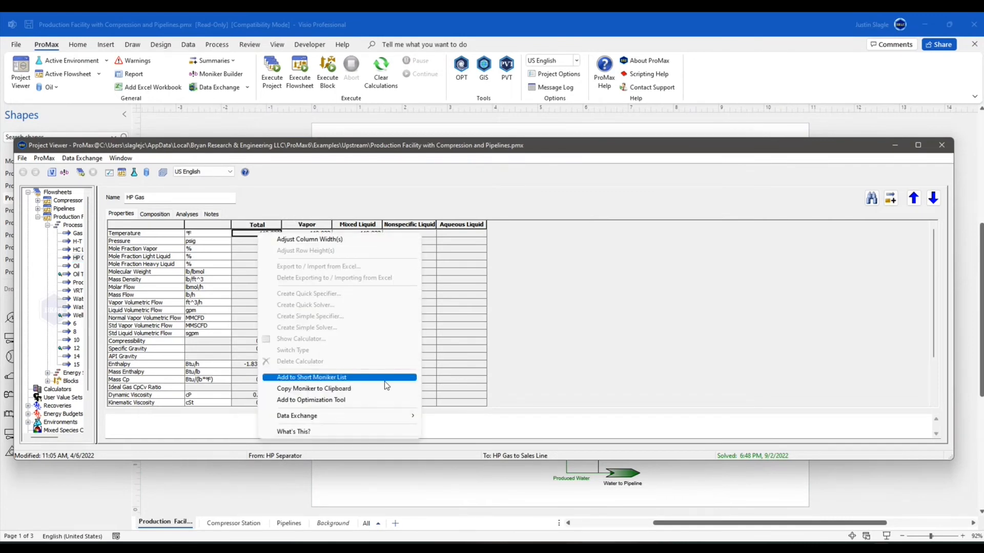
mouse_move(297, 415)
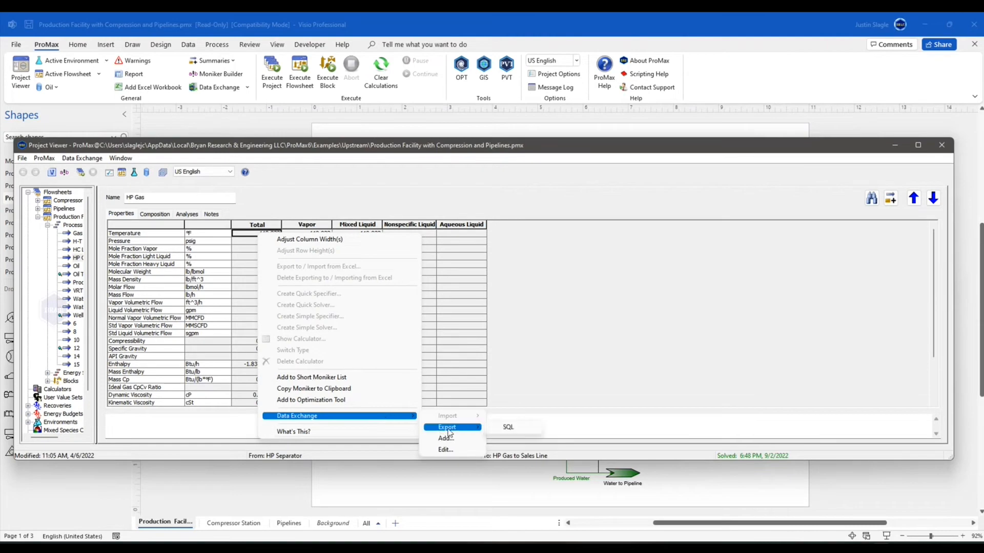
mouse_move(508, 428)
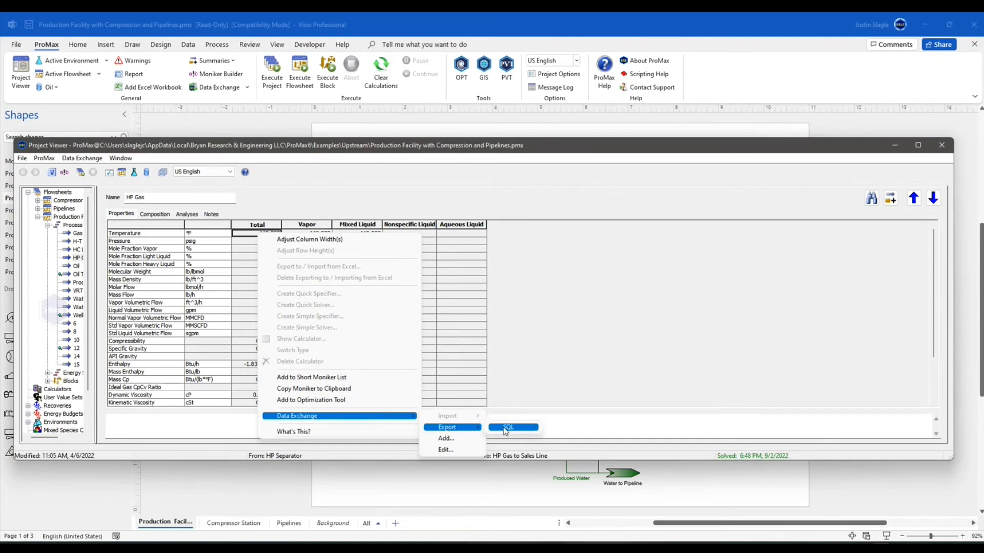
left_click(509, 427)
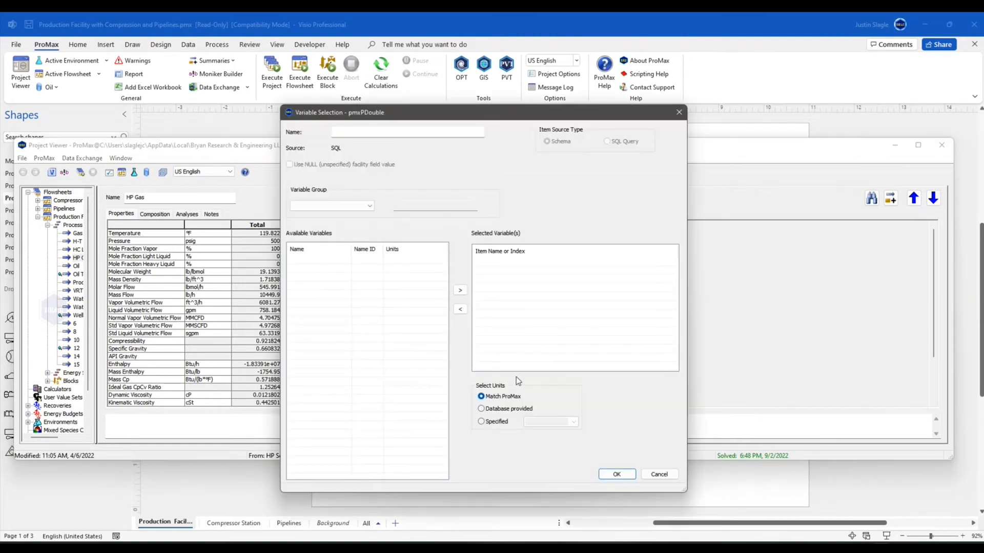
Step: Name the exported variable Gas T, link it to Gas T in the Plant A group and confirm
left_click(407, 132)
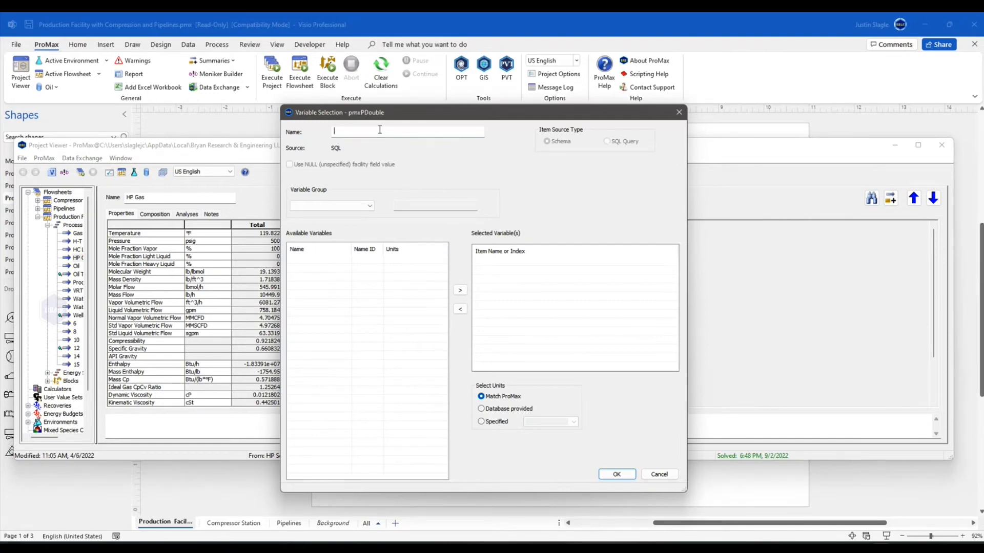
type("Gas T")
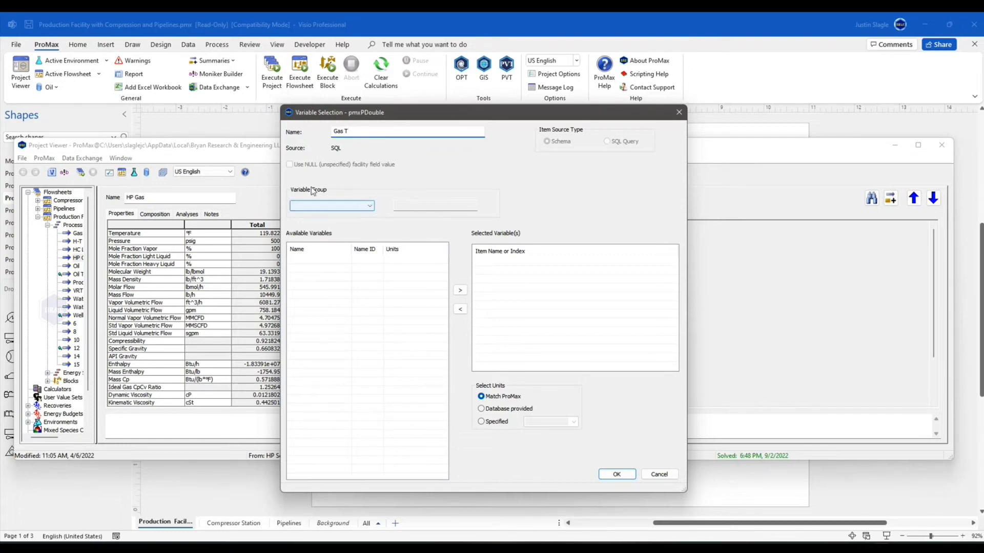
left_click(369, 206)
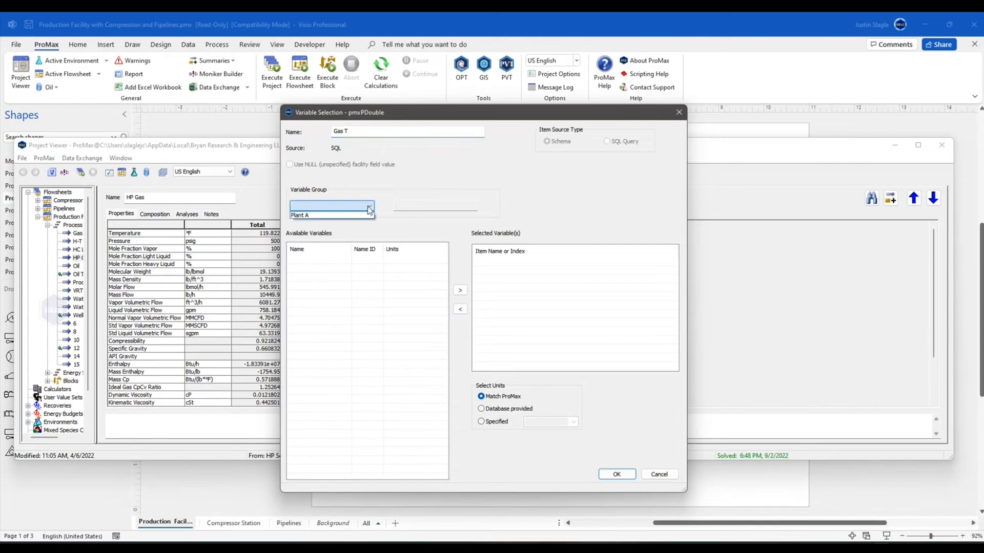
left_click(326, 215)
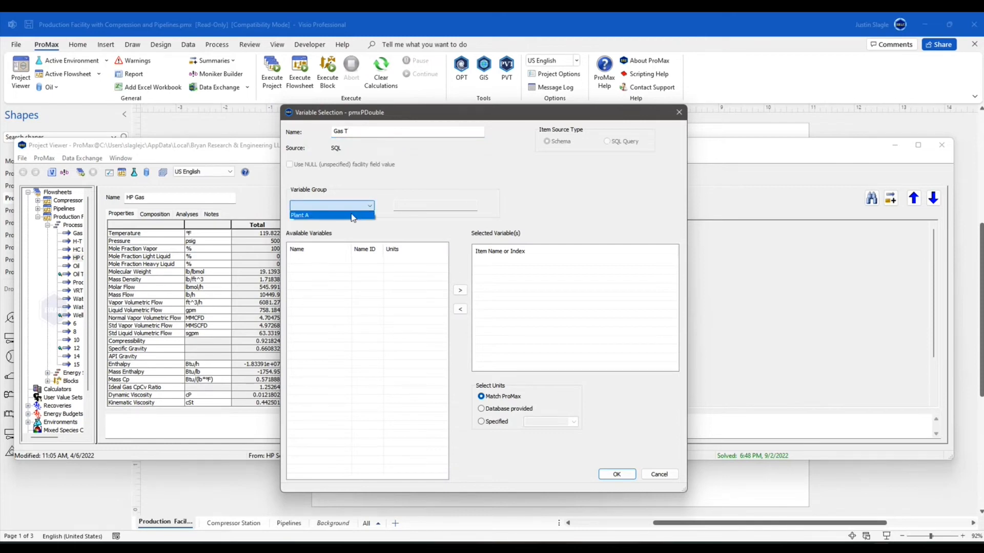
left_click(300, 215)
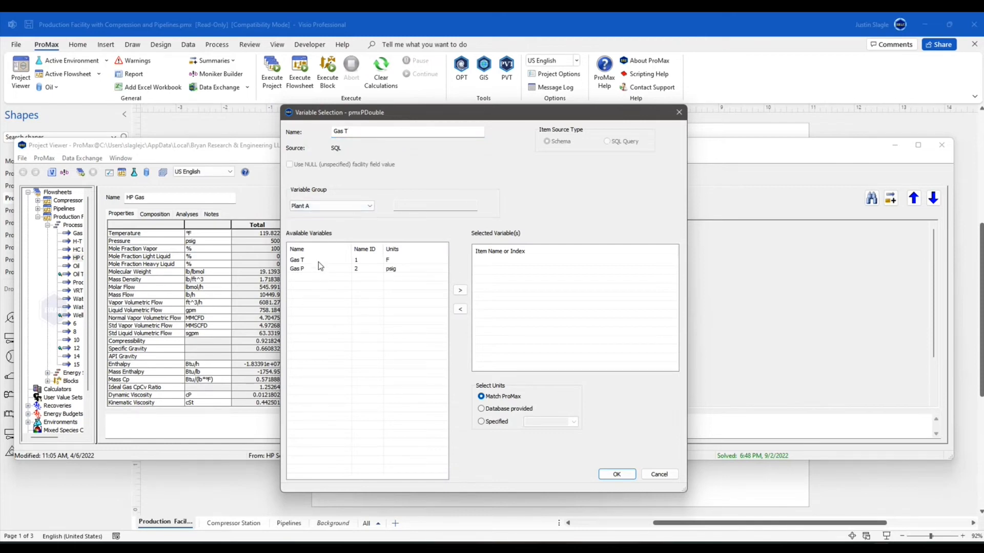
left_click(297, 259)
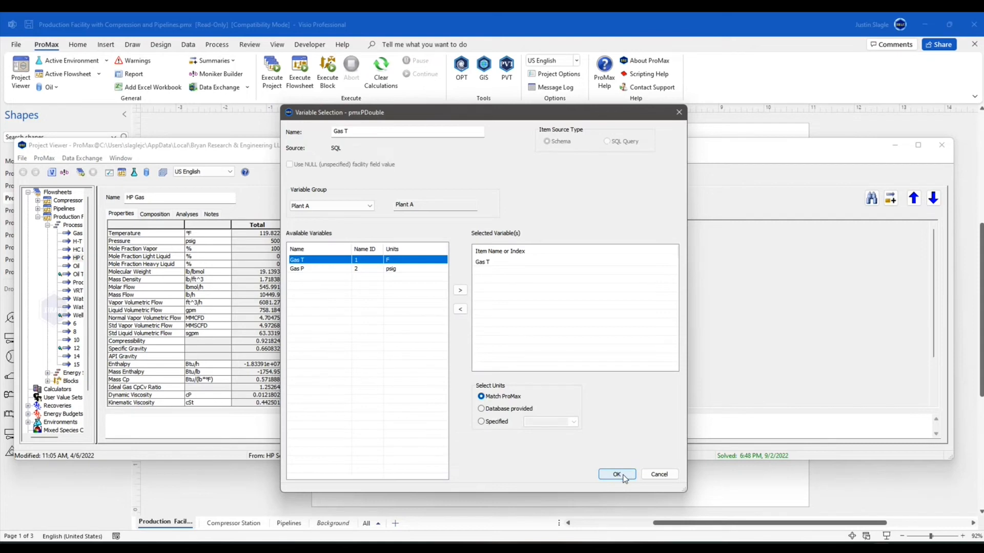
left_click(616, 473)
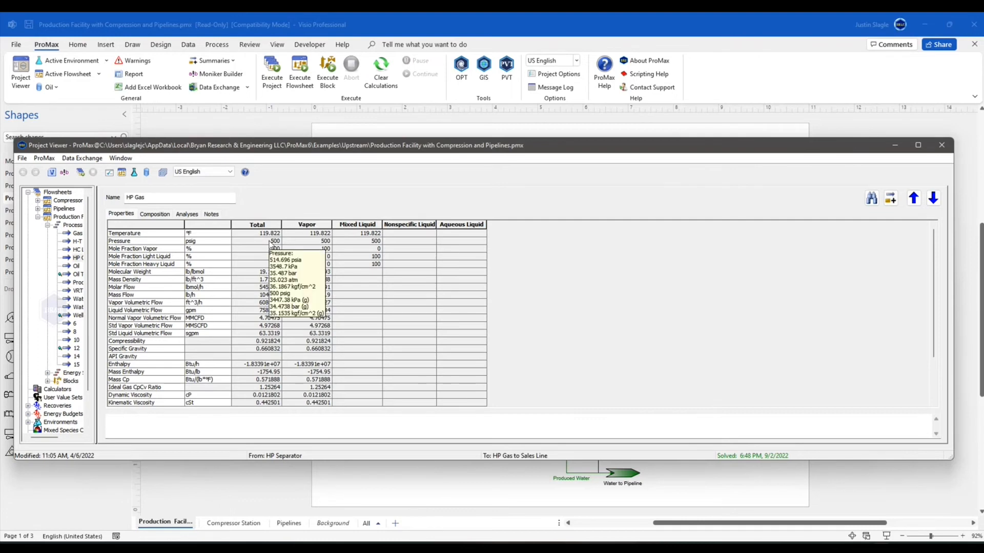
Step: Start an SQL export of the HP Gas total pressure and name the variable Gas P
right_click(256, 240)
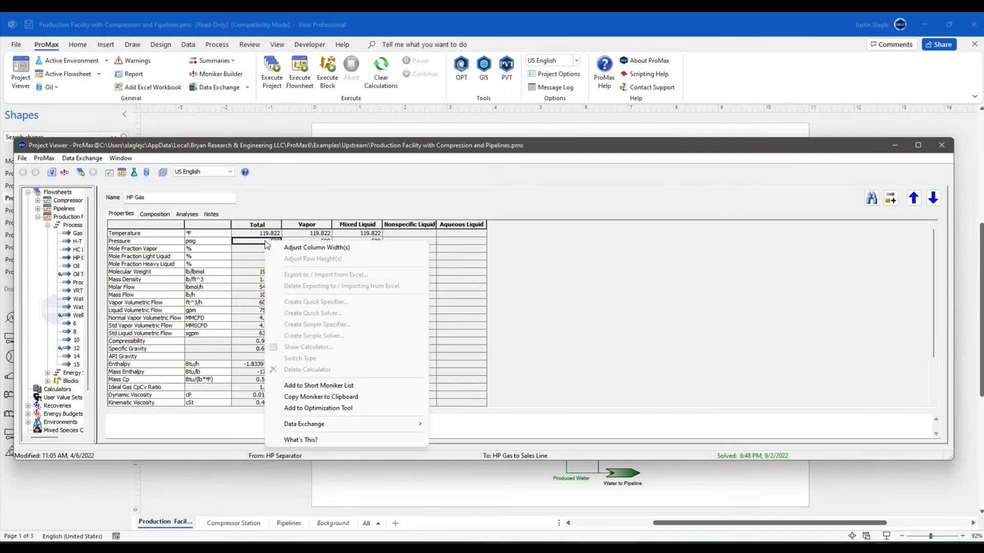
mouse_move(304, 425)
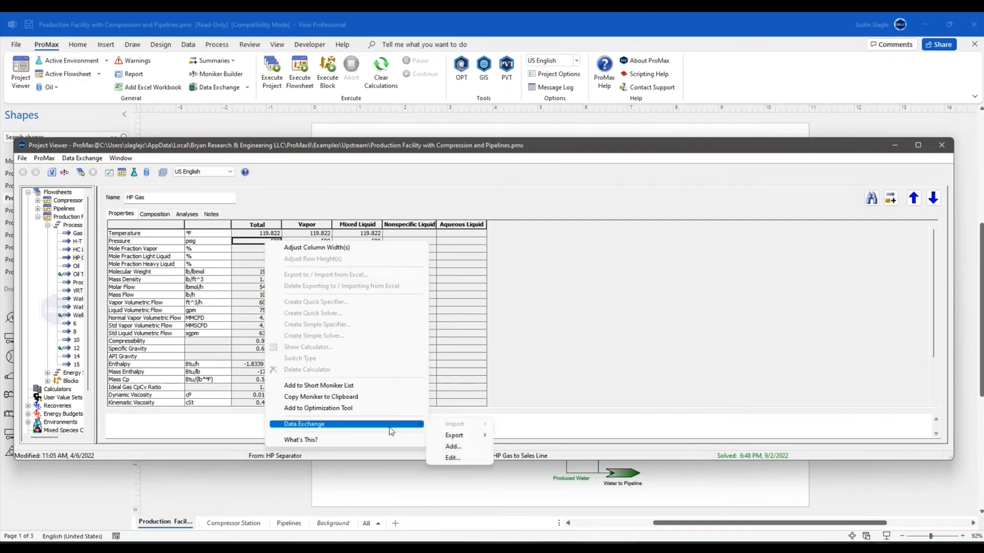
mouse_move(454, 435)
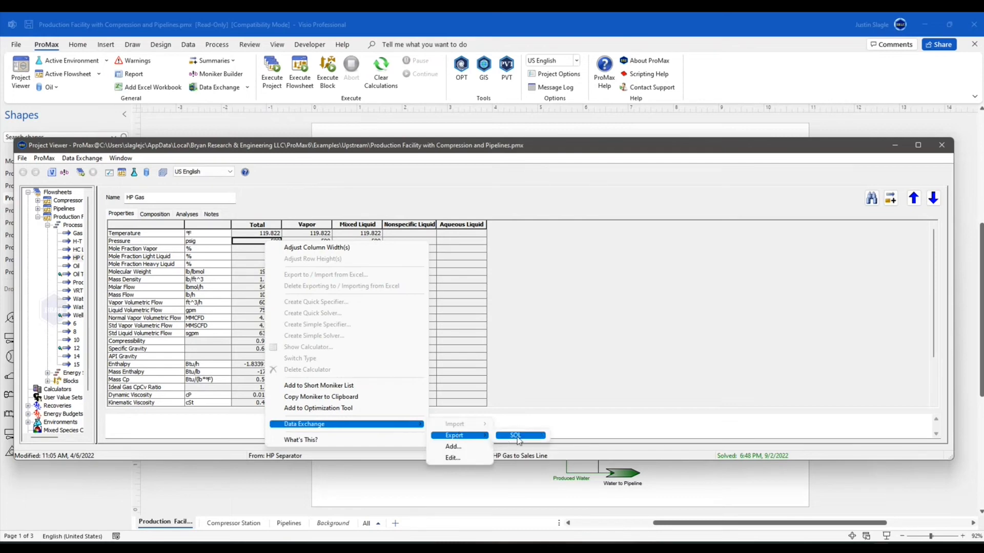
left_click(515, 436)
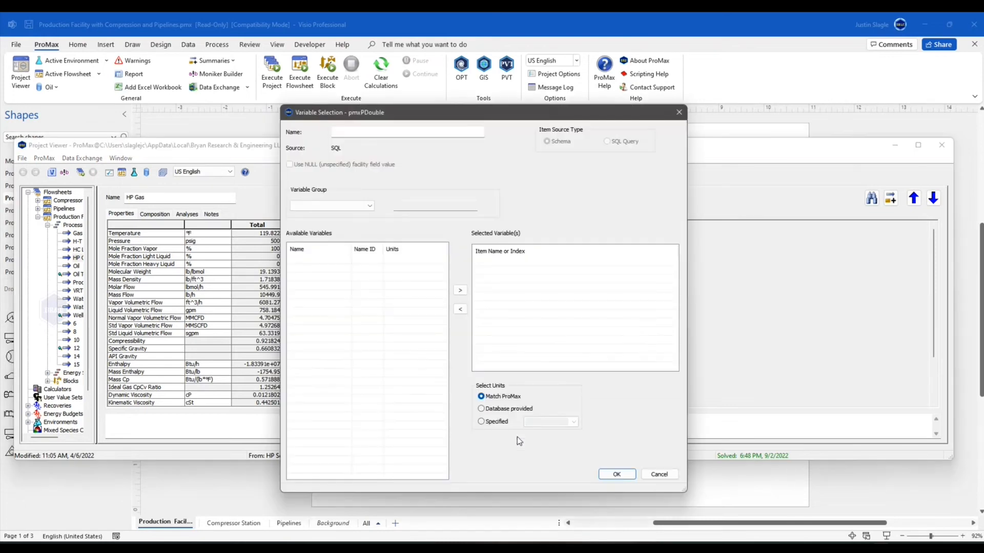
left_click(408, 132)
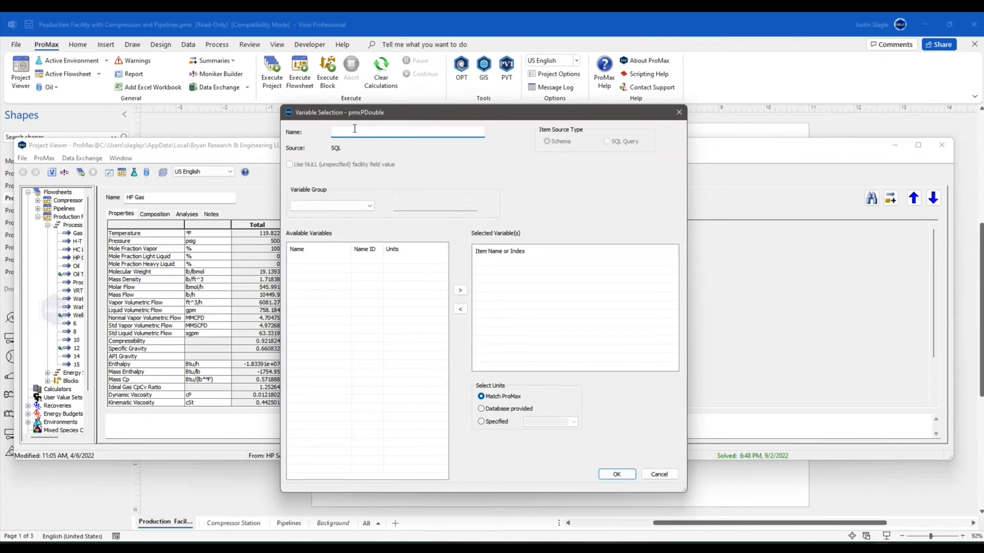
type("Gas P")
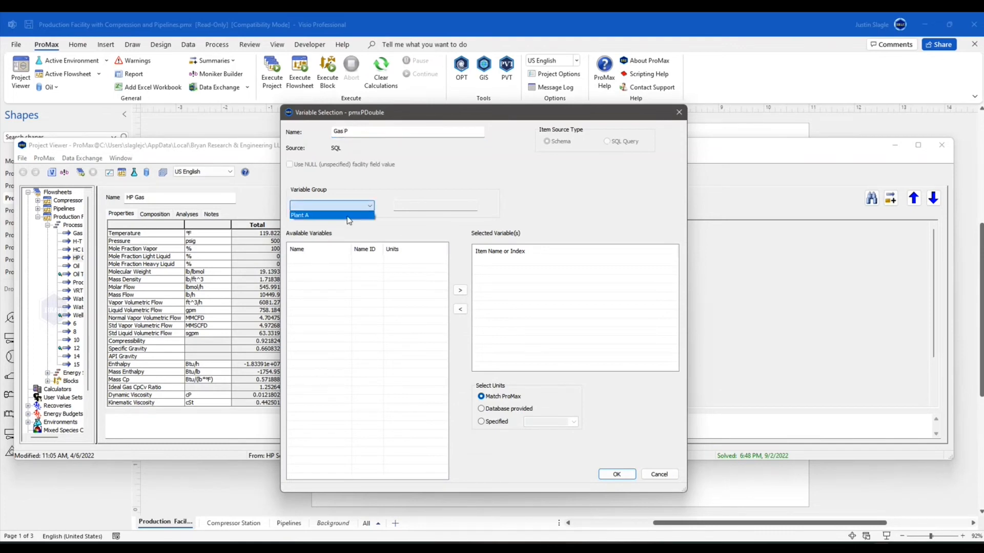
Step: Link it to the Gas P (psig) item in the Plant A group and confirm
left_click(331, 215)
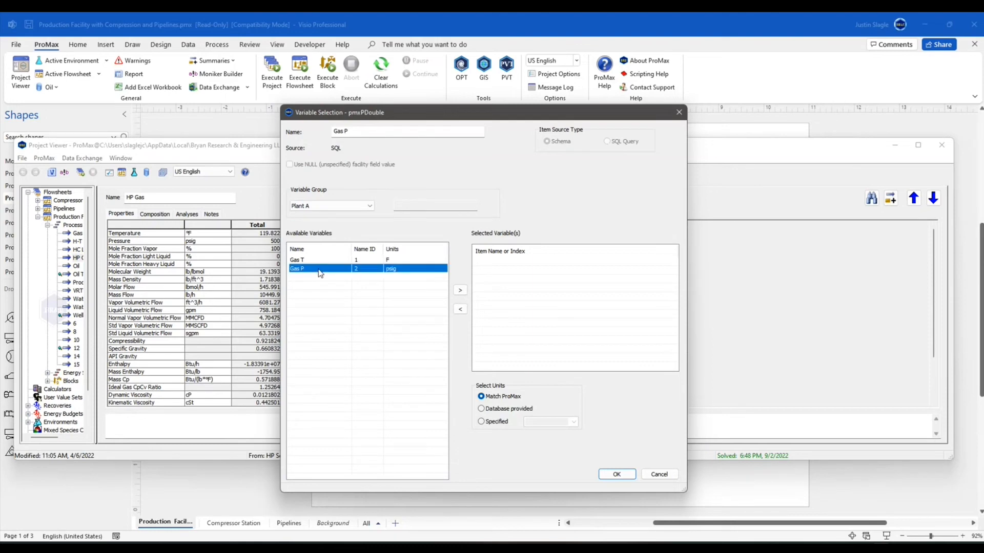
mouse_move(314, 273)
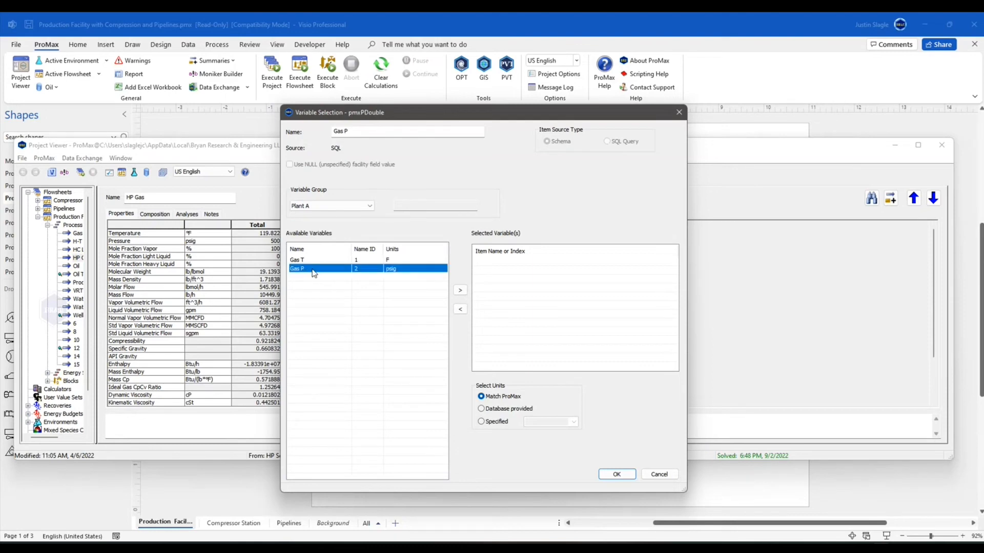
left_click(459, 290)
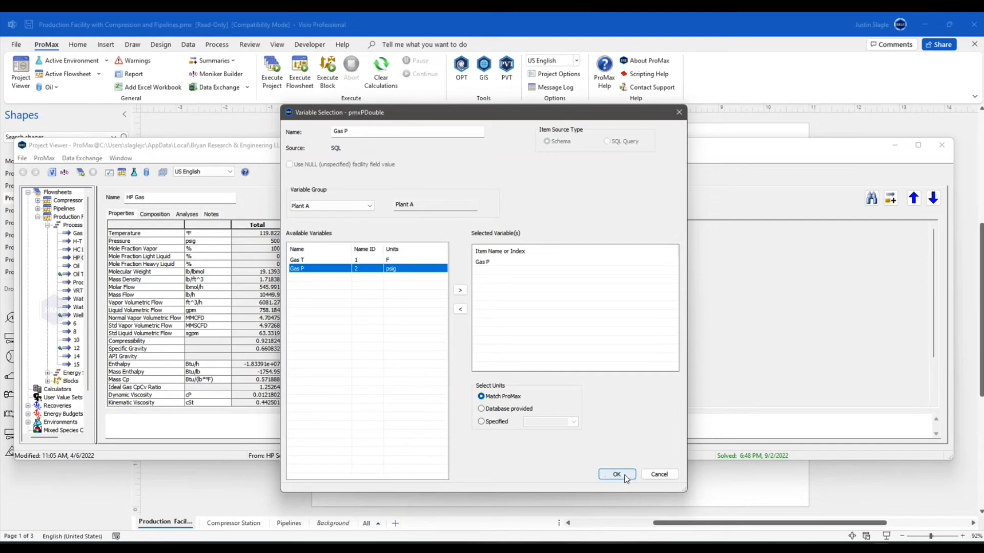
left_click(616, 475)
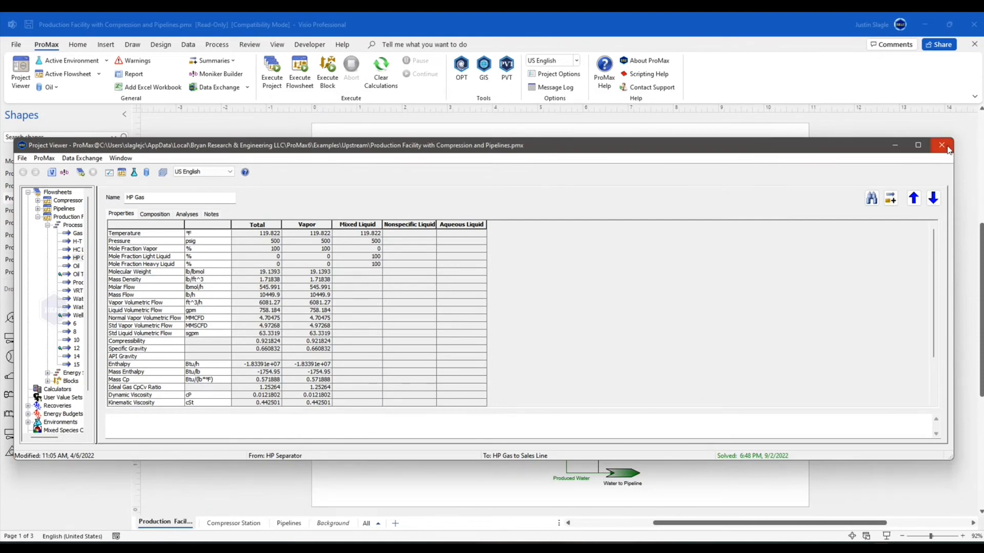
Step: Close the Project Viewer to return to the Production Facility flowsheet
left_click(942, 145)
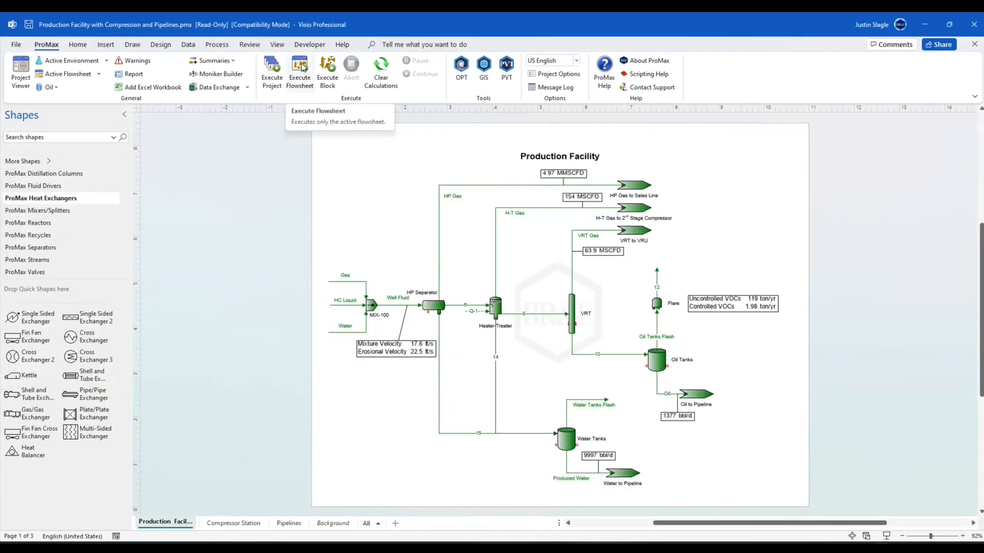
mouse_move(309, 155)
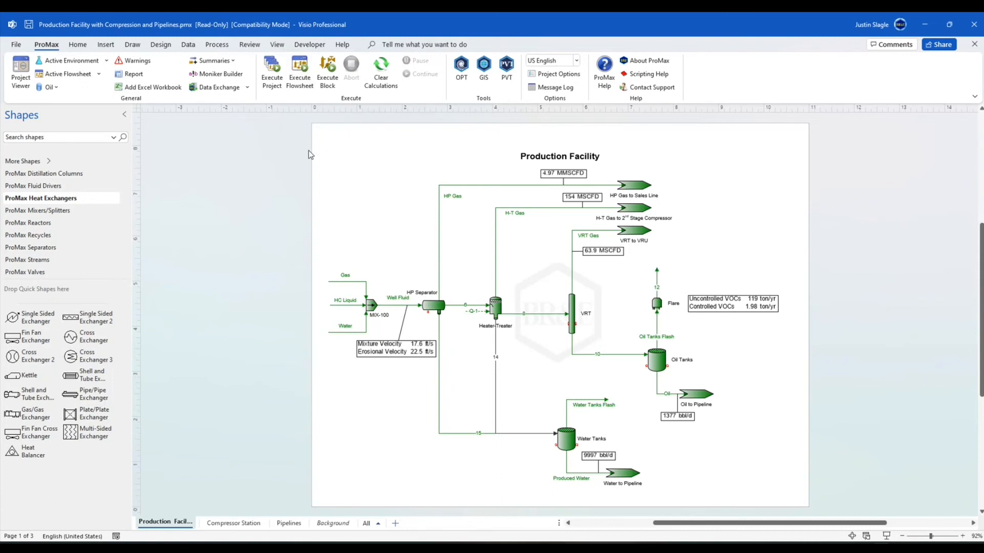
mouse_move(318, 197)
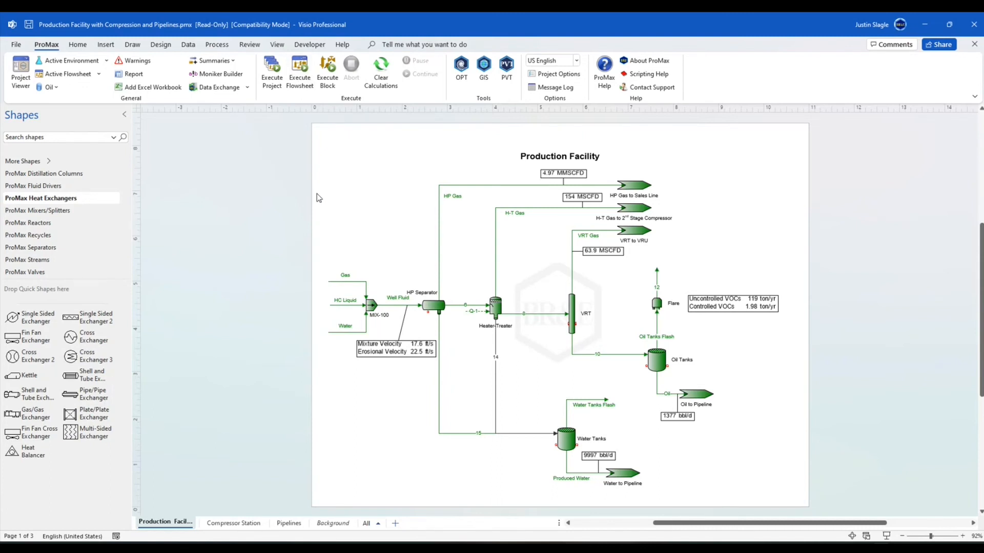
mouse_move(582, 301)
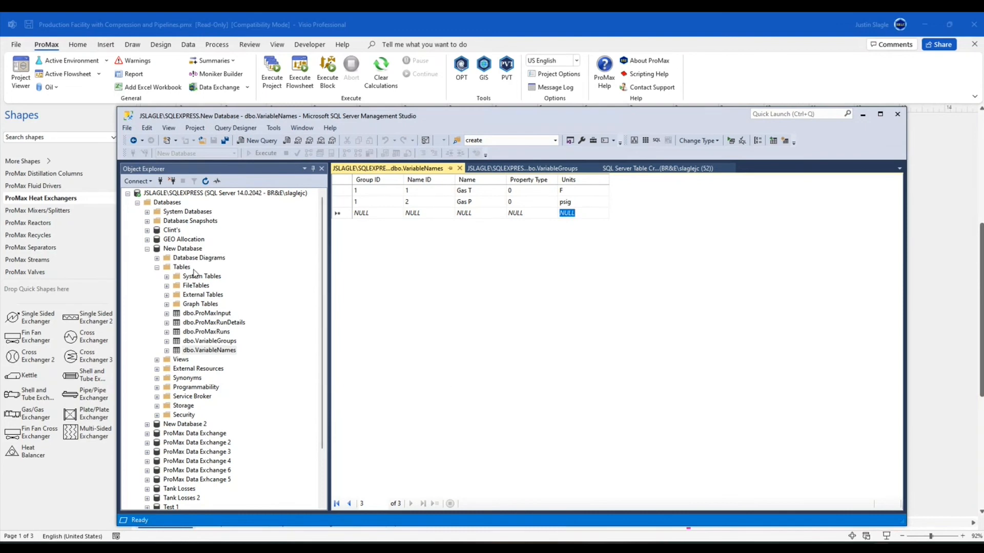
Step: Refresh New Database and expand its Tables list
right_click(182, 248)
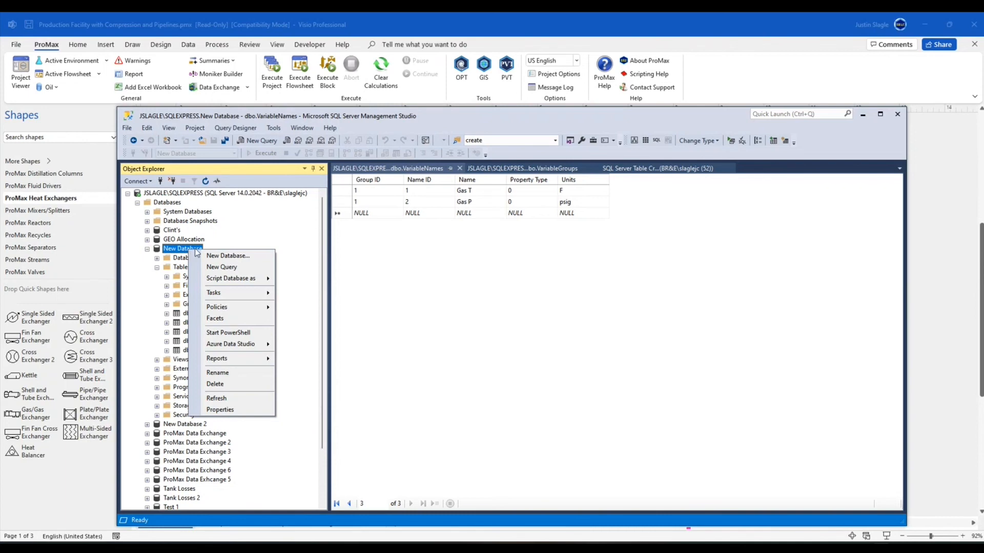
mouse_move(230, 399)
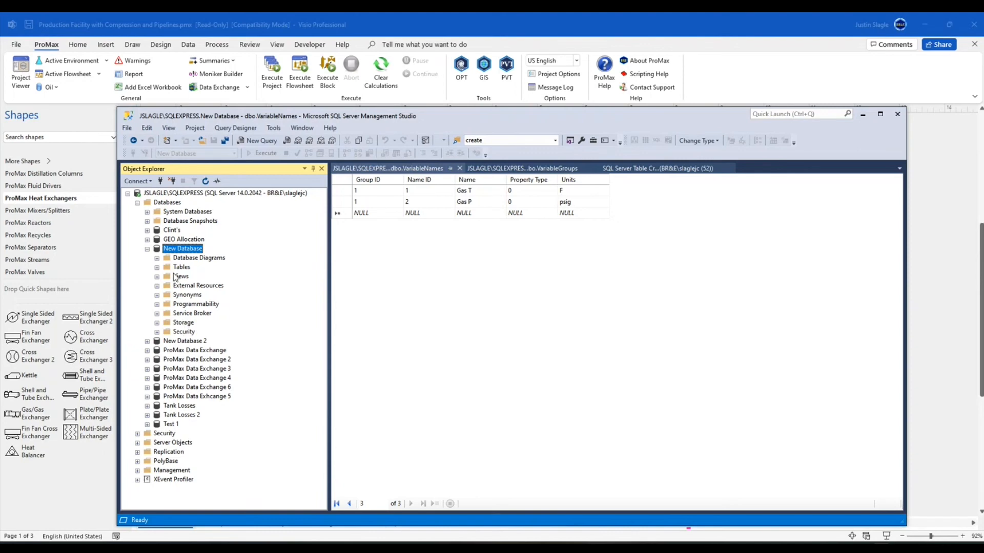
left_click(156, 267)
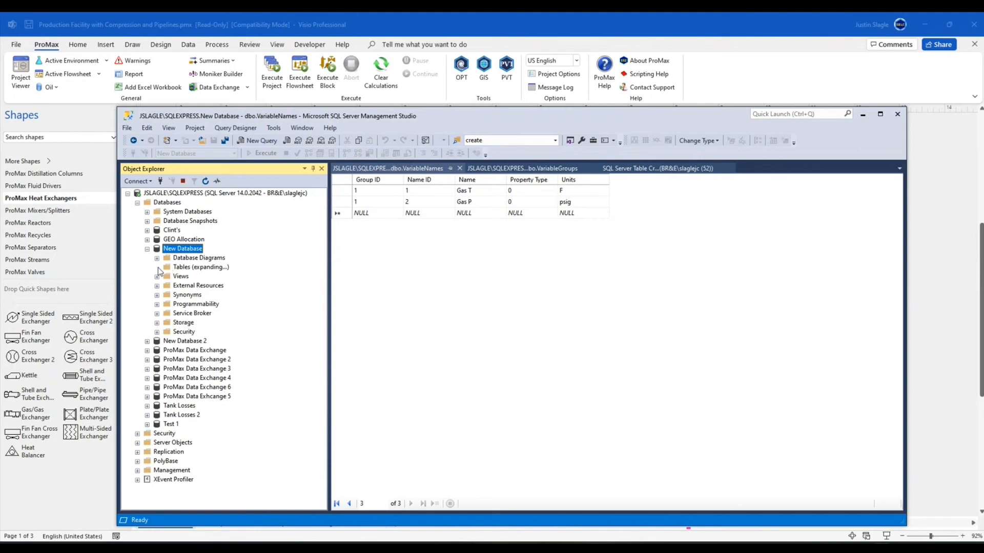
left_click(158, 267)
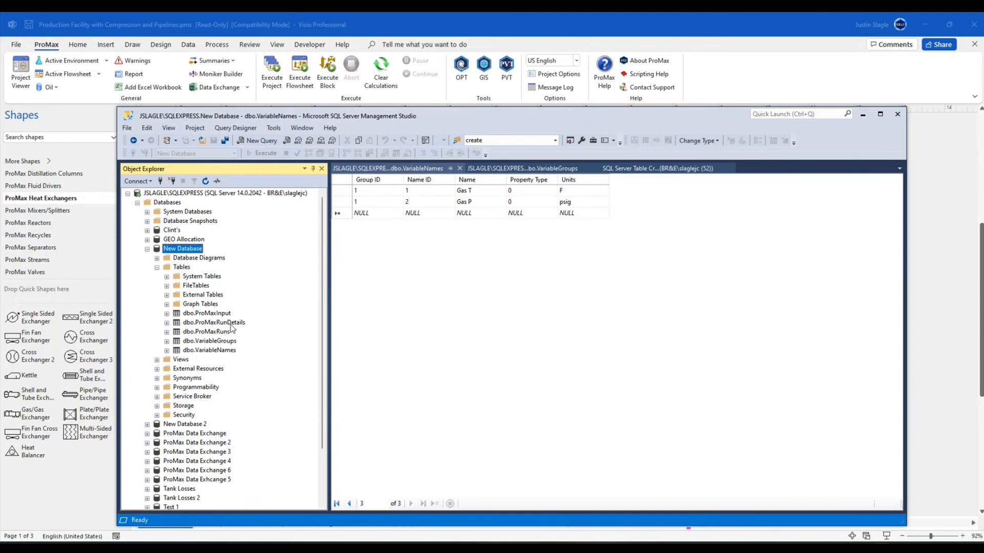
Step: Select Top 1000 Rows of dbo.ProMaxRunDetails, showing the exported 119.82 °F and 500 psig rows
right_click(213, 322)
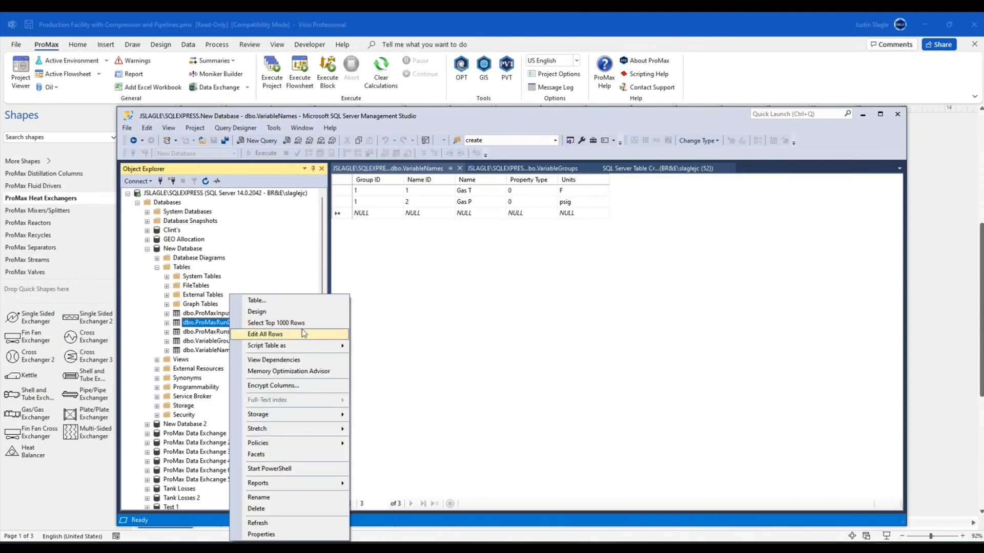
mouse_move(276, 322)
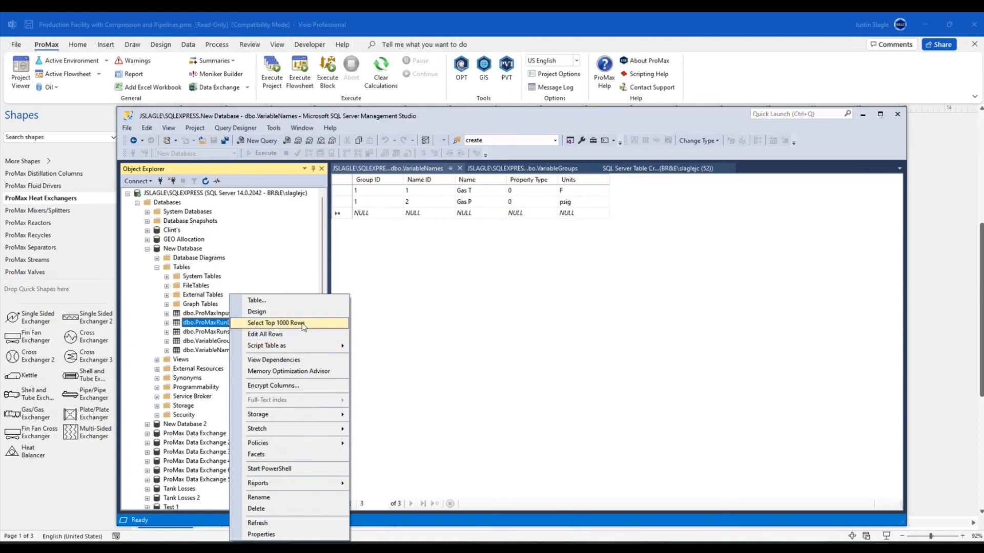
left_click(275, 322)
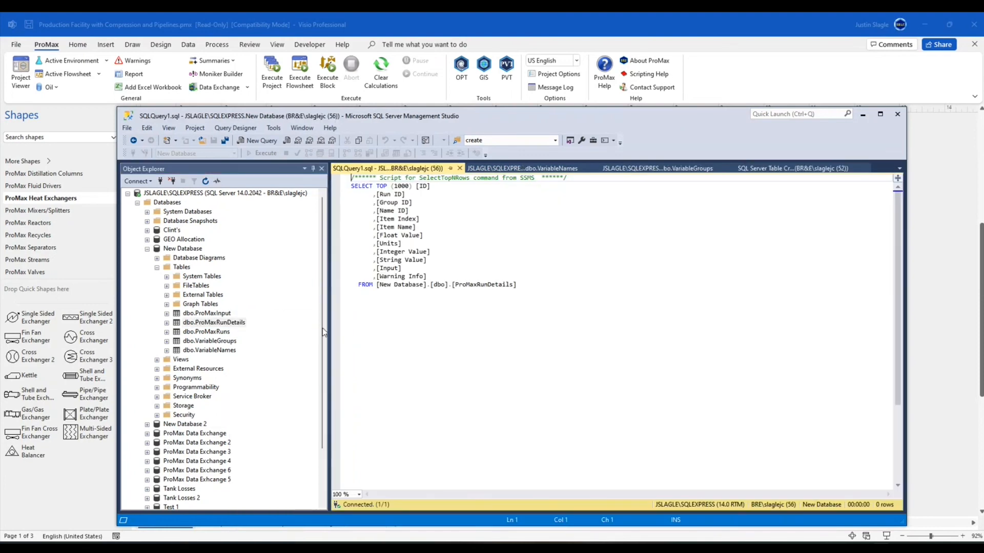
left_click(265, 153)
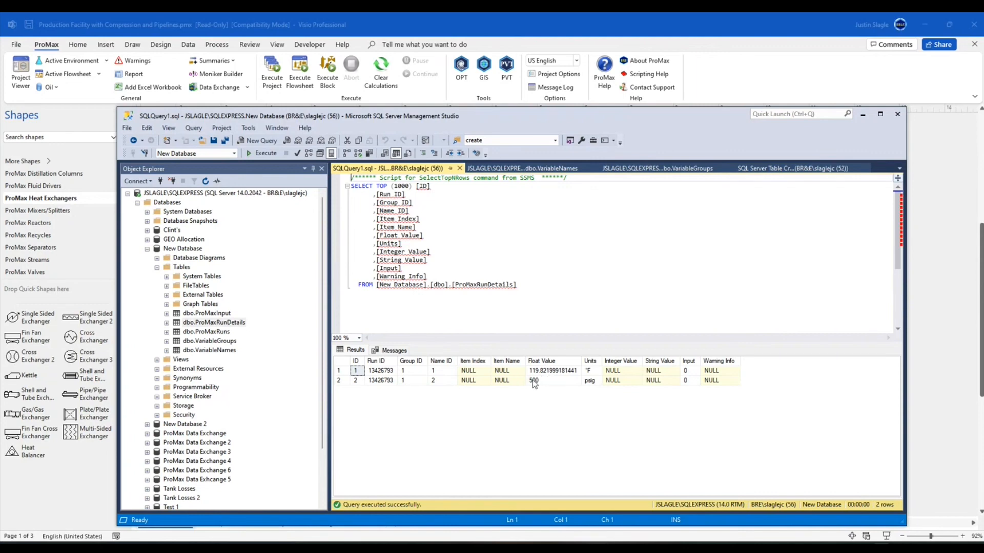
left_click(553, 370)
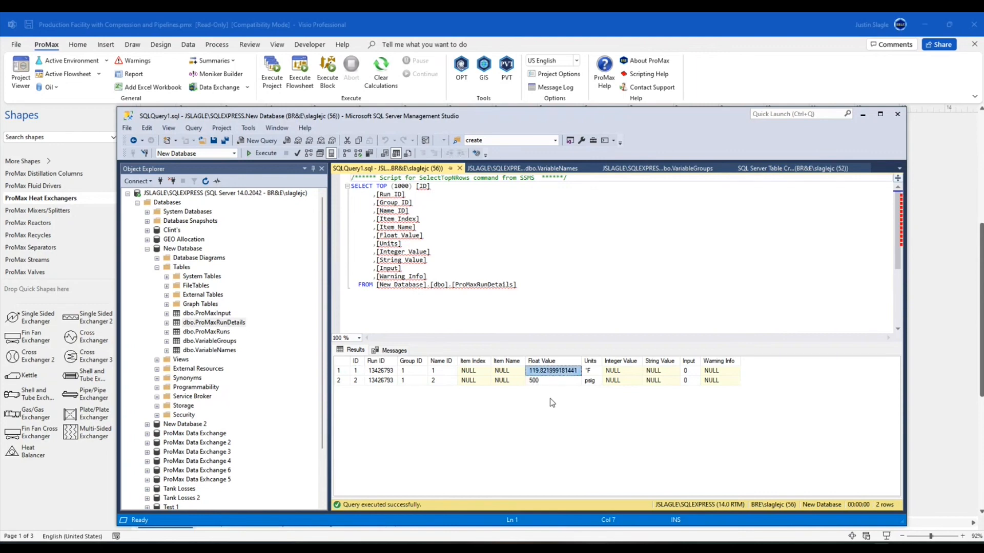
mouse_move(577, 496)
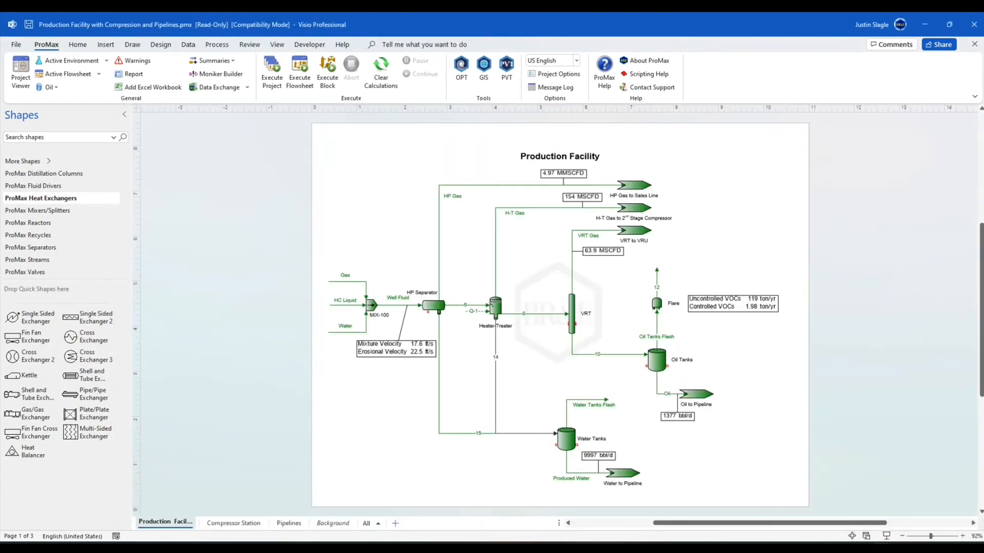
mouse_move(482, 191)
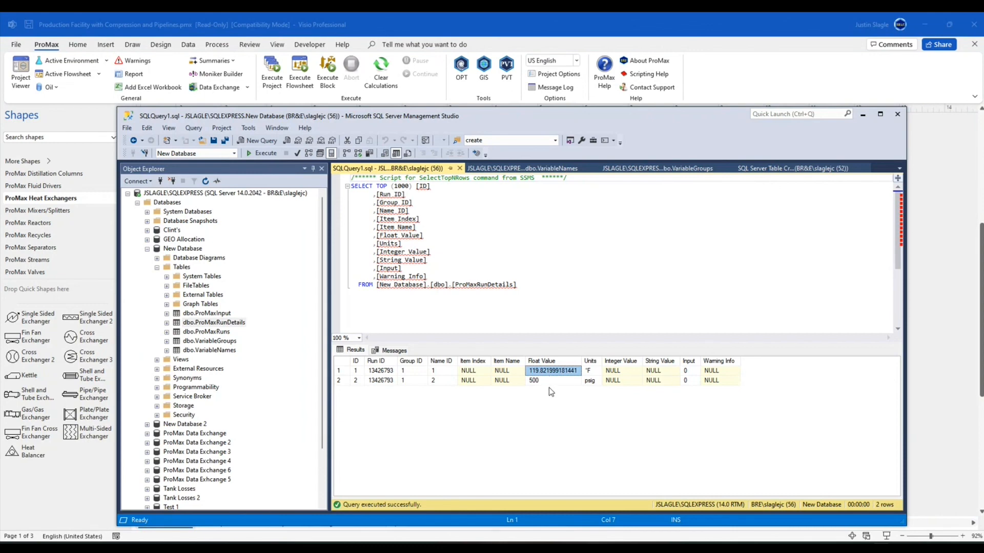
mouse_move(549, 395)
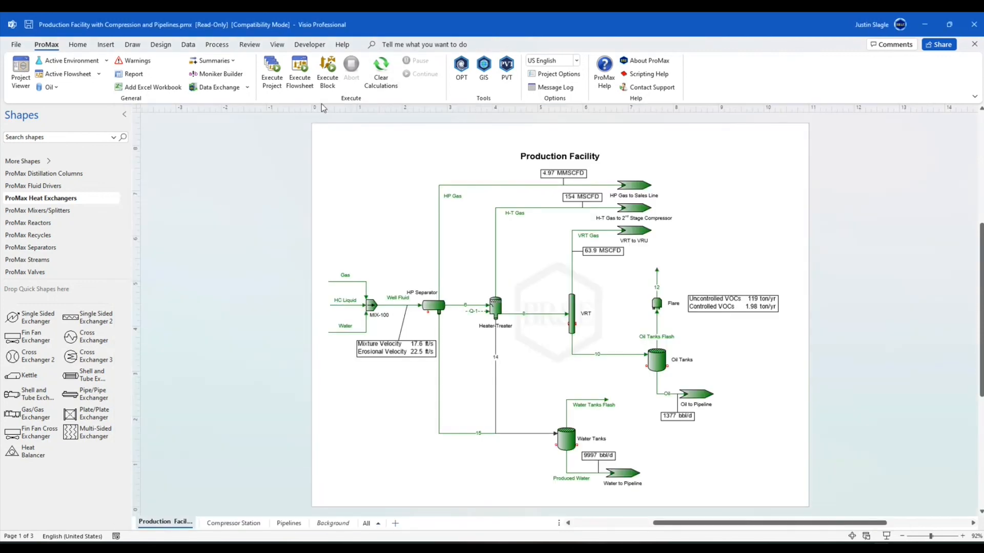
mouse_move(271, 71)
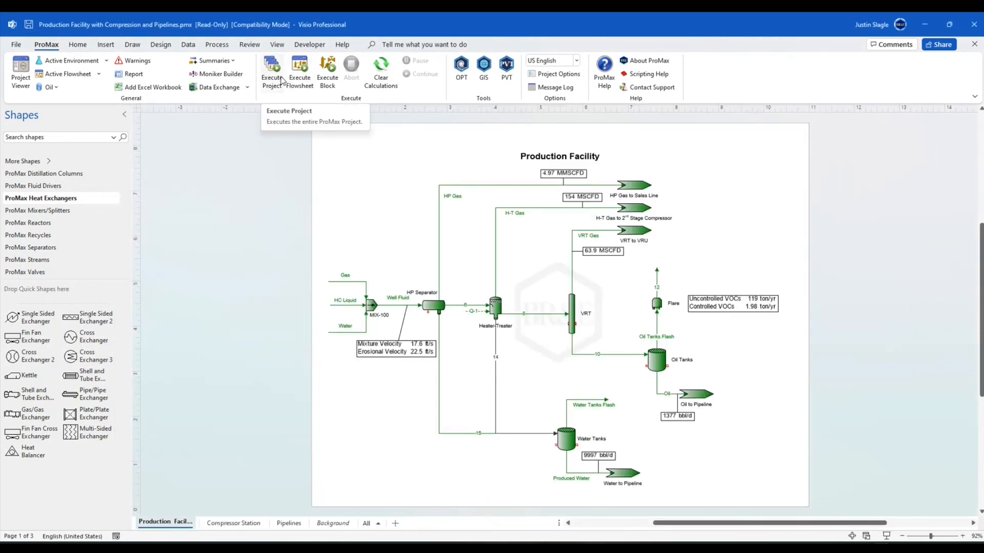
mouse_move(299, 74)
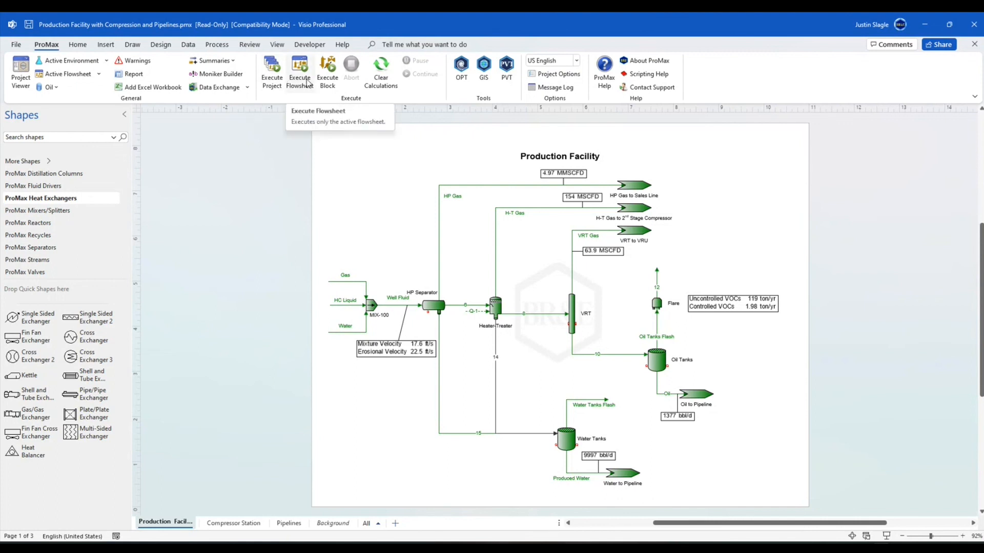
mouse_move(386, 198)
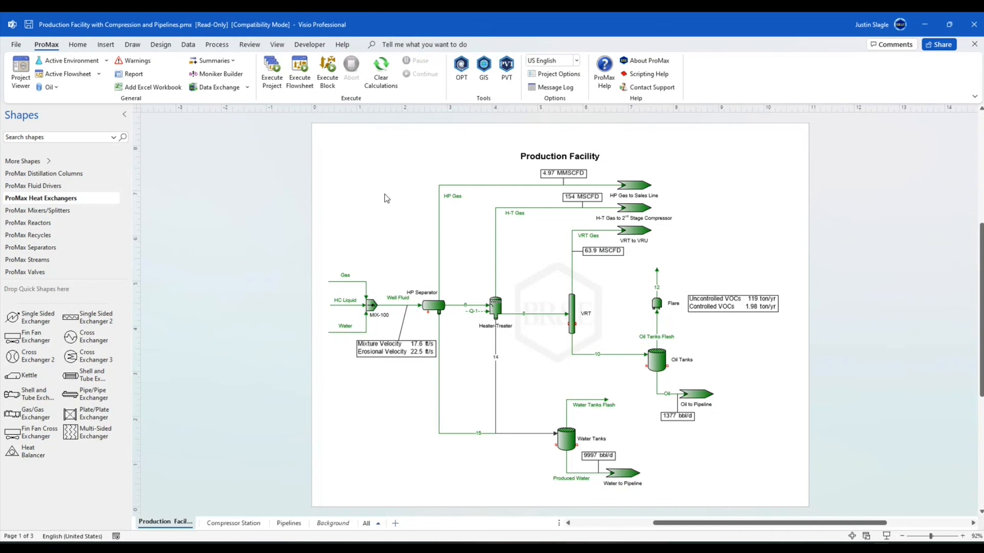